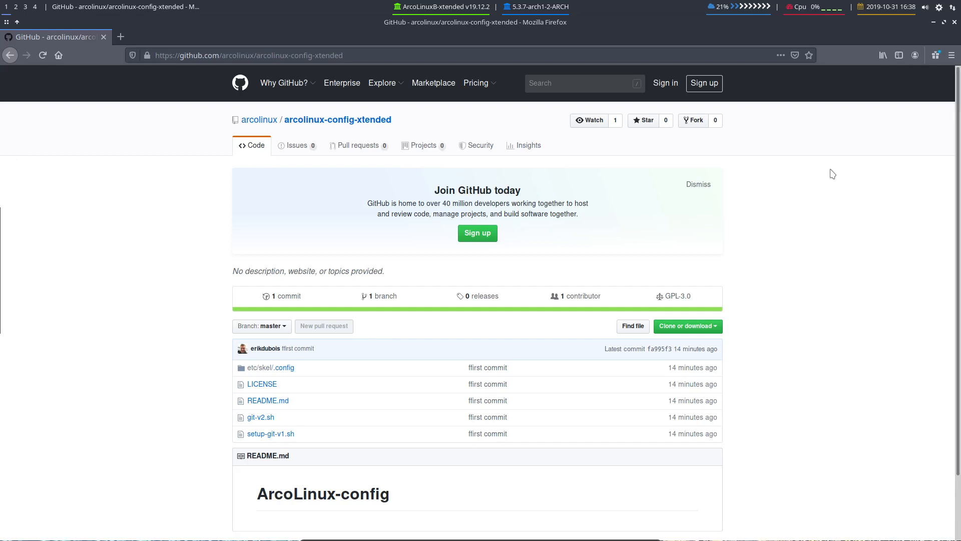
mouse_move(395, 106)
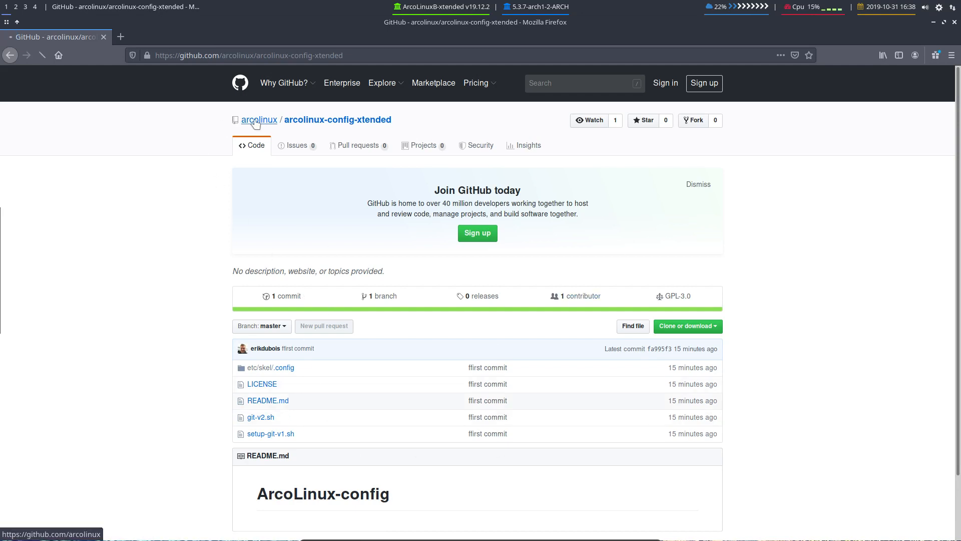
Browse to the arcolinux organization's repository list on GitHub, then leave Firefox
click(259, 120)
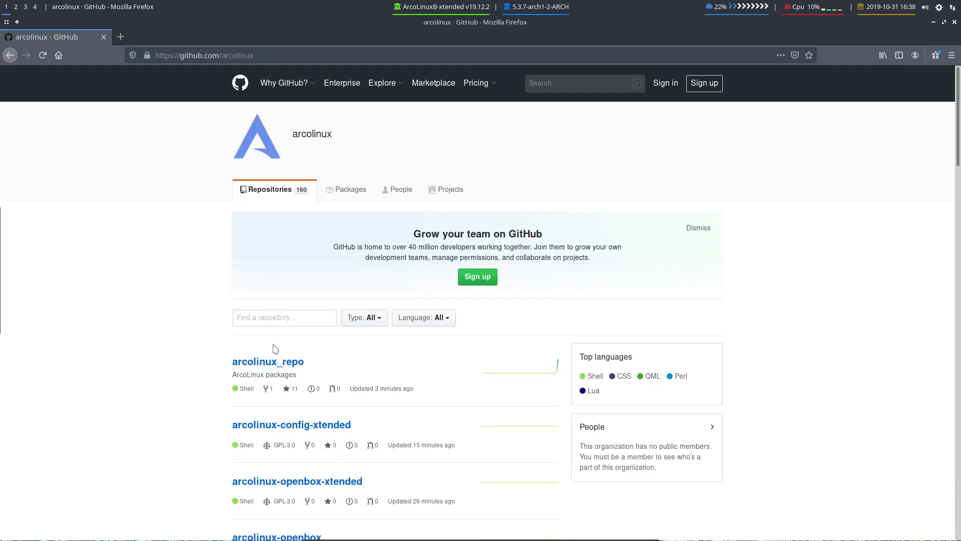
click(268, 362)
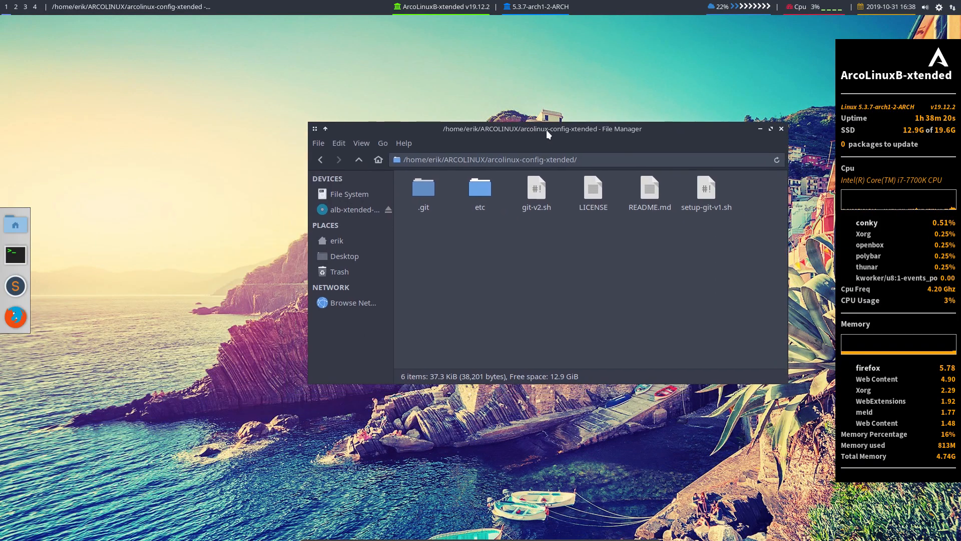
Run the update alias in a new terminal, accepting the Firefox 70.0.1-1 upgrade
click(781, 128)
text(udpat)
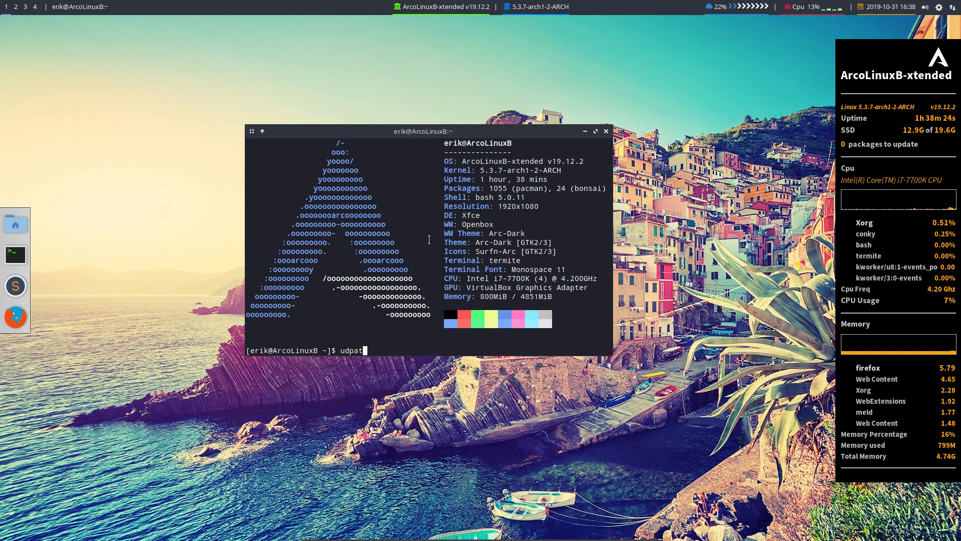
key(Return)
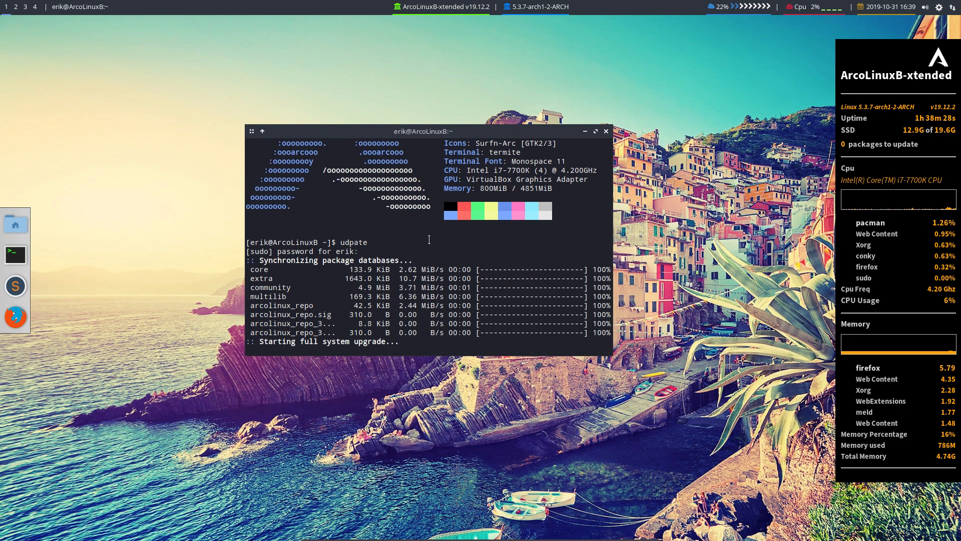
key(Return)
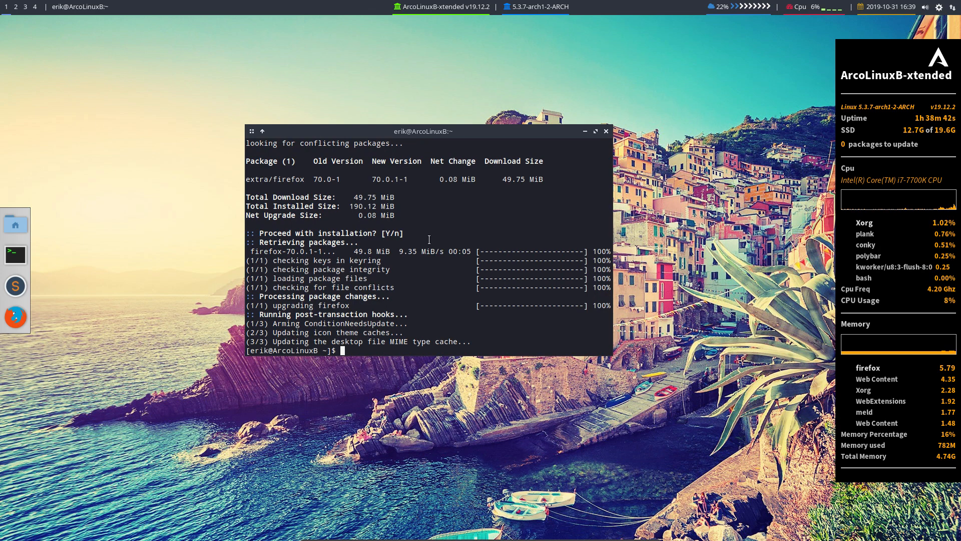
Run sudo pacman -S arcolinux-config-xtended-git arcolinux-openbox-xtended-git and confirm Y, hitting file-conflict errors
text(sudo pacman -S arcolinux-config-)
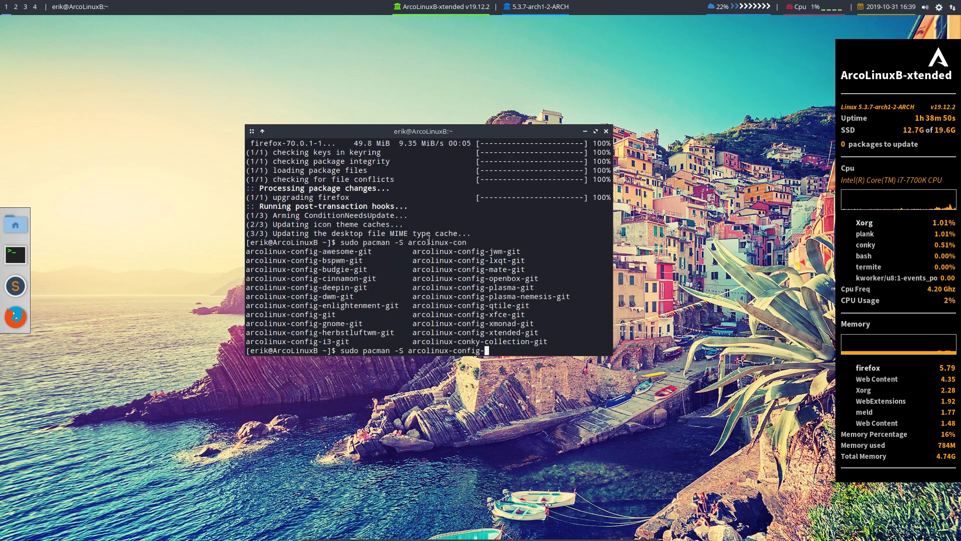
text(e)
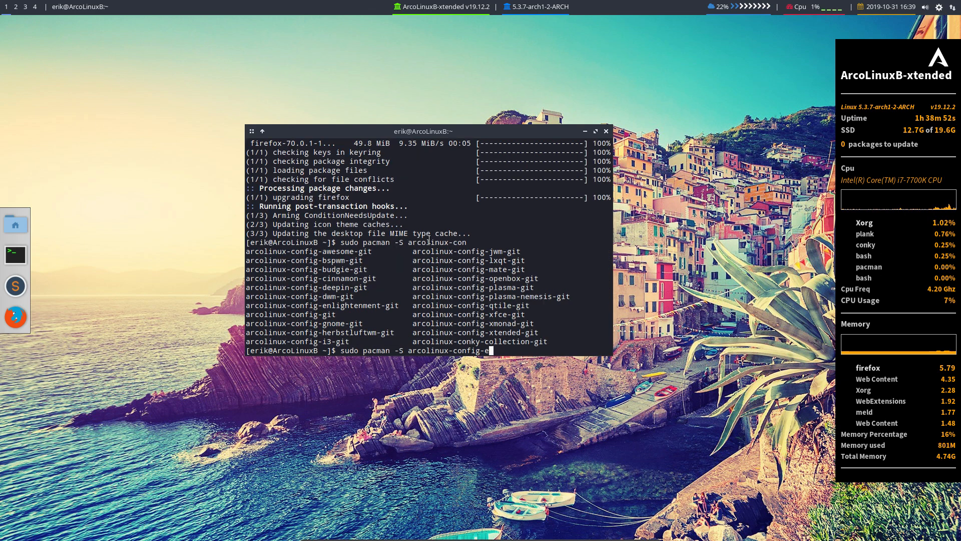
text(xtended-git)
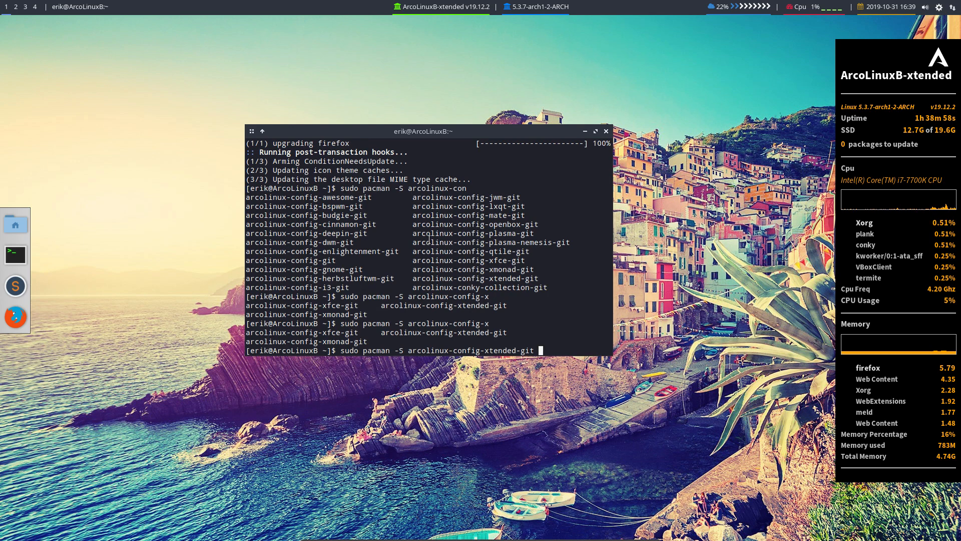
text(arcolinux-)
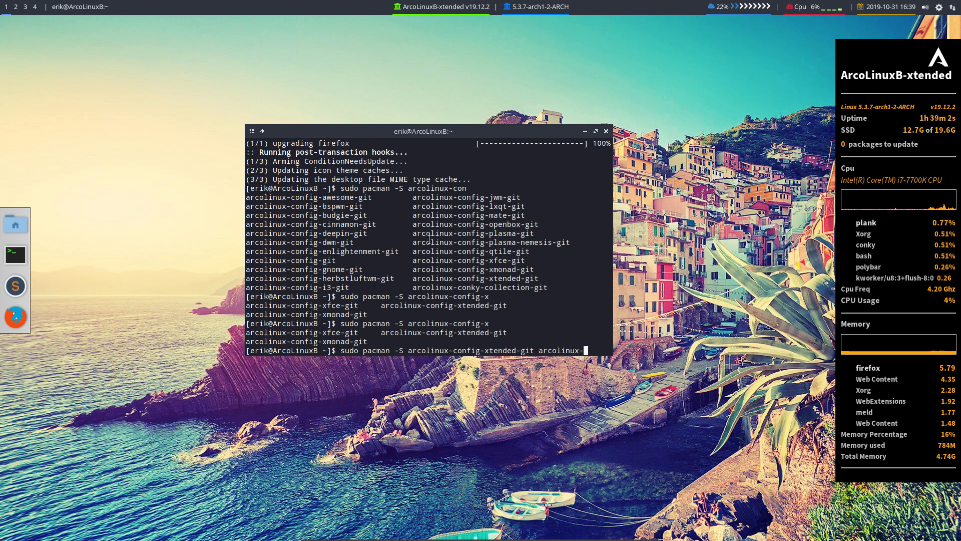
text(openbox-xtended-git)
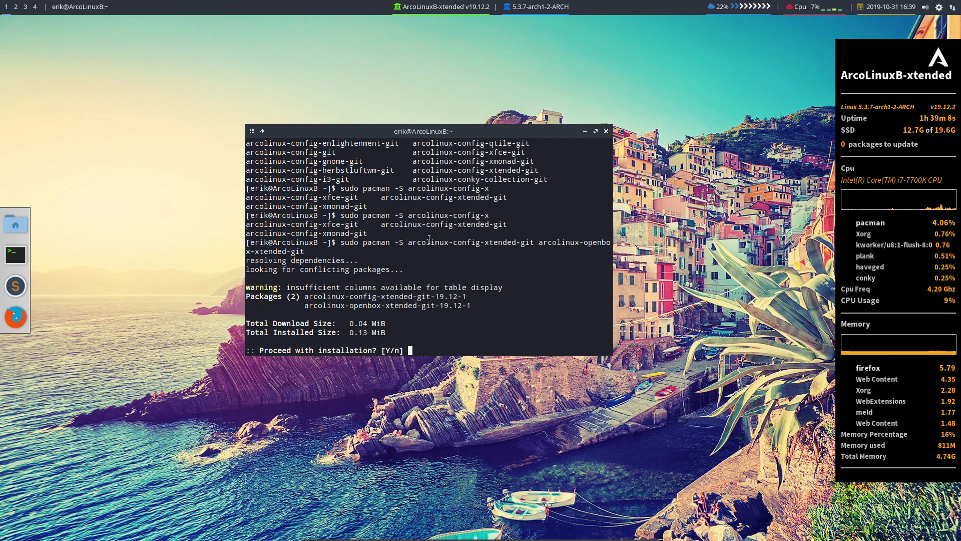
text(Y)
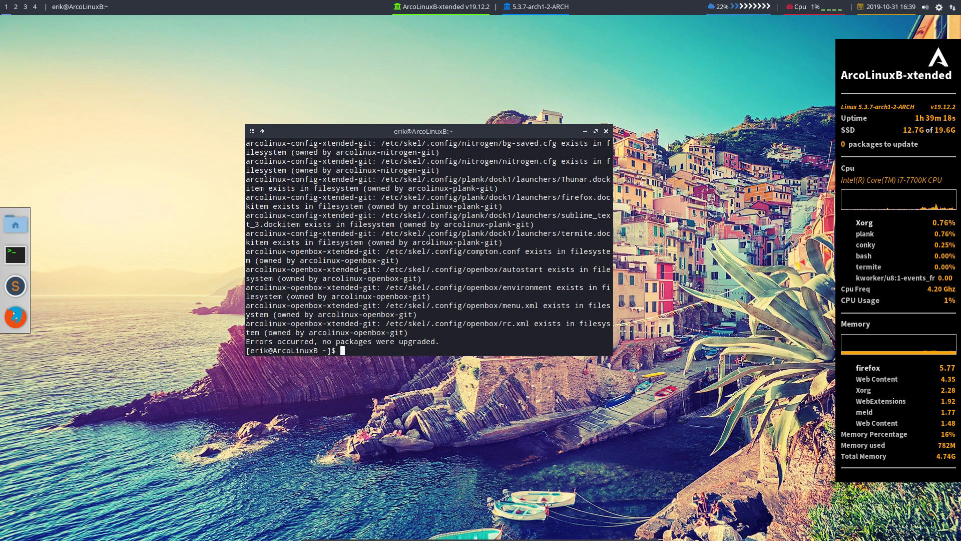
mouse_move(450, 223)
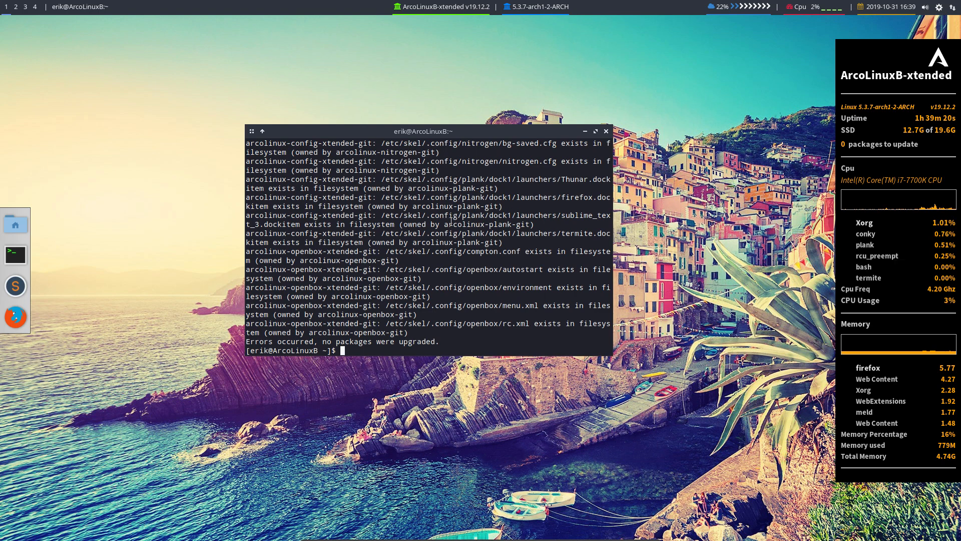
drag(421, 130, 324, 117)
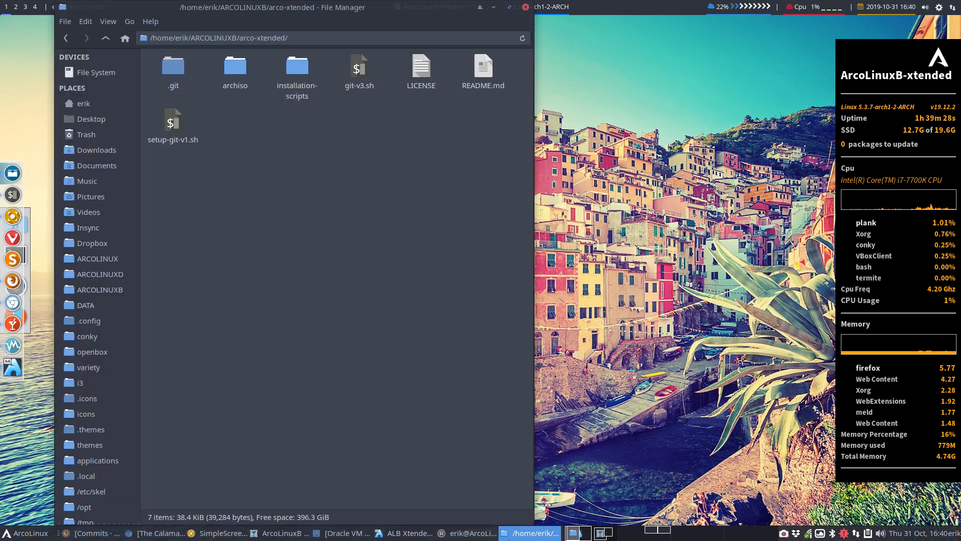
Enter the archiso folder of arco-xtended and select packages.x86_64
double_click(234, 68)
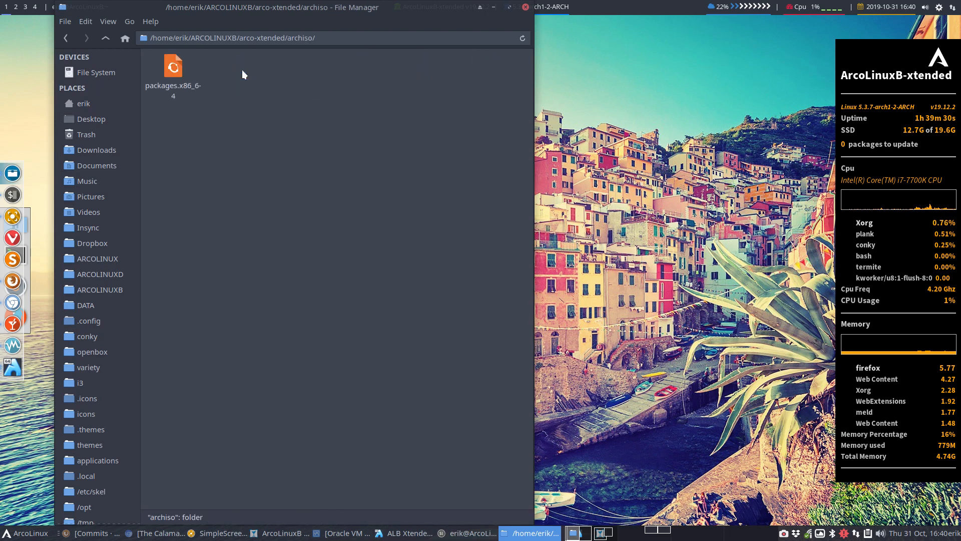
click(173, 65)
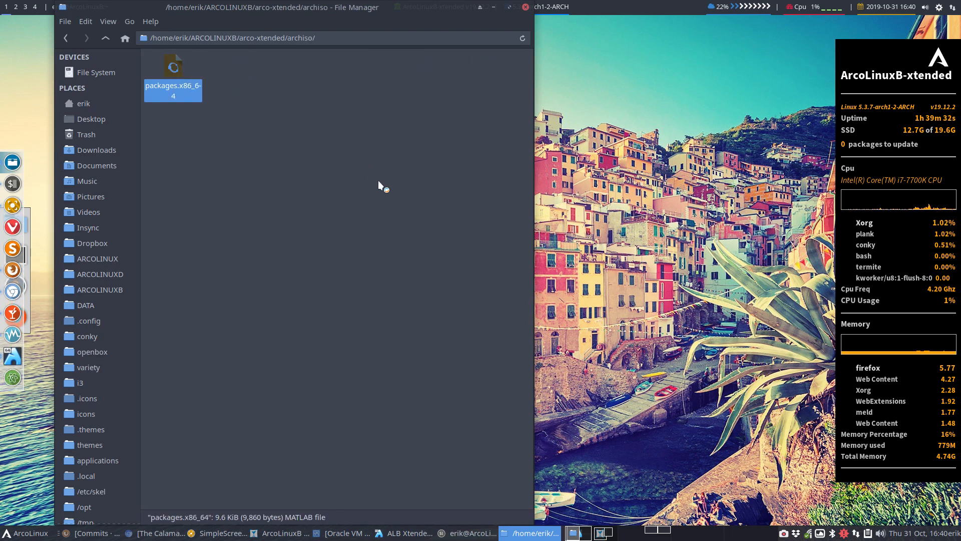
Load packages.x86_64 in Atom and review the arcolinux_repo entries around arcolinux-config-xtended-git and the openbox packages
double_click(172, 68)
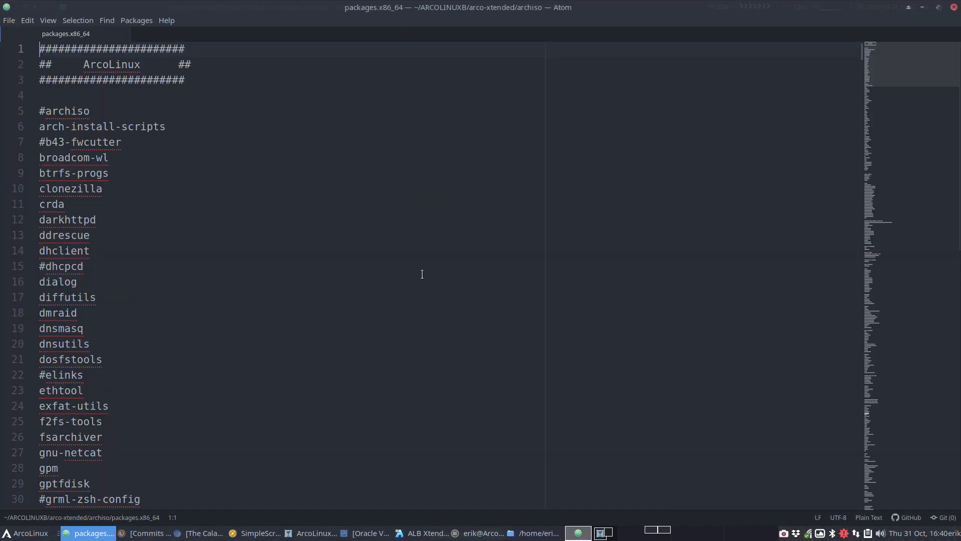
scroll(down, 3)
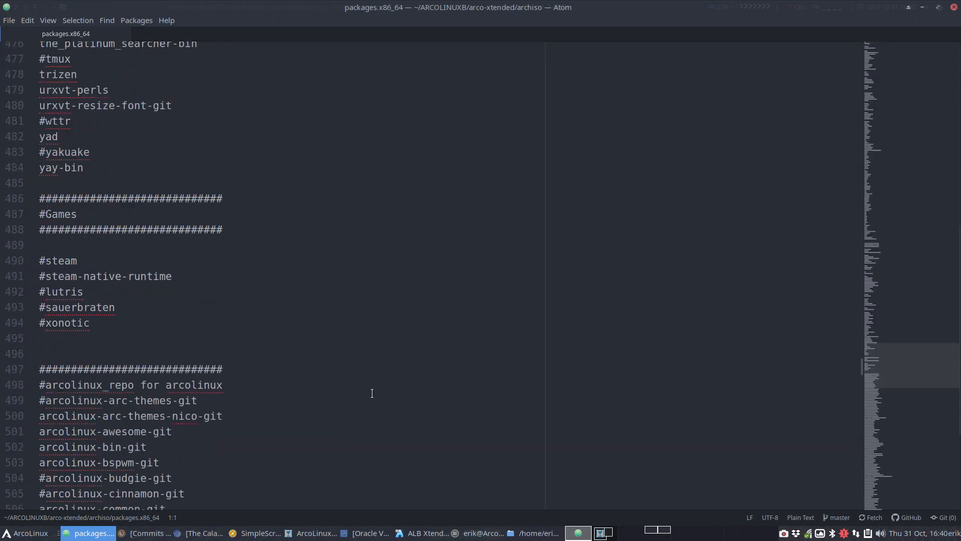
scroll(down, 3)
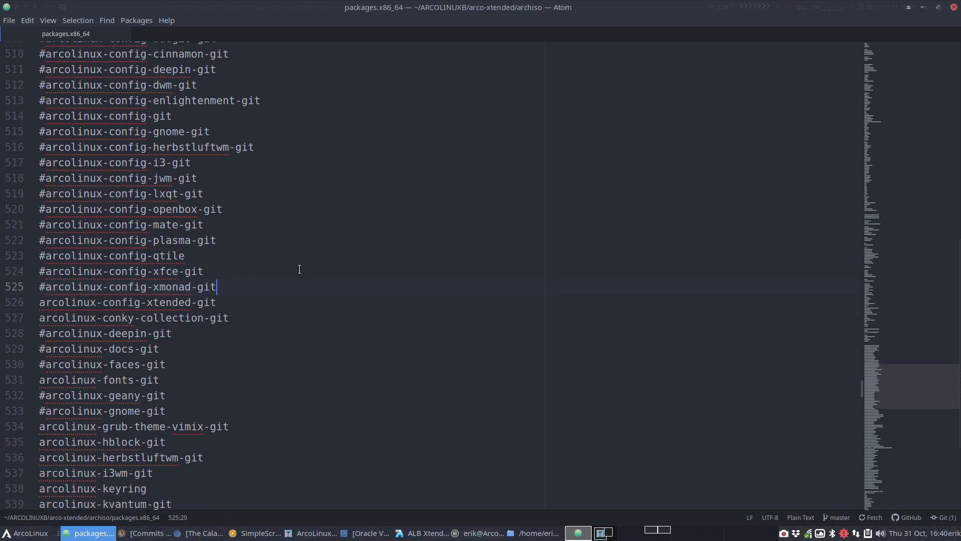
double_click(116, 302)
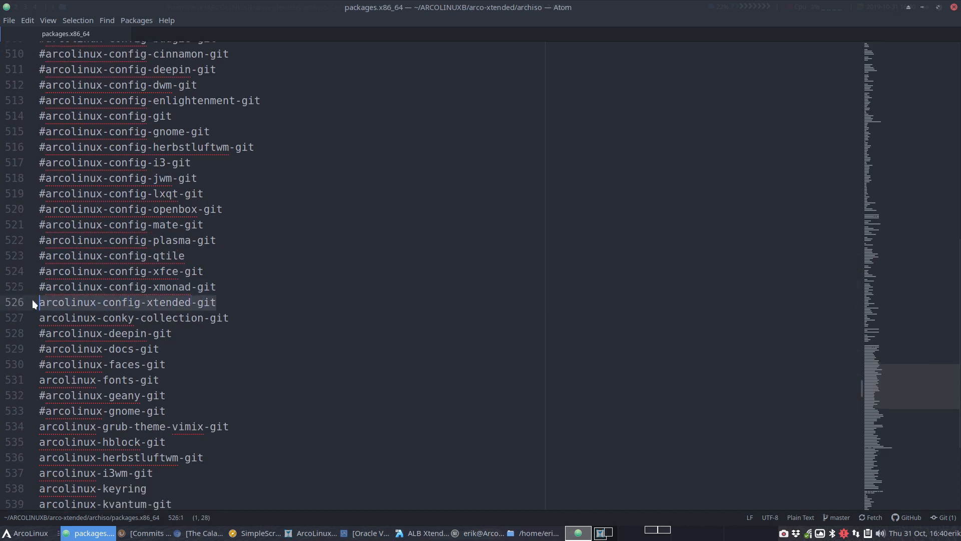
scroll(down, 3)
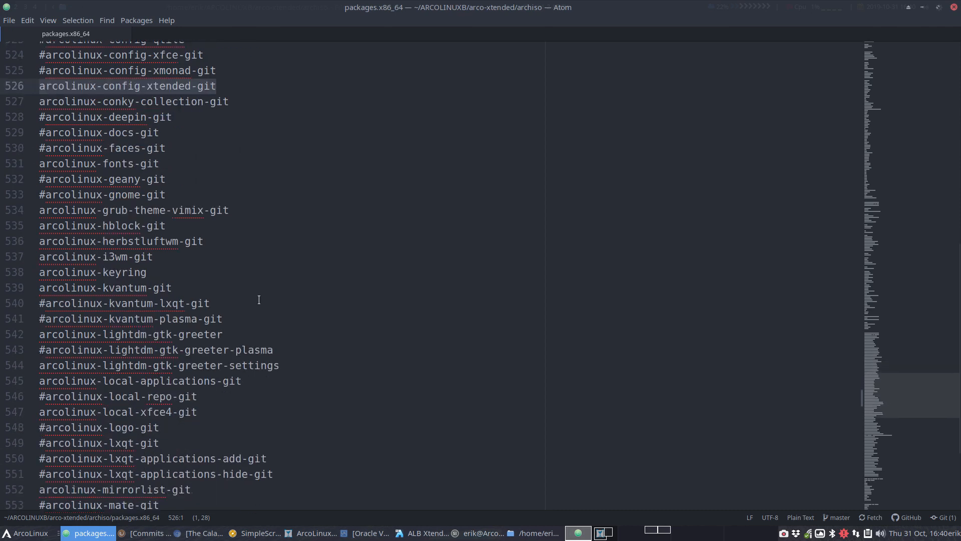
scroll(down, 3)
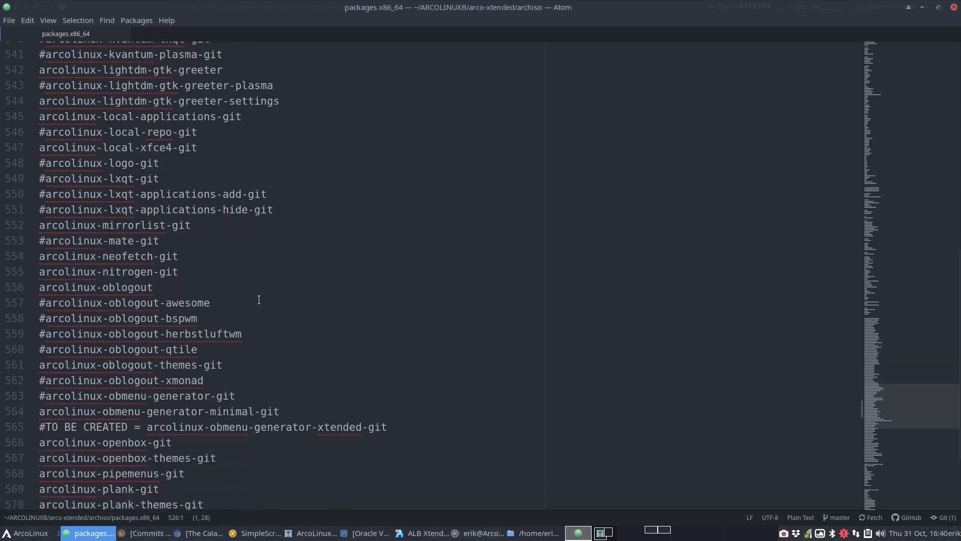
scroll(down, 3)
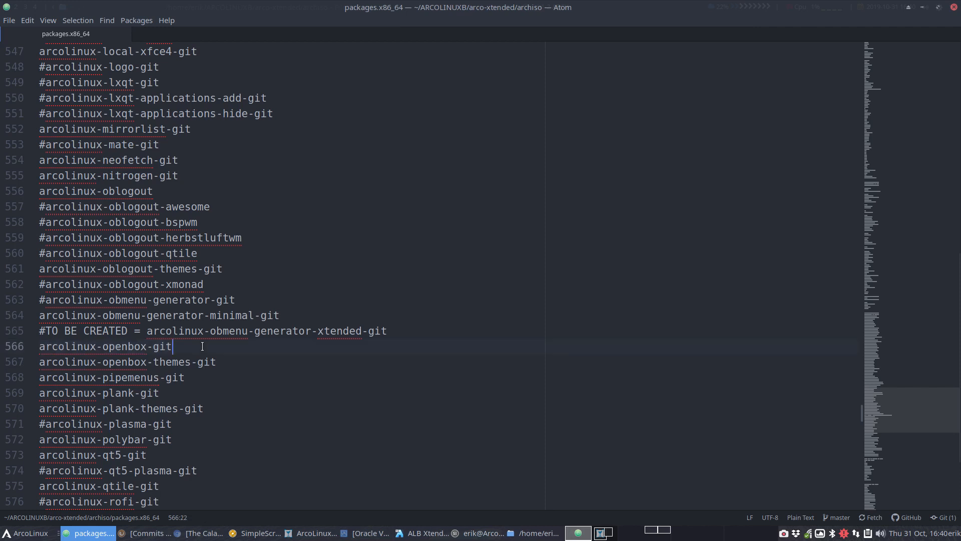
Duplicate the arcolinux-openbox-git line as arcolinux-openbox-xtended-git and comment out the original with #
key(Enter)
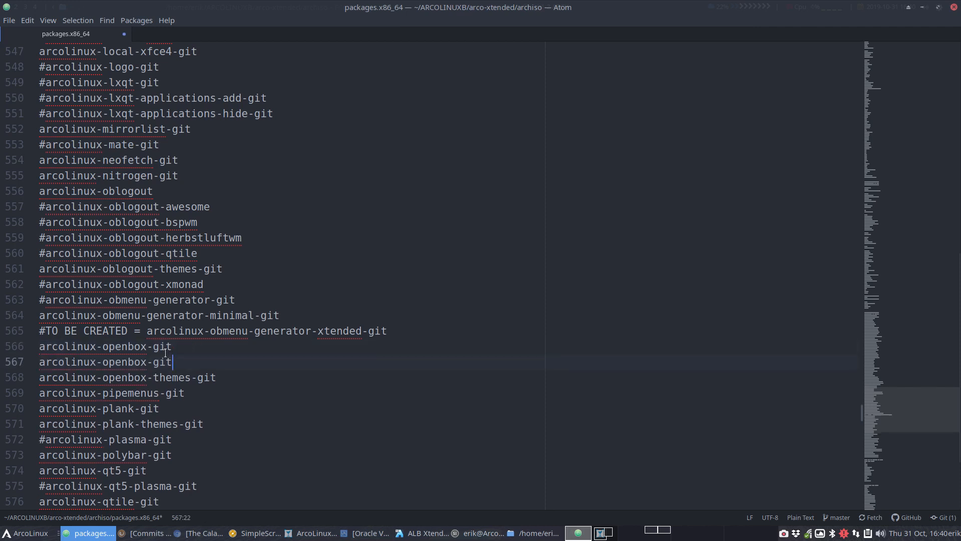
click(149, 362)
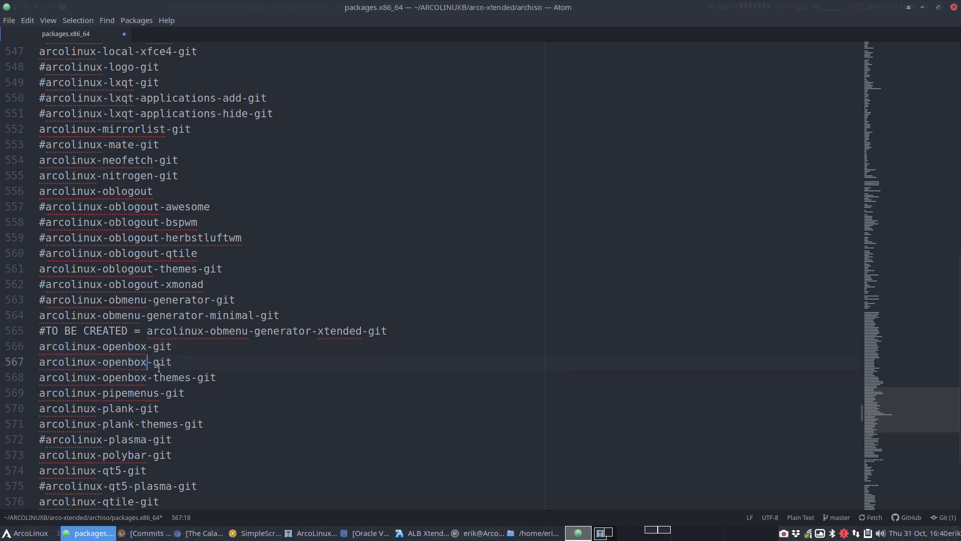
text(xtended-)
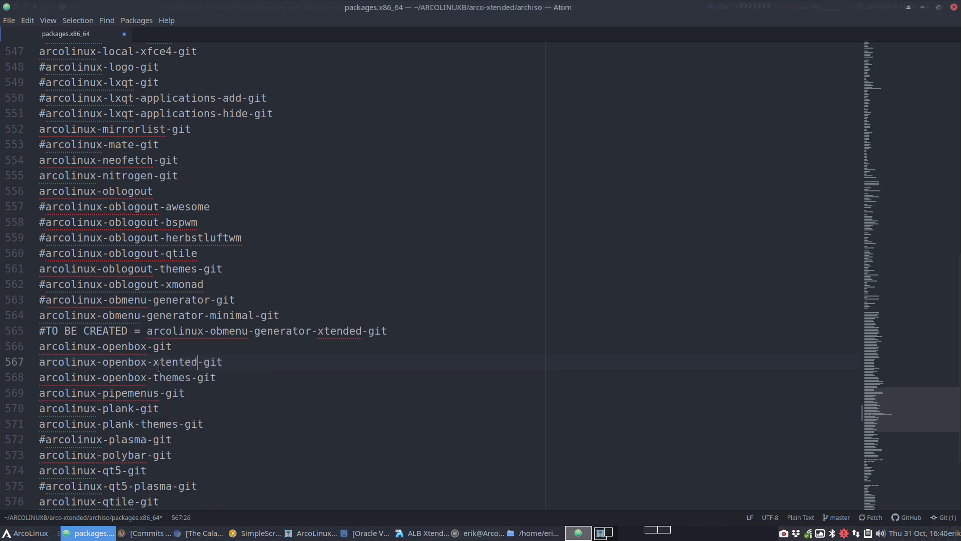
key(BackSpace)
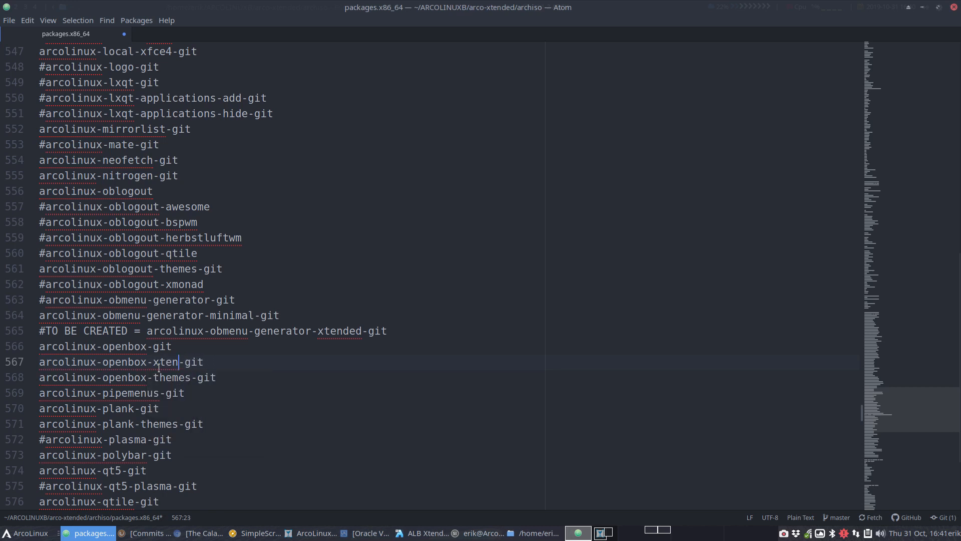
text(ded)
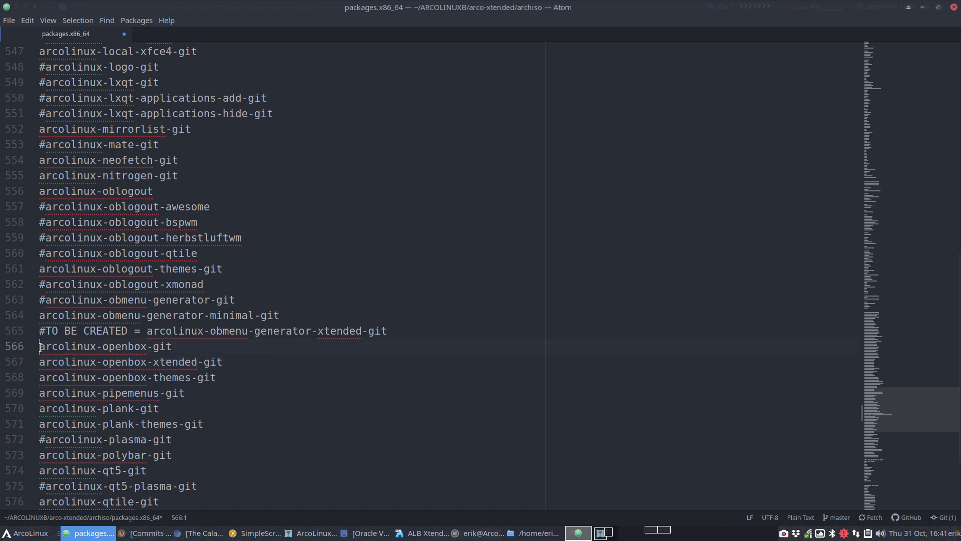
text(#)
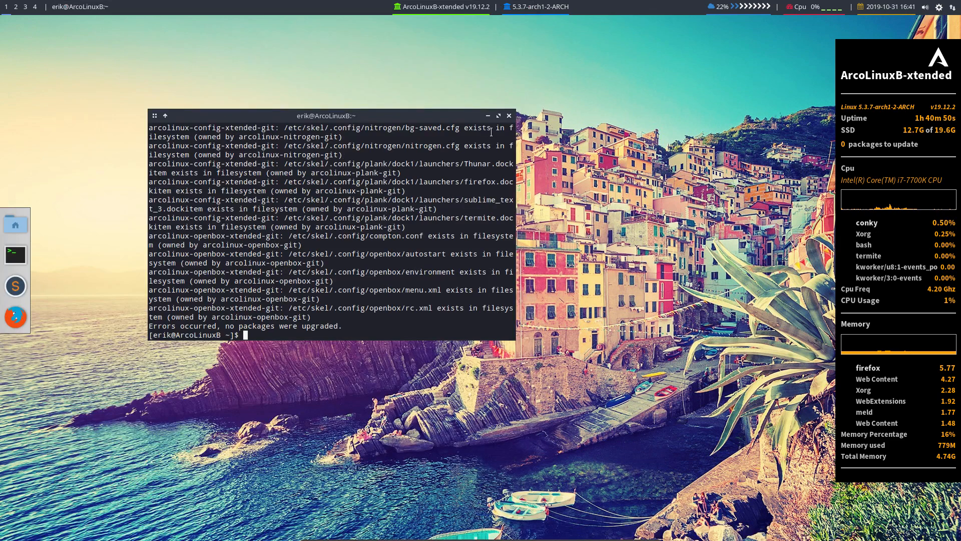
Retry sudo pacman -S arcolinux-openbox-xtended-git and read the conflicts owned by arcolinux-openbox-git
text(sudo pacman -S)
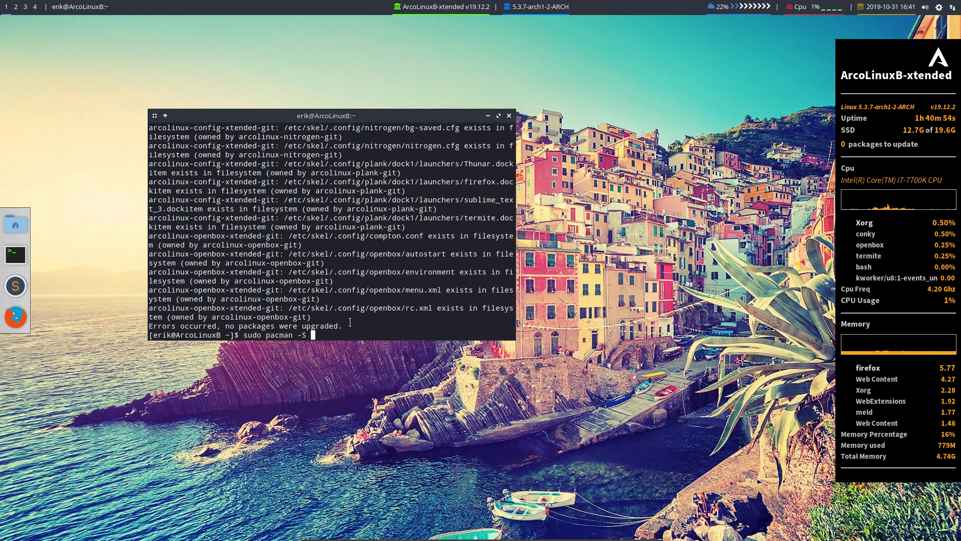
text(arcolinux)
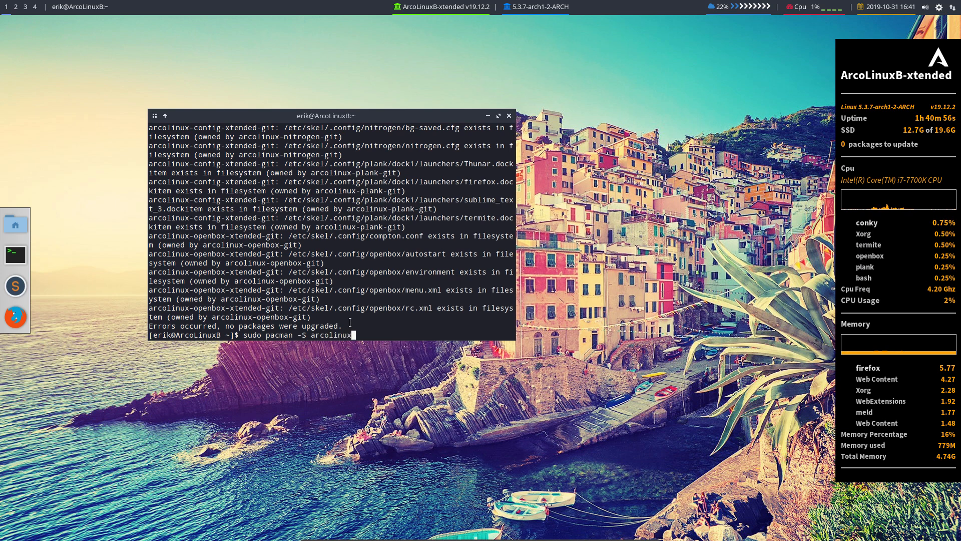
text(-)
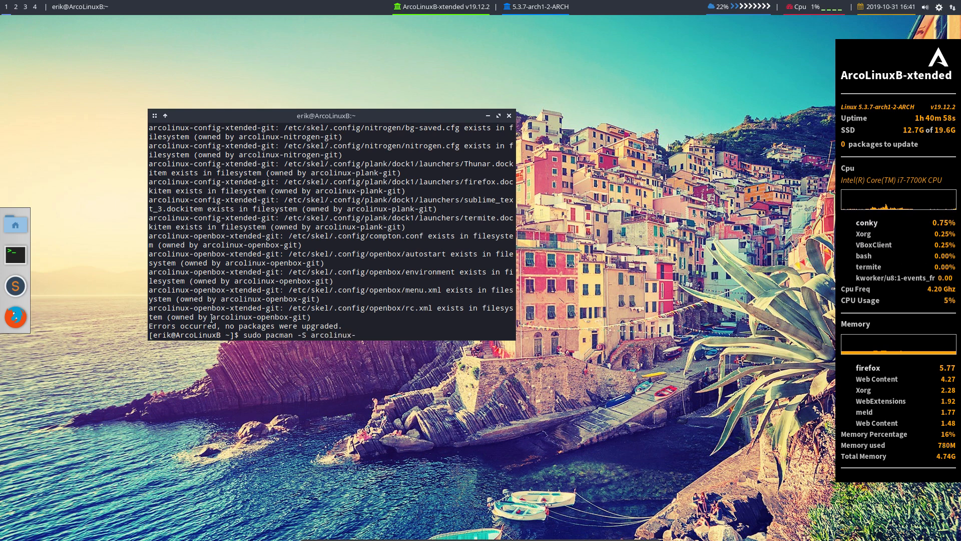
double_click(257, 316)
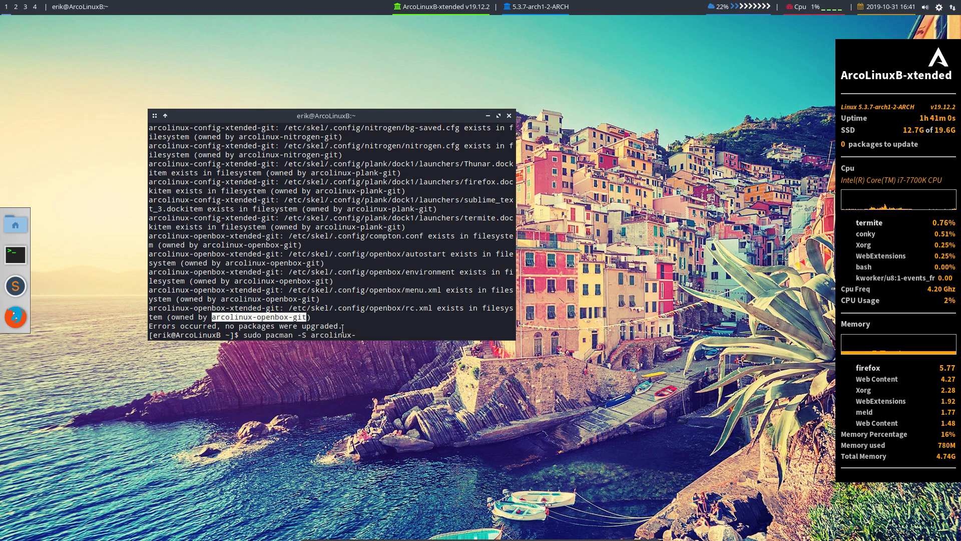
text(open)
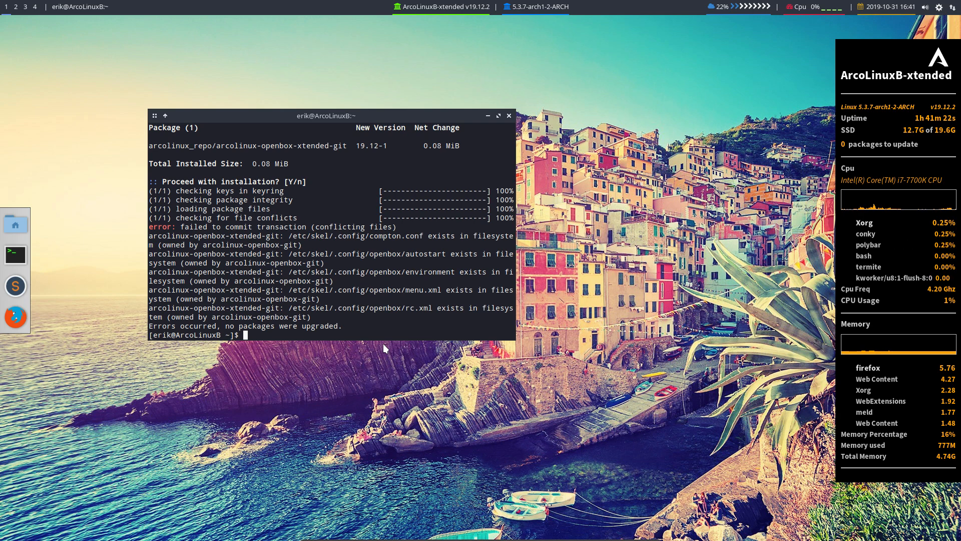
text(sudo pacman -S arcolinux-openbox-git)
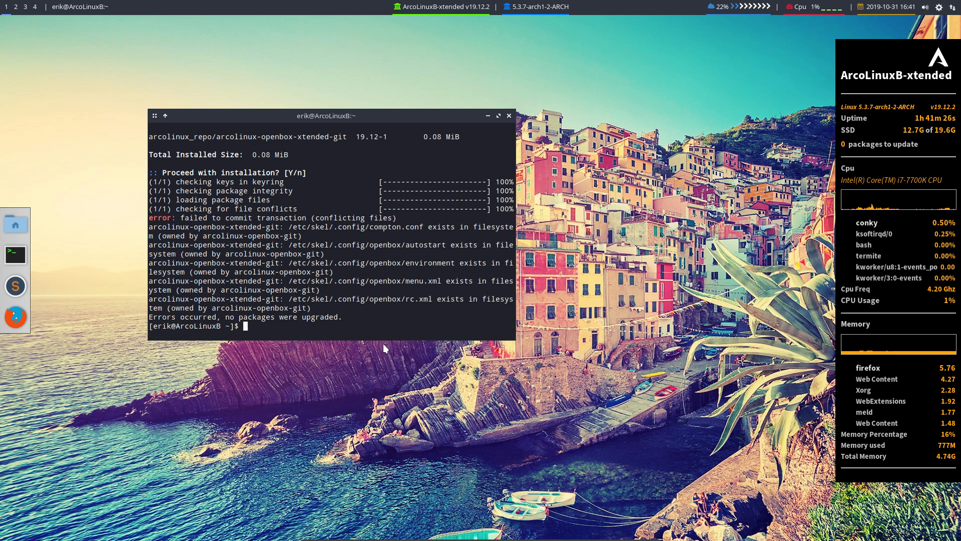
Remove arcolinux-openbox-git with sudo pacman -R, confirming y
text(sudo pacman)
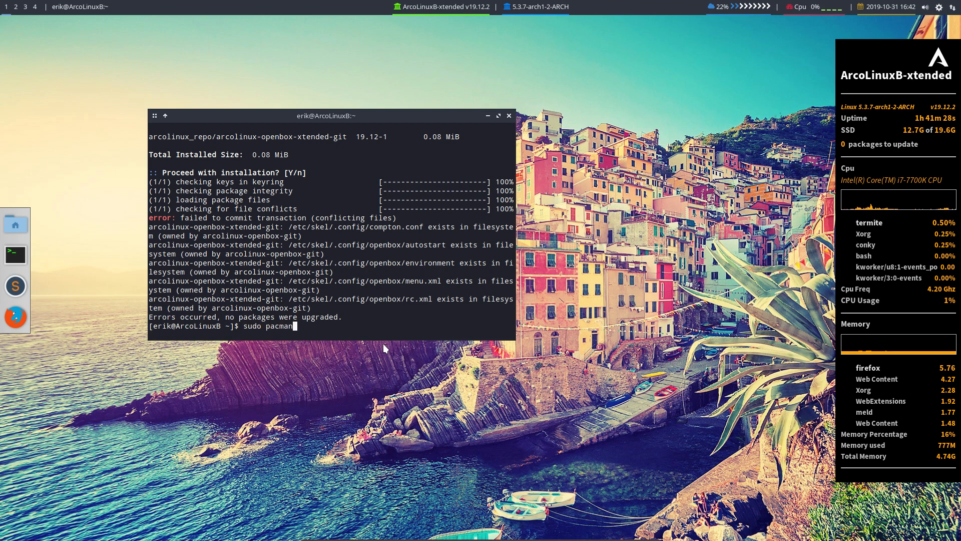
text(-R o)
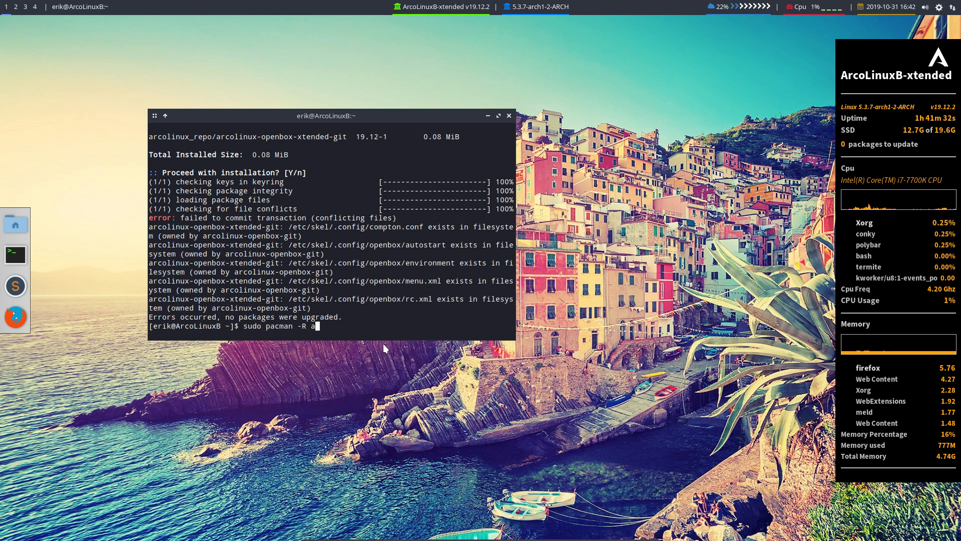
text(rcolinux-op)
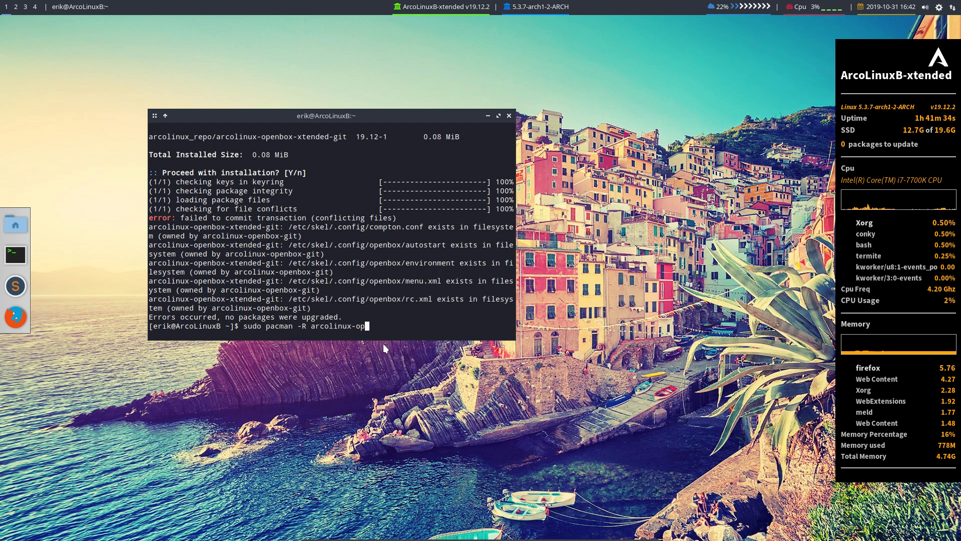
text(enbox-git)
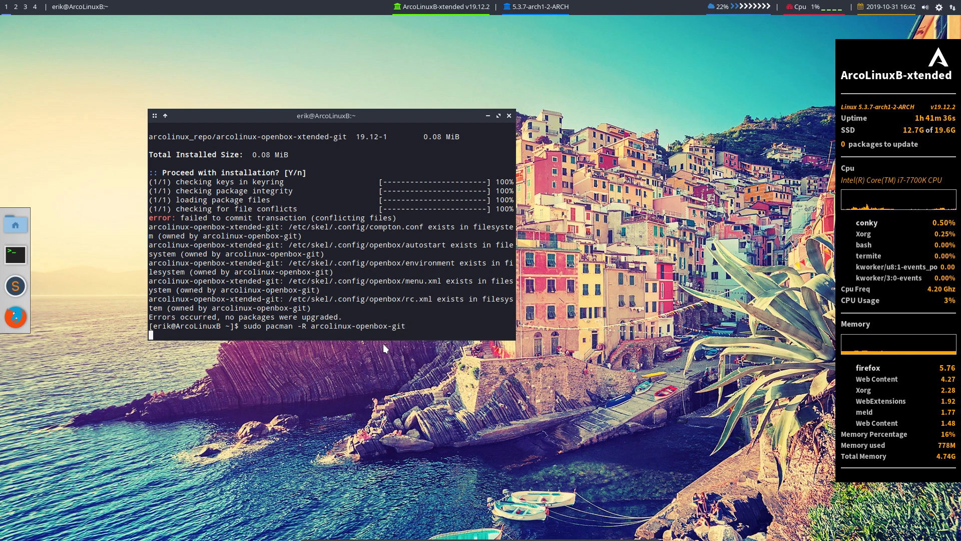
text(y)
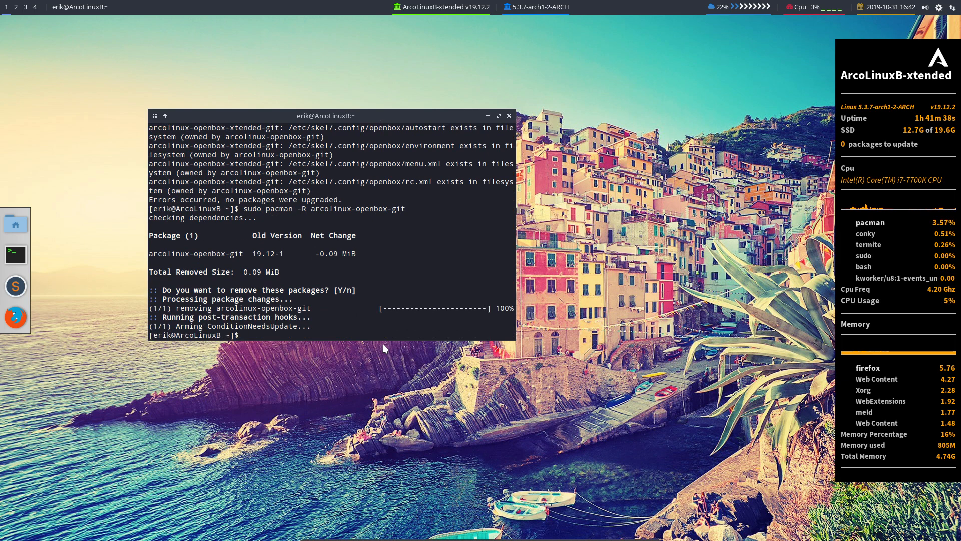
Install arcolinux-openbox-xtended-git, confirm Y, then refresh home configs with skel
text(sudo pacman -R arcolinux-openbox-git)
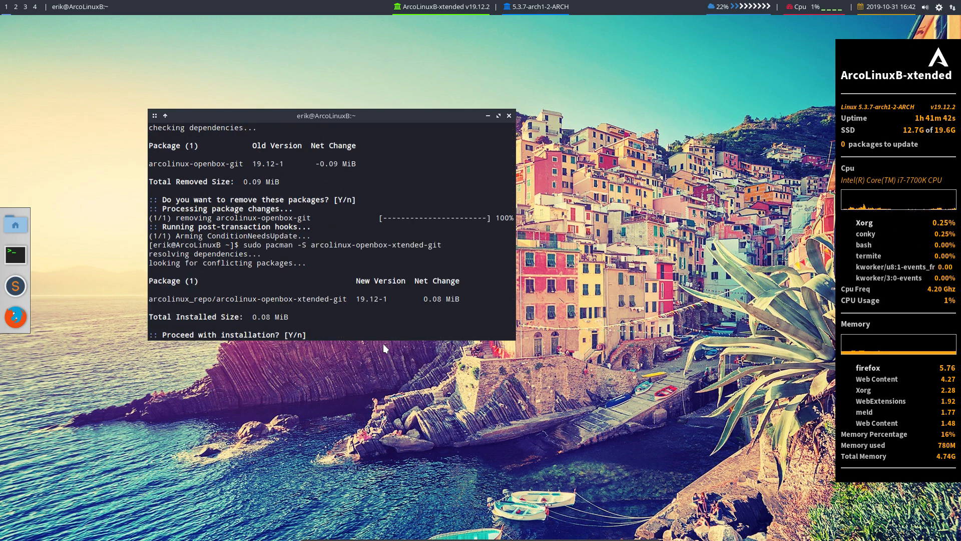
text(Y)
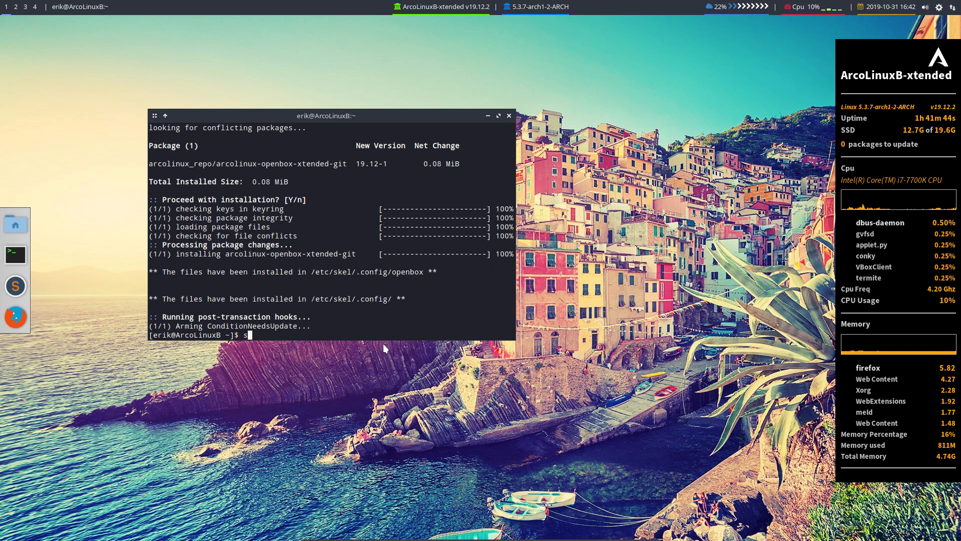
text(skel)
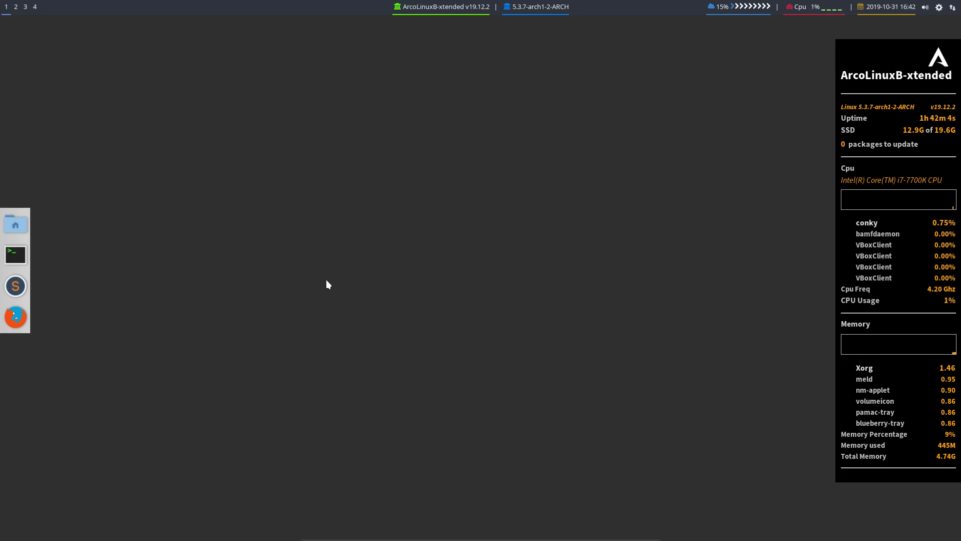
Shut down the ALB Xtended virtual machine from the logout menu and start it again in VirtualBox Manager
click(15, 254)
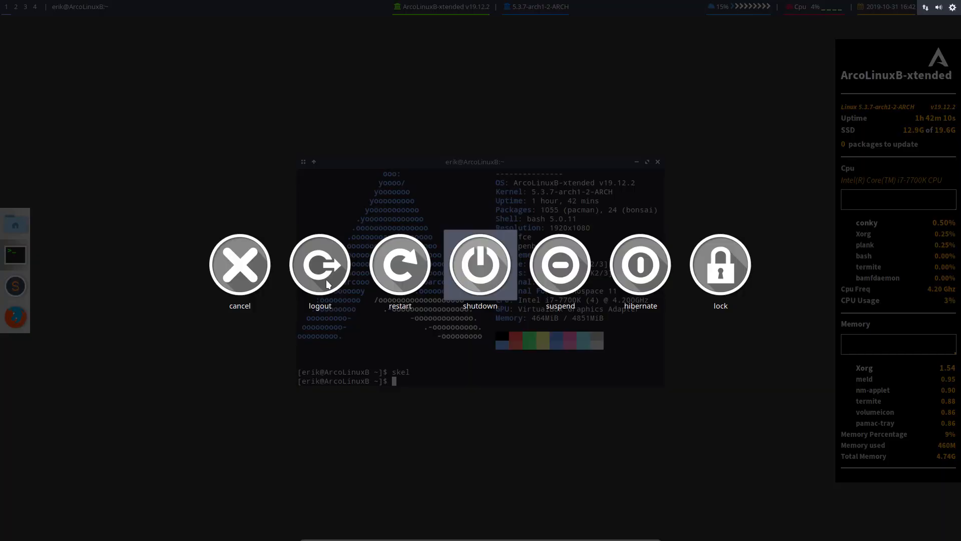
click(481, 265)
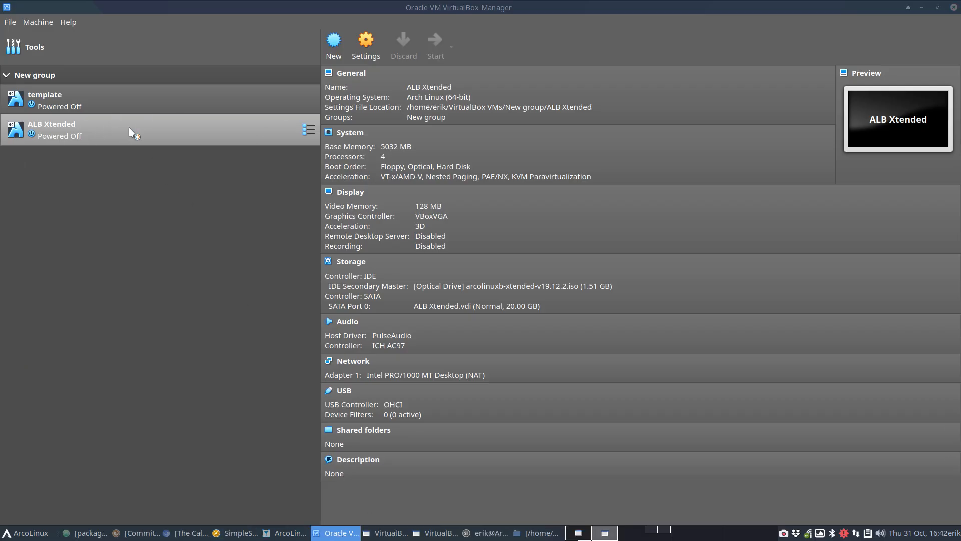
click(437, 39)
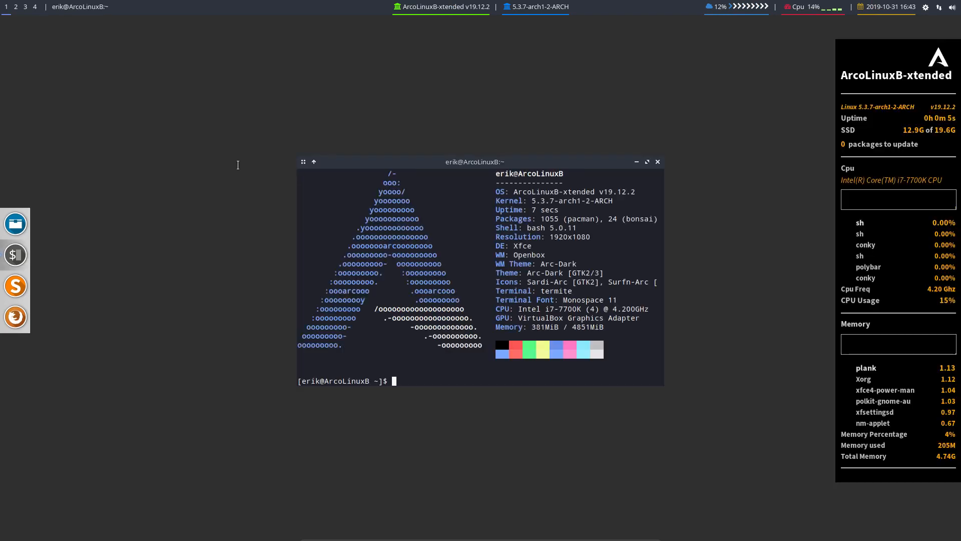
Run nitrogen in the freshly booted session's terminal
text(nitrogen)
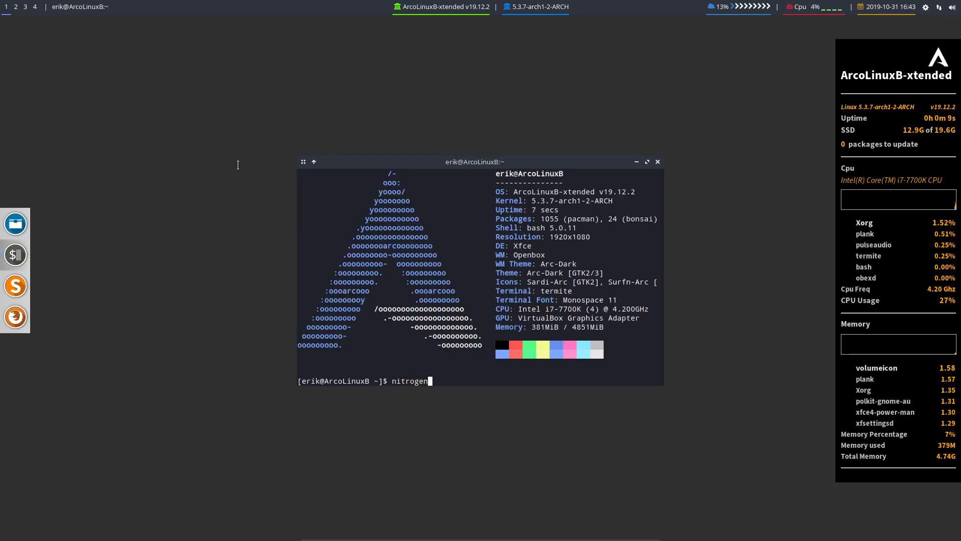
key(Return)
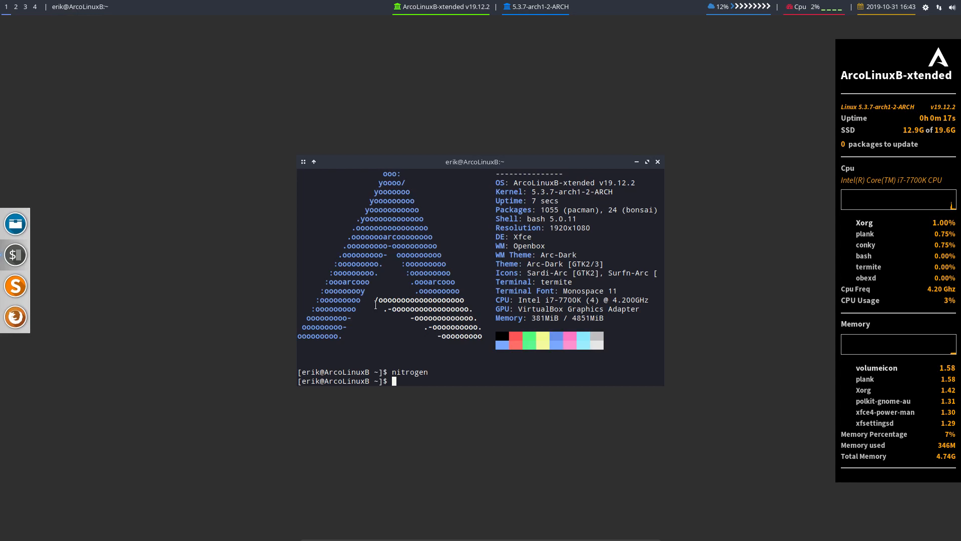
Browse from the home folder with hidden files shown into .config/openbox and locate autostart
click(15, 224)
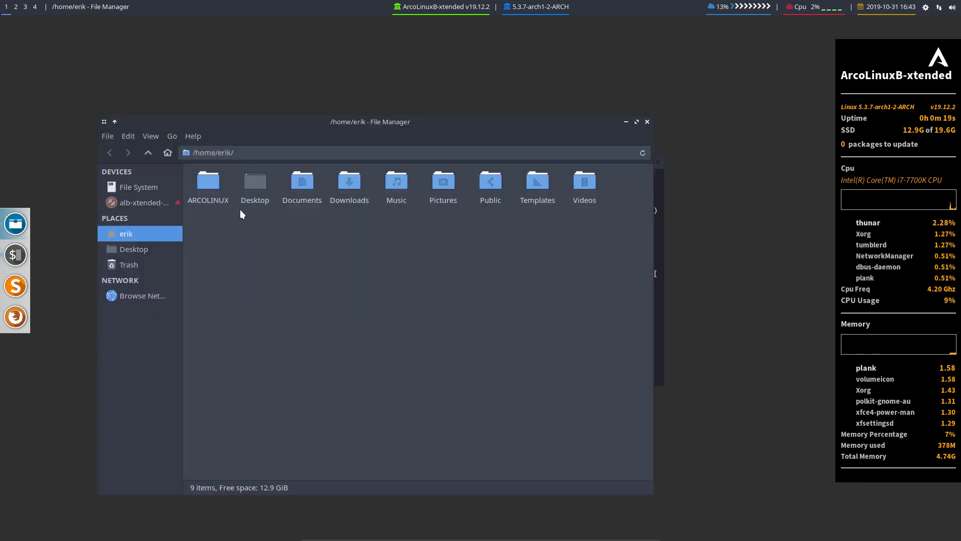
key(ctrl+h)
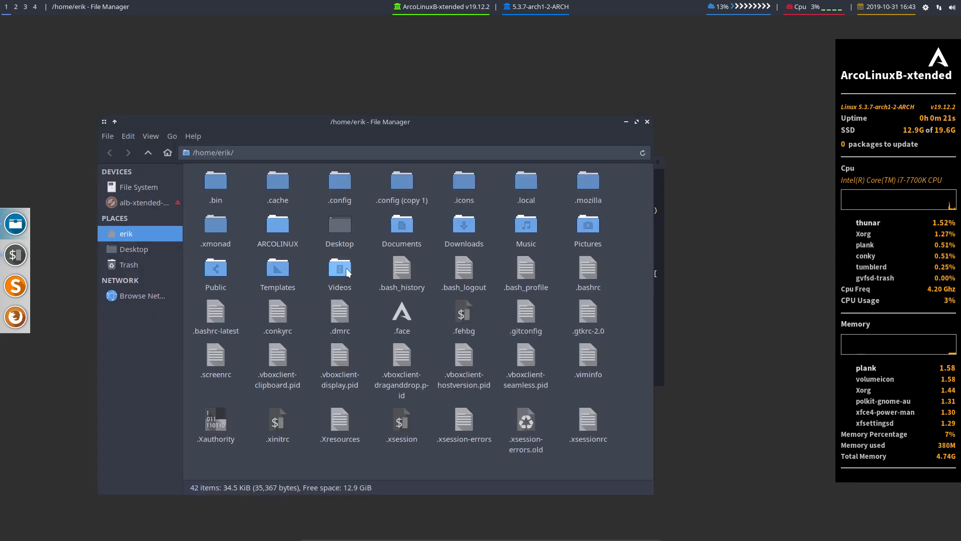
double_click(339, 181)
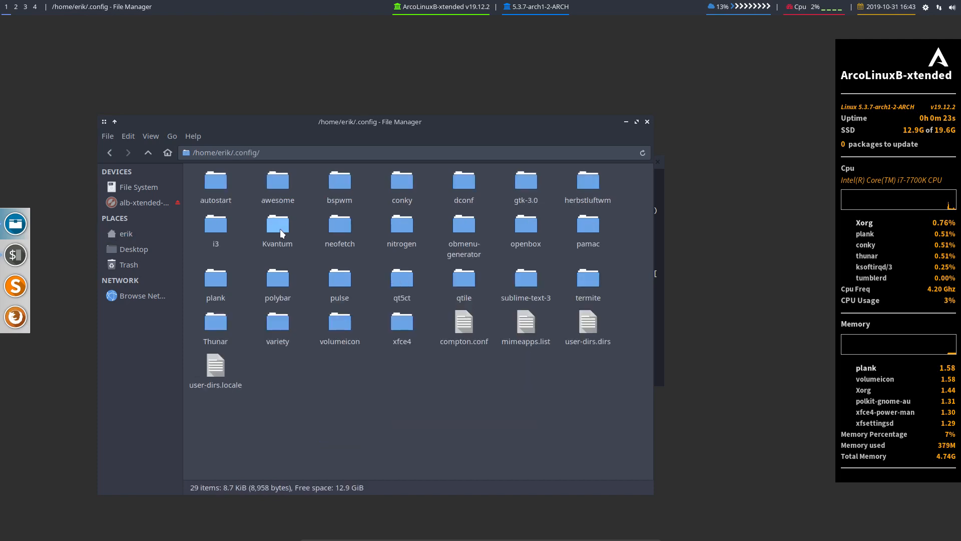
click(526, 224)
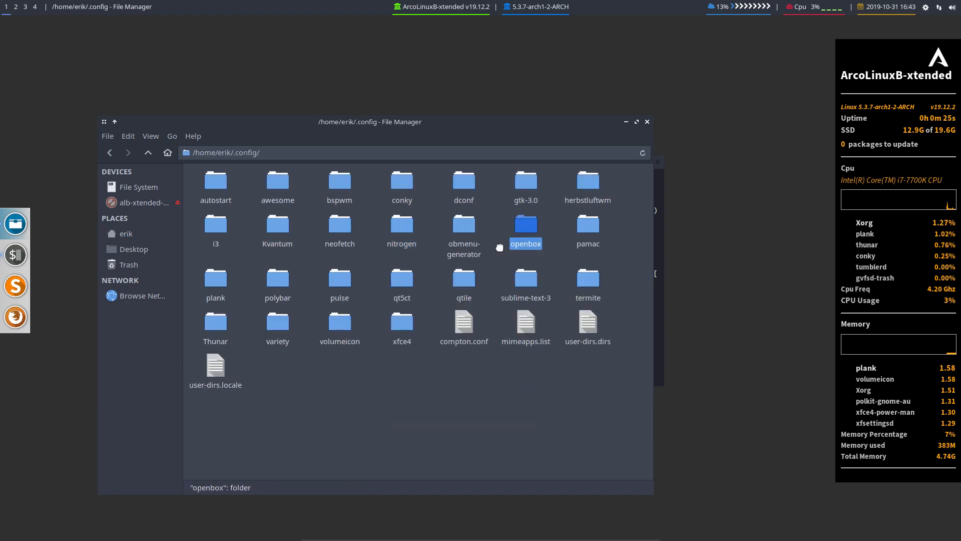
double_click(525, 225)
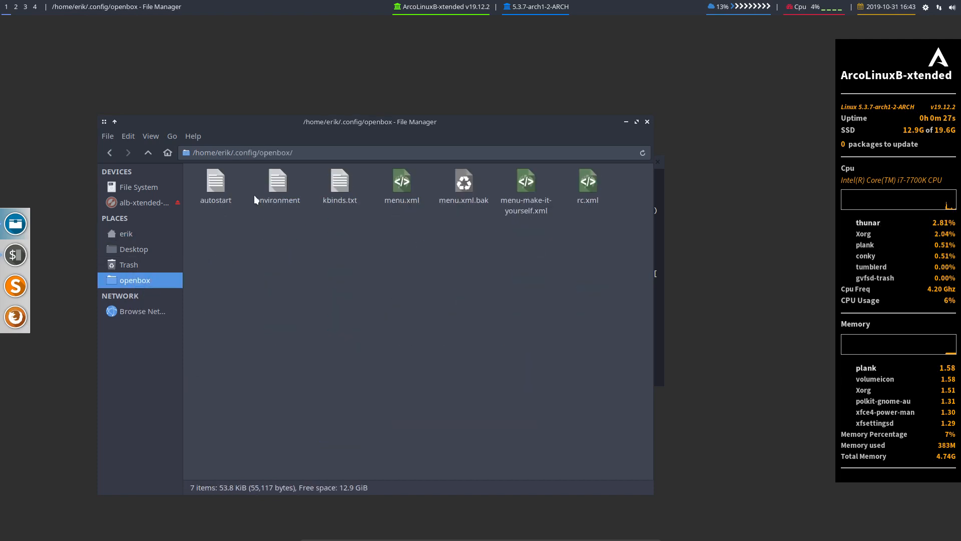
click(215, 181)
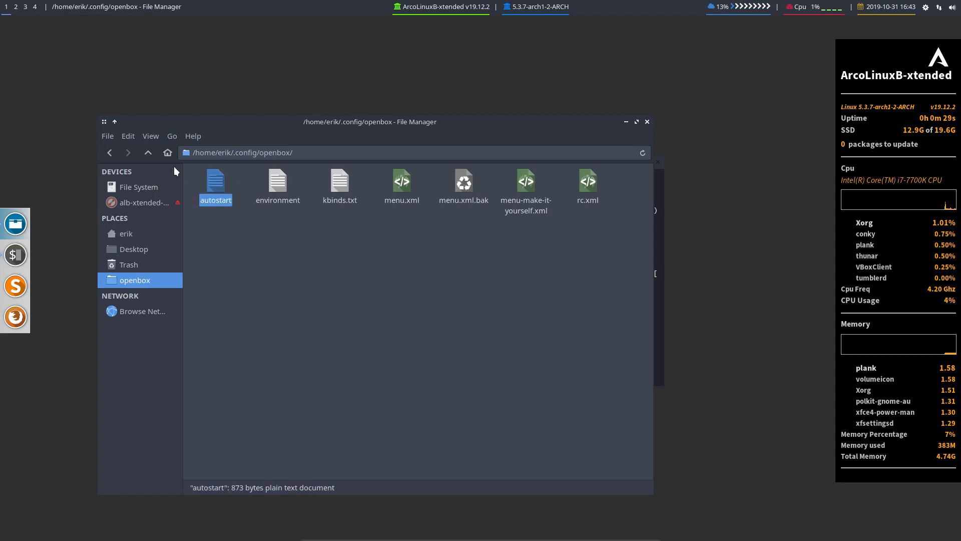
Check the nitrogen folder in .config, return to openbox and open autostart in Sublime Text
click(147, 152)
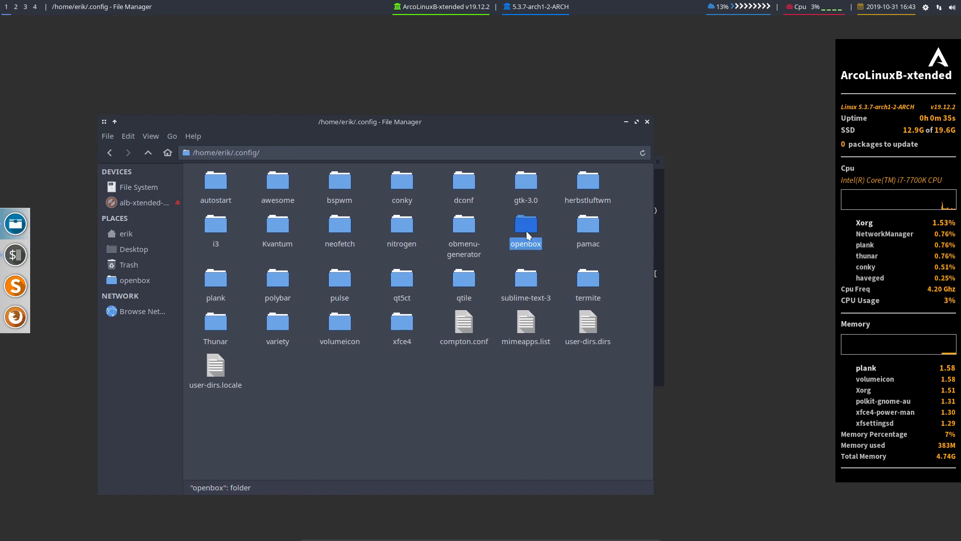
click(401, 227)
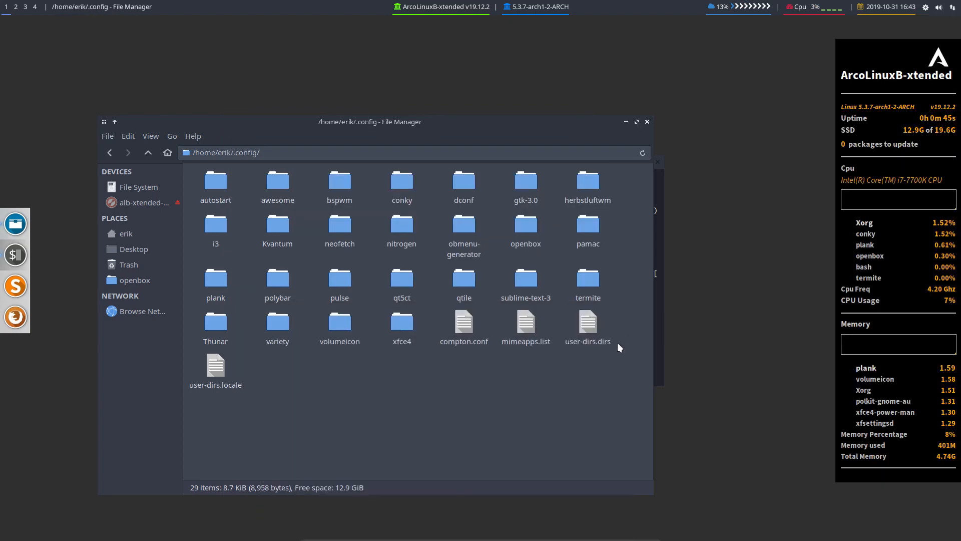
click(401, 224)
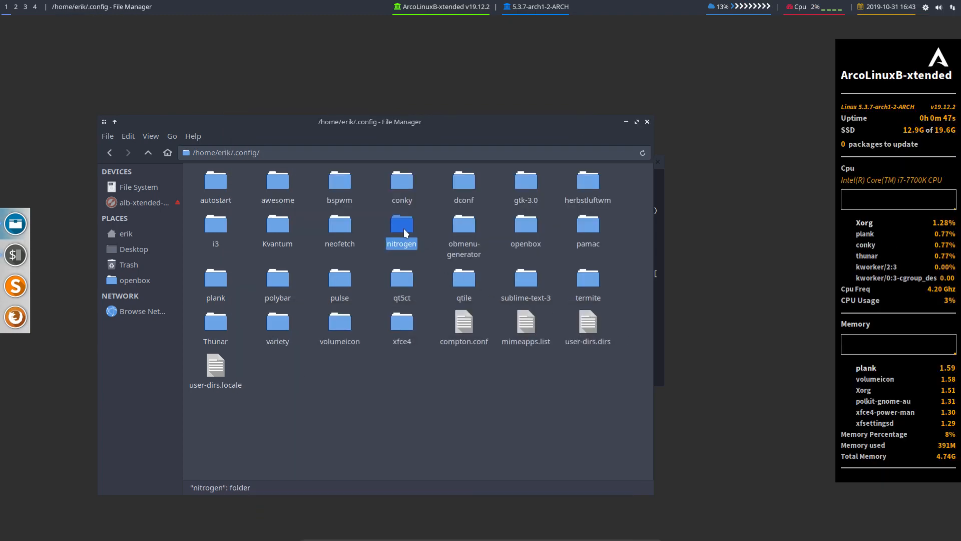
double_click(525, 224)
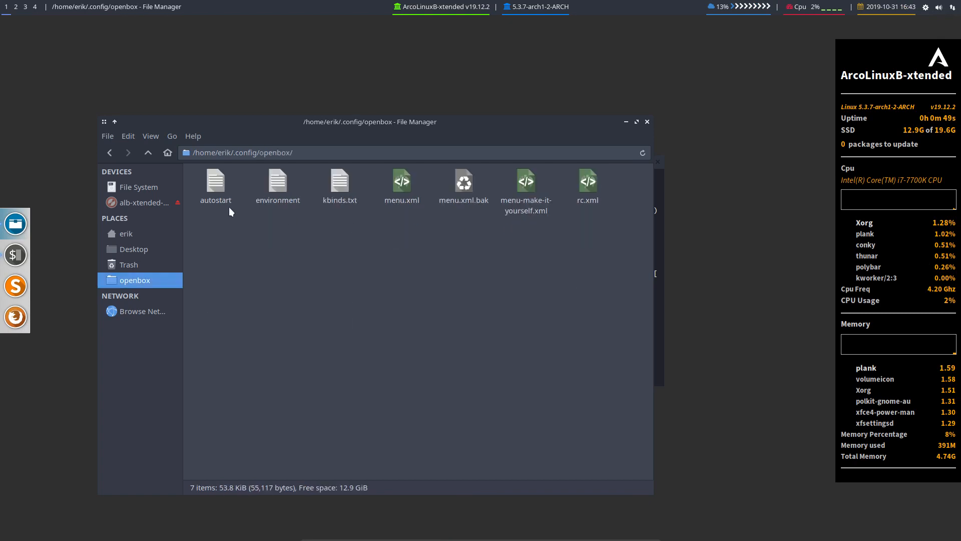
double_click(215, 183)
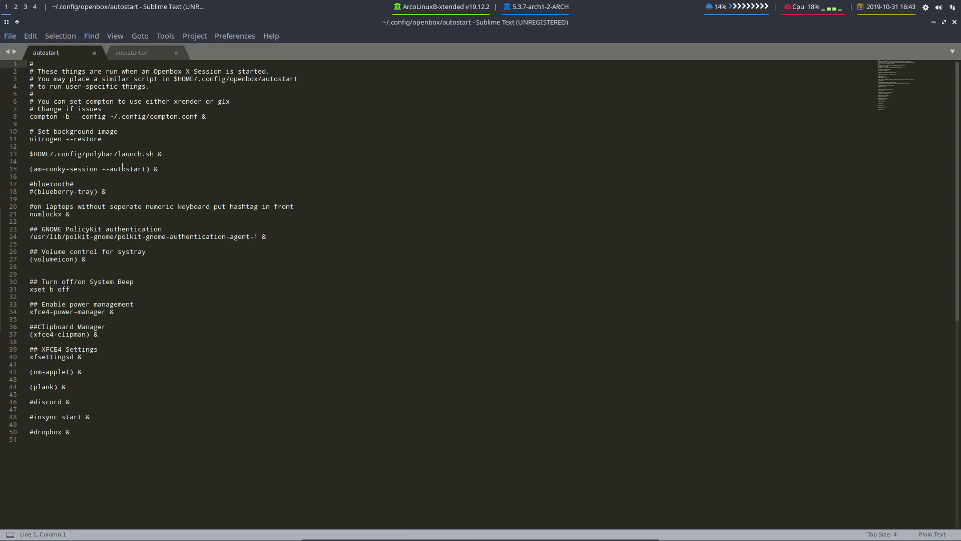
Select the 'nitrogen --restore' line in the autostart file and copy it
drag(31, 131, 102, 138)
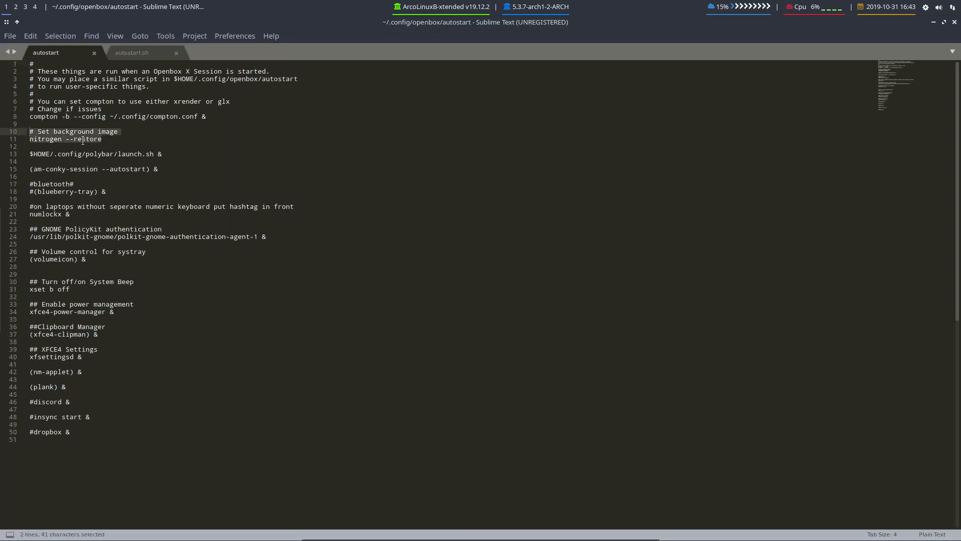
click(31, 146)
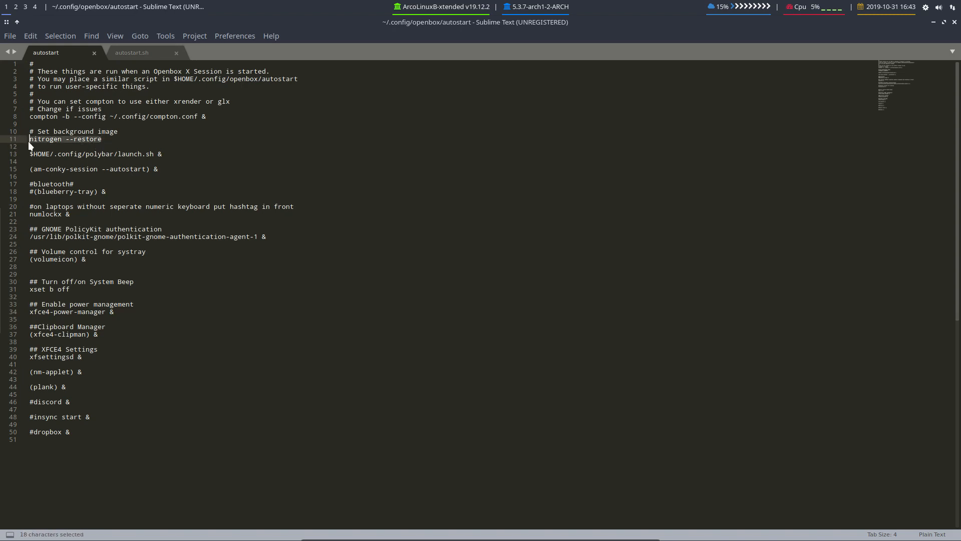
key(ctrl+c)
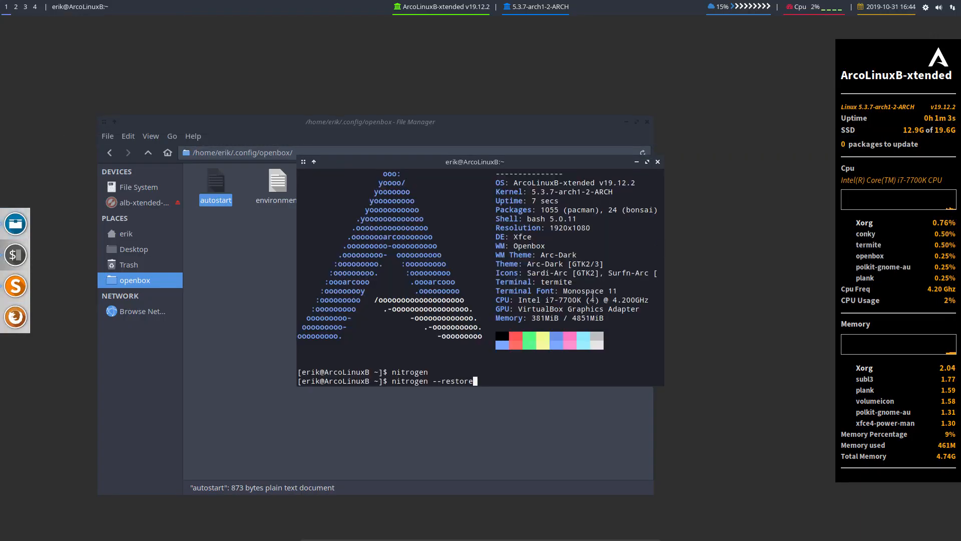
Run nitrogen --restore, then start sudo pacman -S arcolinux-wallpapers-git and answer n to decline
key(Return)
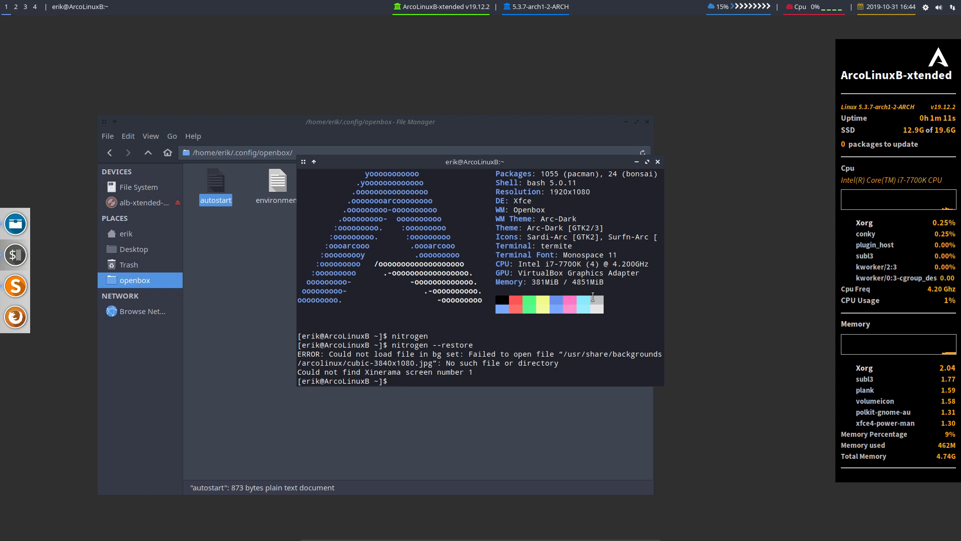
text(sudo pacman)
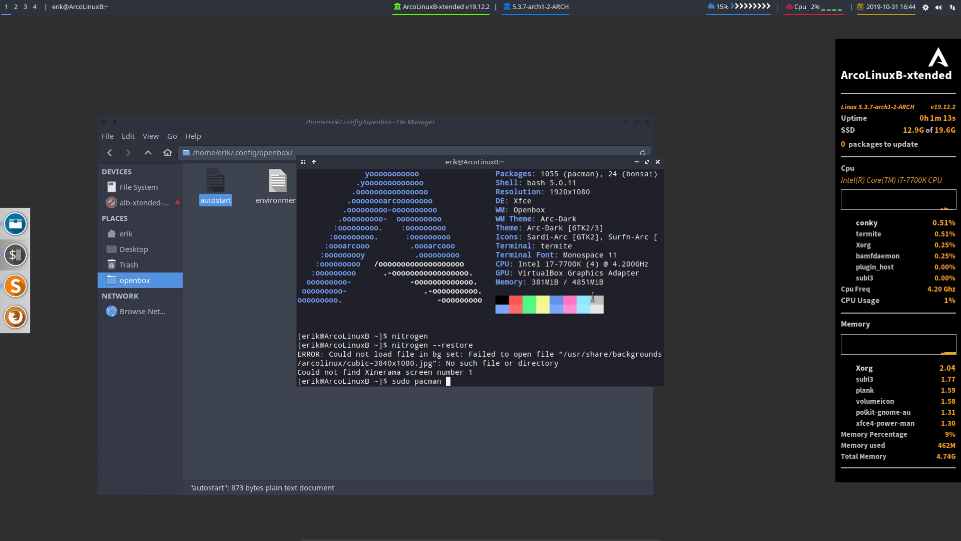
text(-S arcolinu)
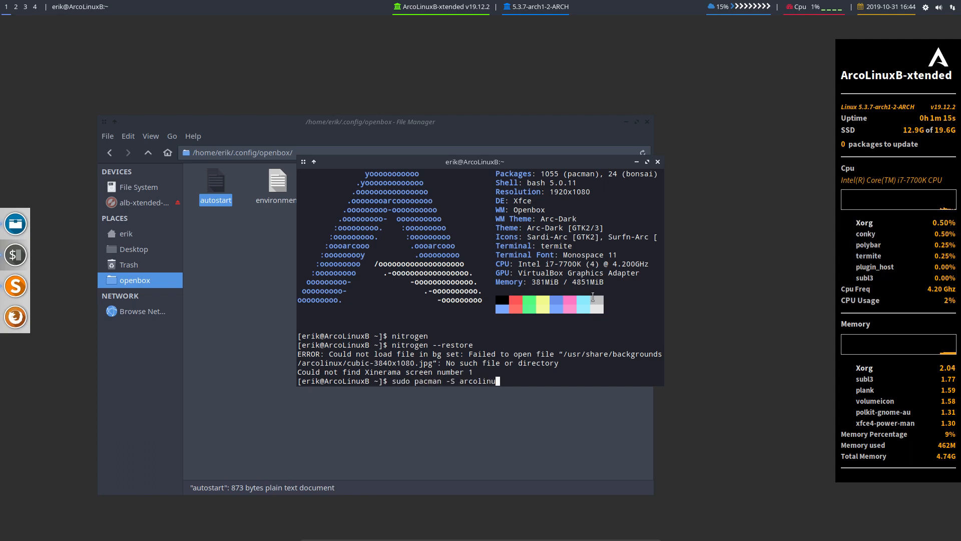
text(x-)
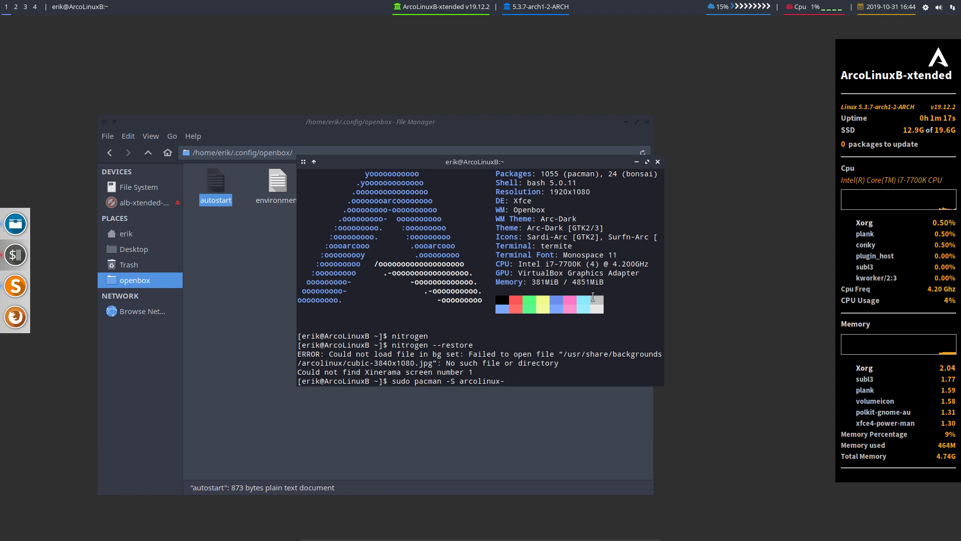
text(wallpapers-git)
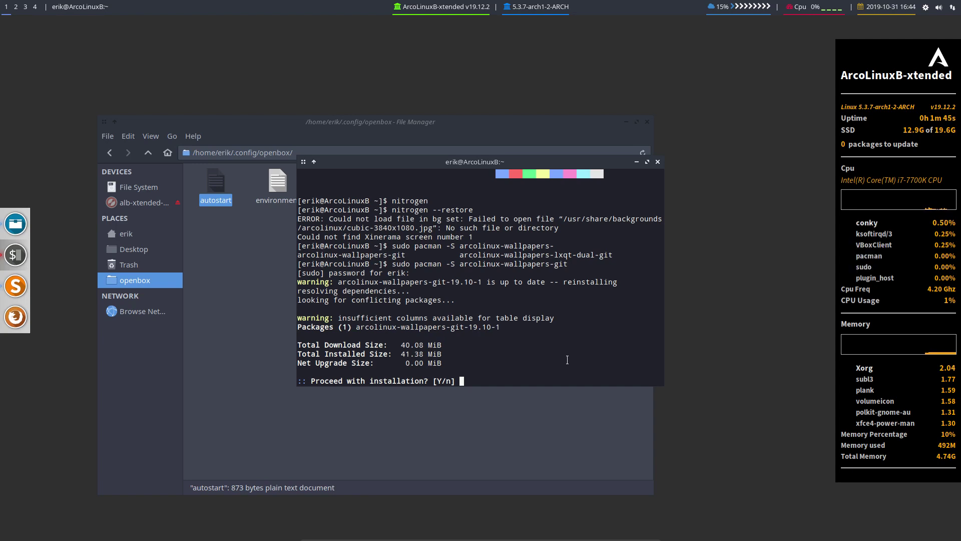
text(n)
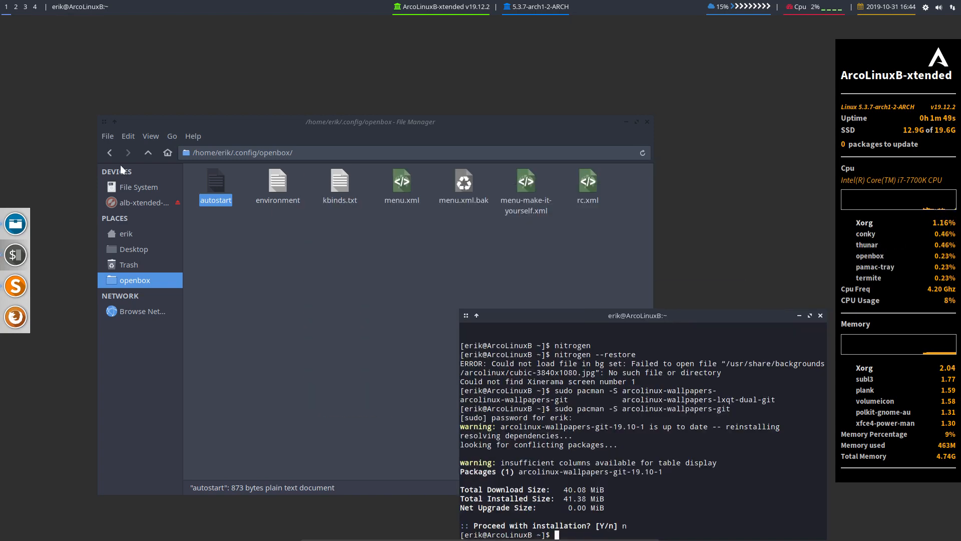
Browse to /usr/share/backgrounds/arcolinux and bring up the context menu for glorious-voyage-3840x2160.jpg
click(138, 187)
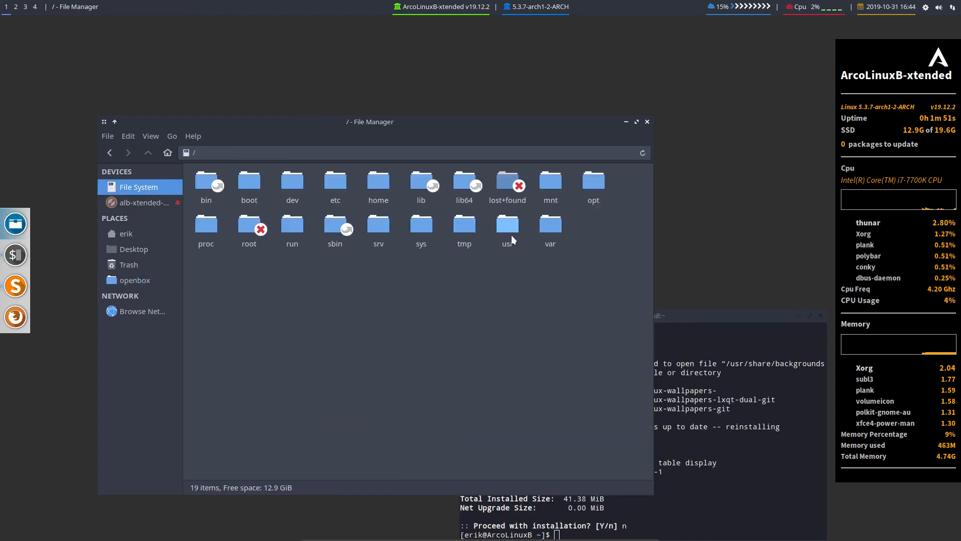
double_click(508, 225)
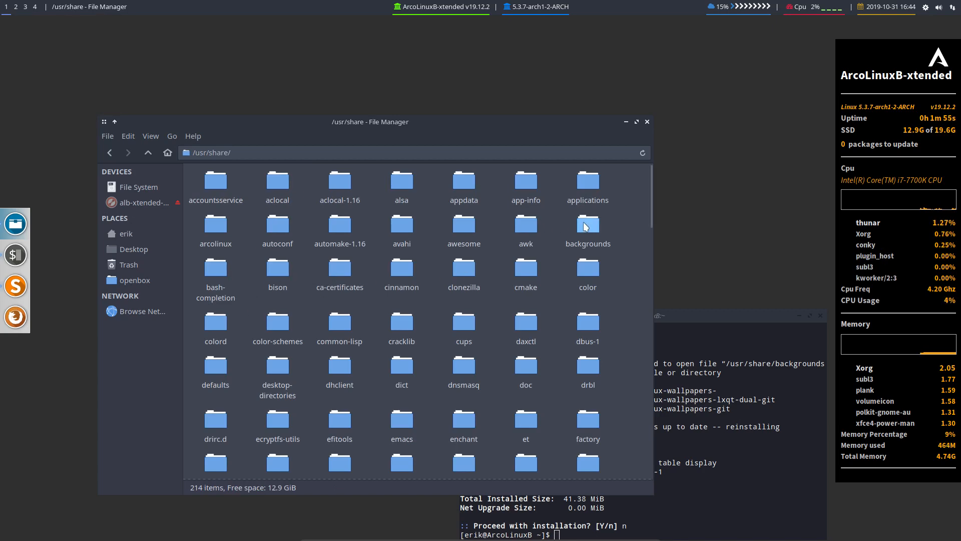
double_click(587, 224)
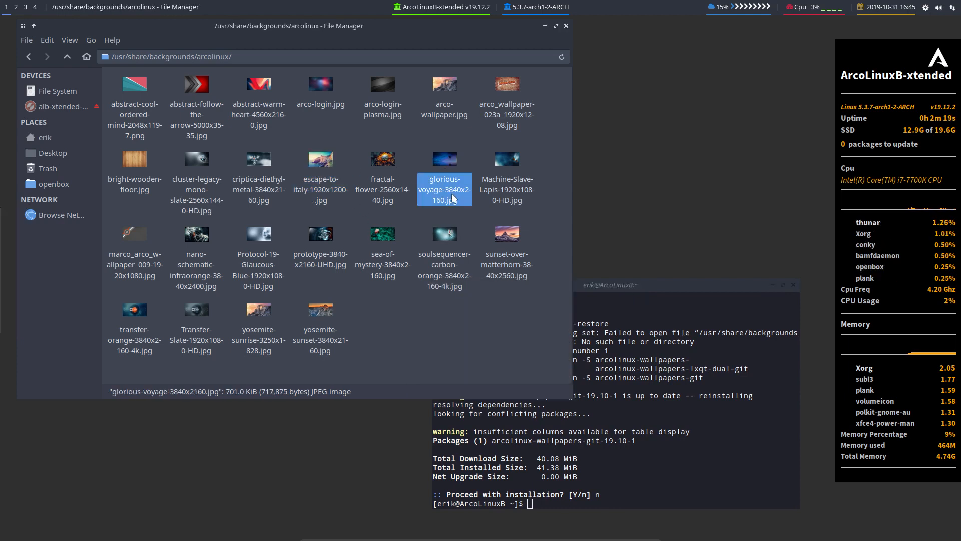
mouse_move(446, 189)
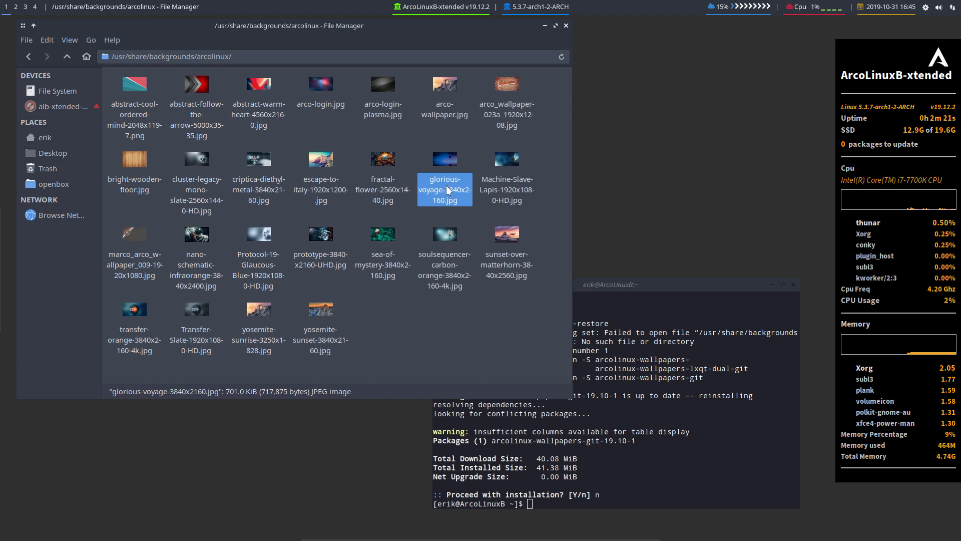
right_click(445, 189)
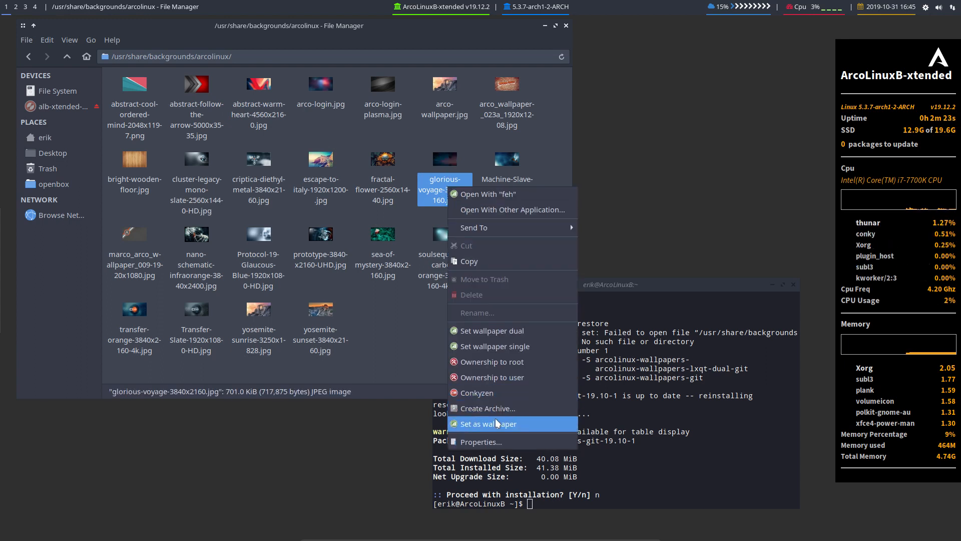
mouse_move(509, 237)
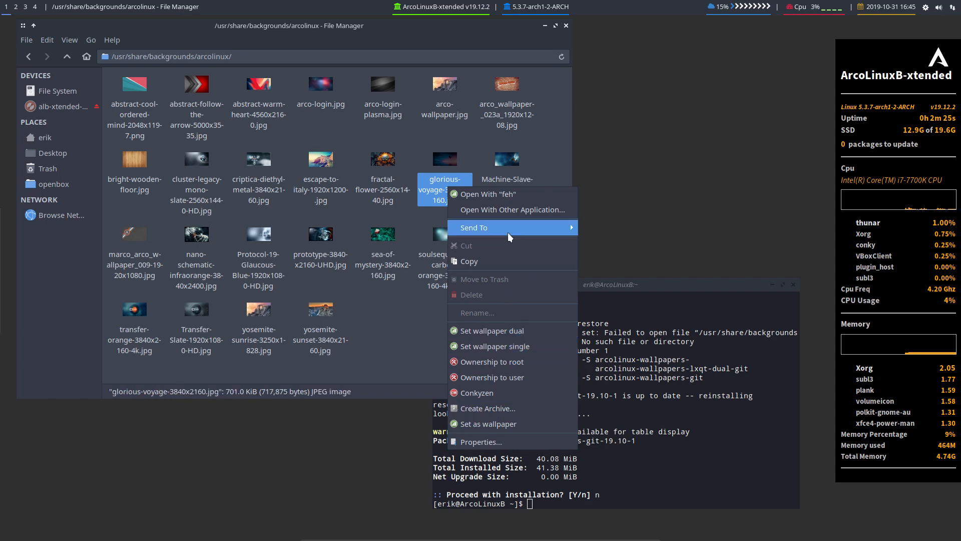
click(480, 441)
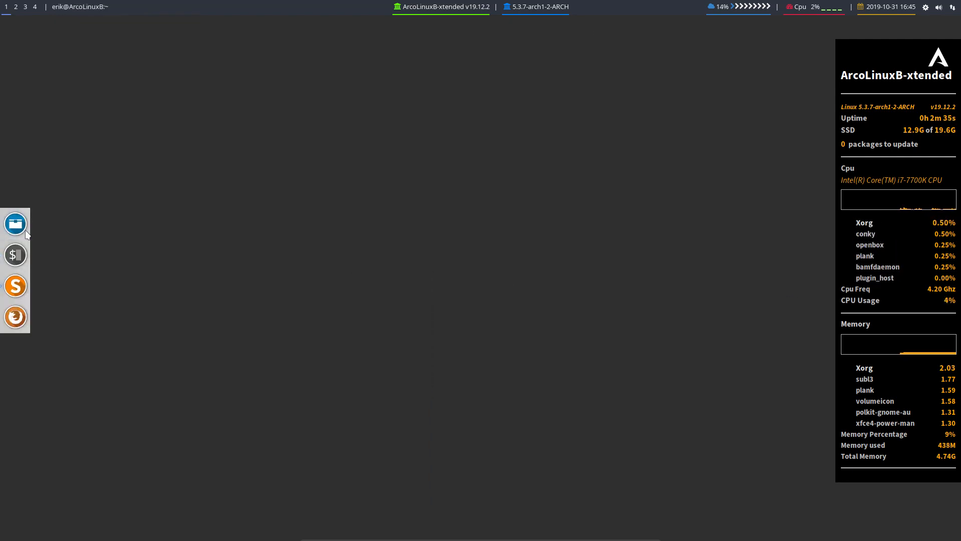
mouse_move(296, 233)
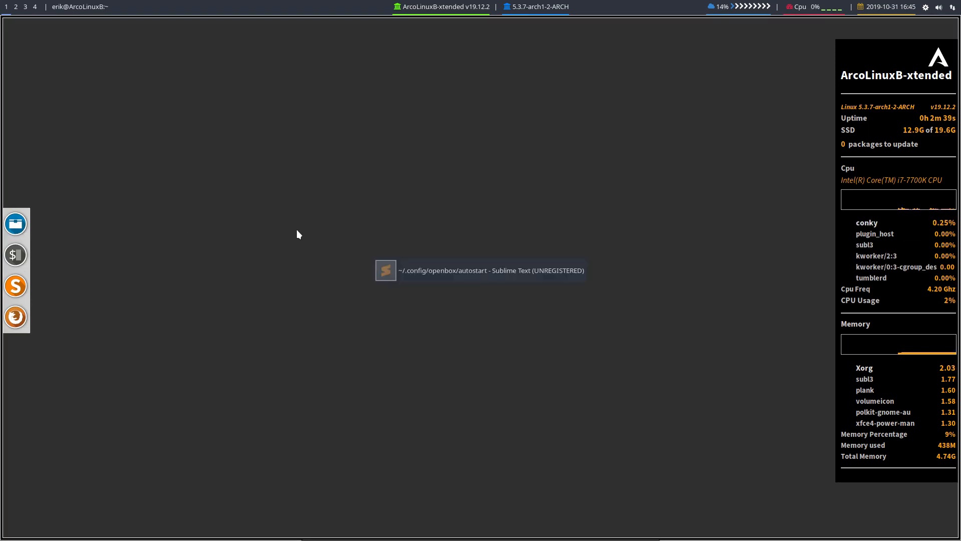
click(386, 271)
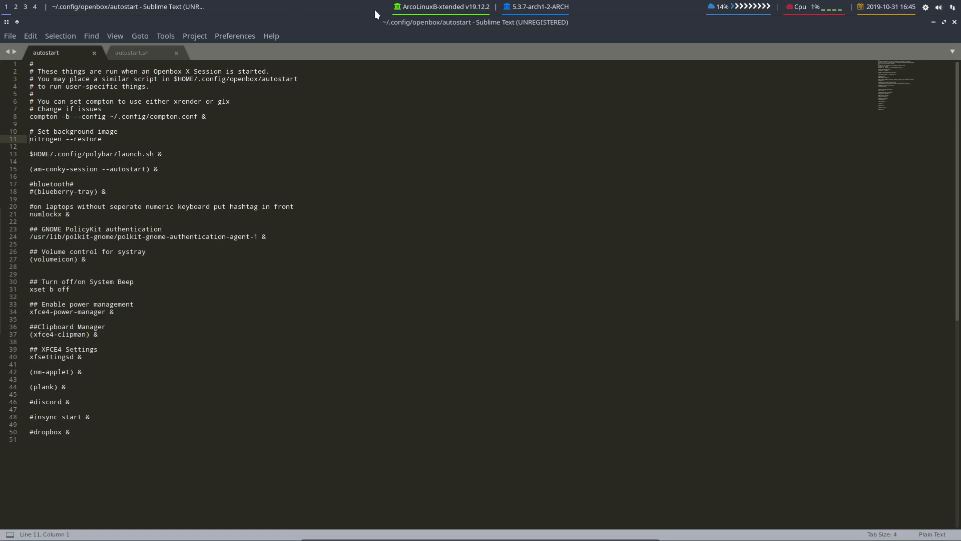
mouse_move(86, 11)
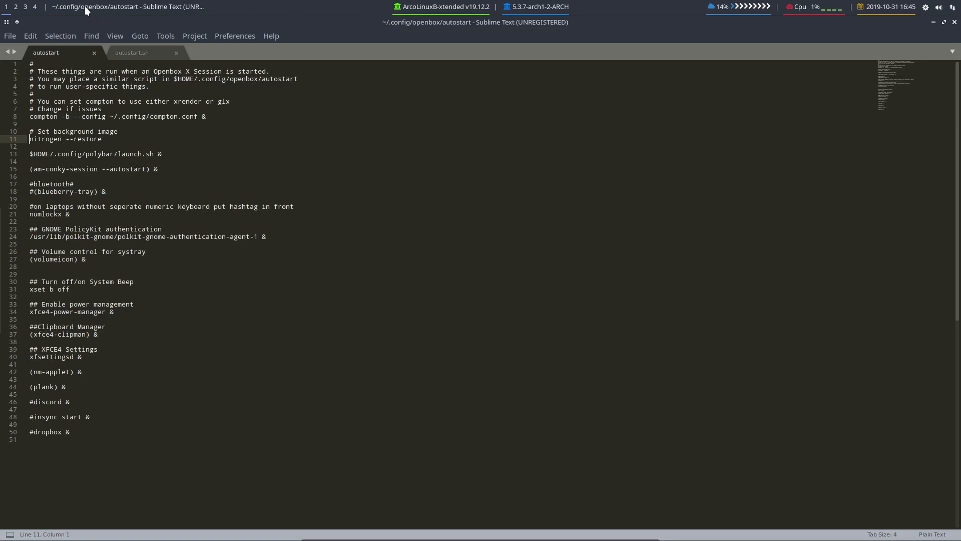
mouse_move(485, 47)
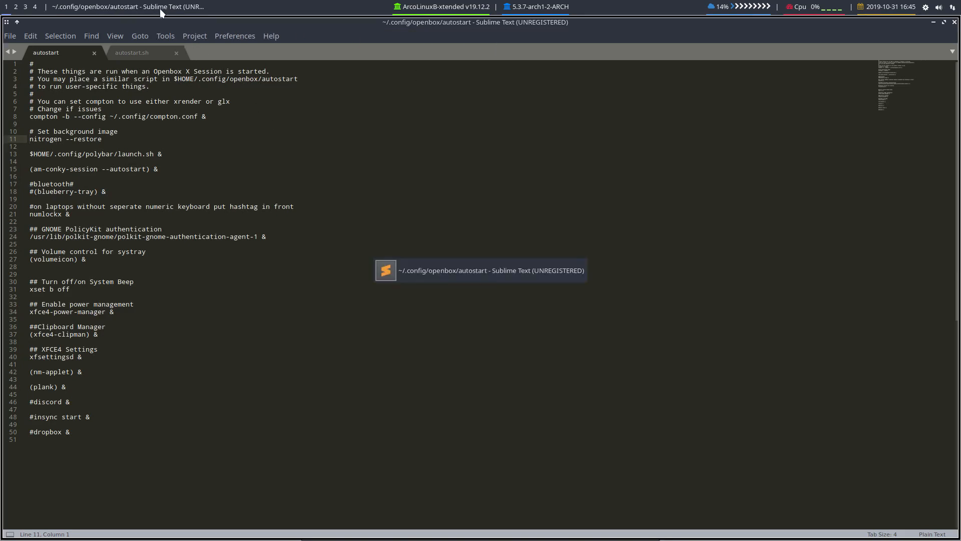
mouse_move(325, 14)
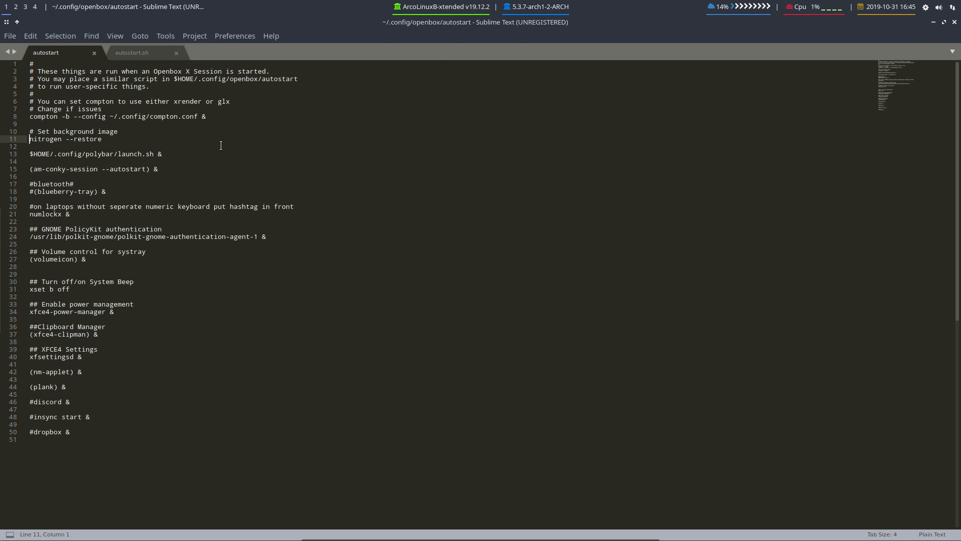
click(116, 131)
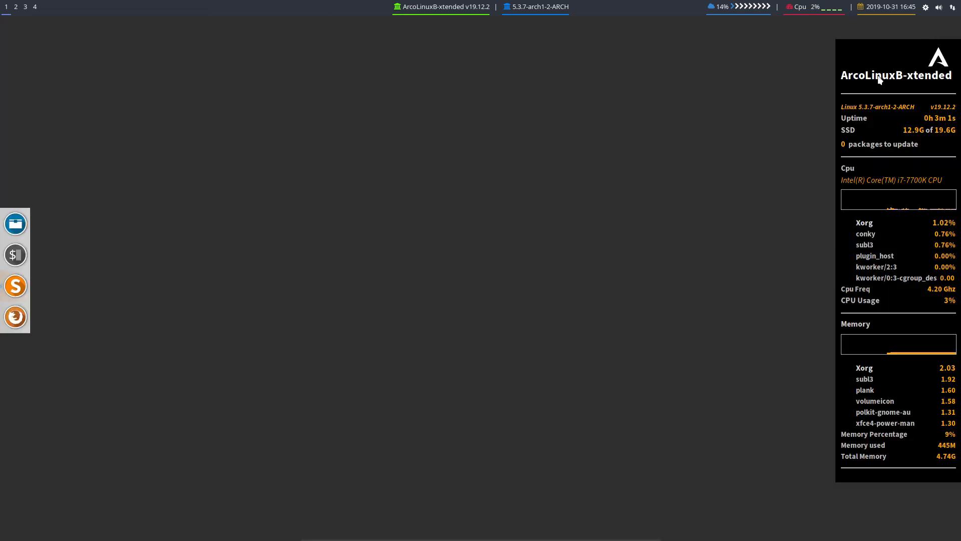
Open Thunar on the home folder and go into .config and the nitrogen folder inside it
click(15, 223)
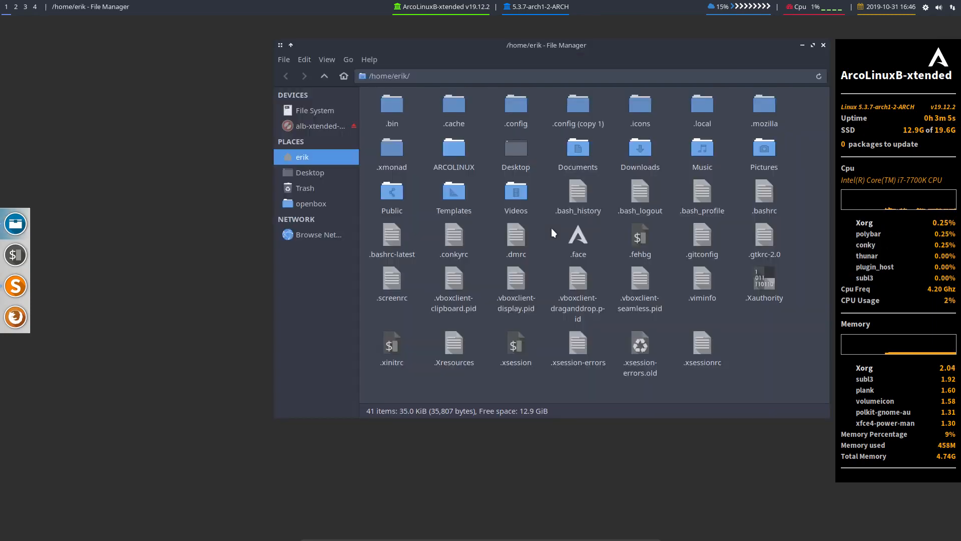
double_click(516, 103)
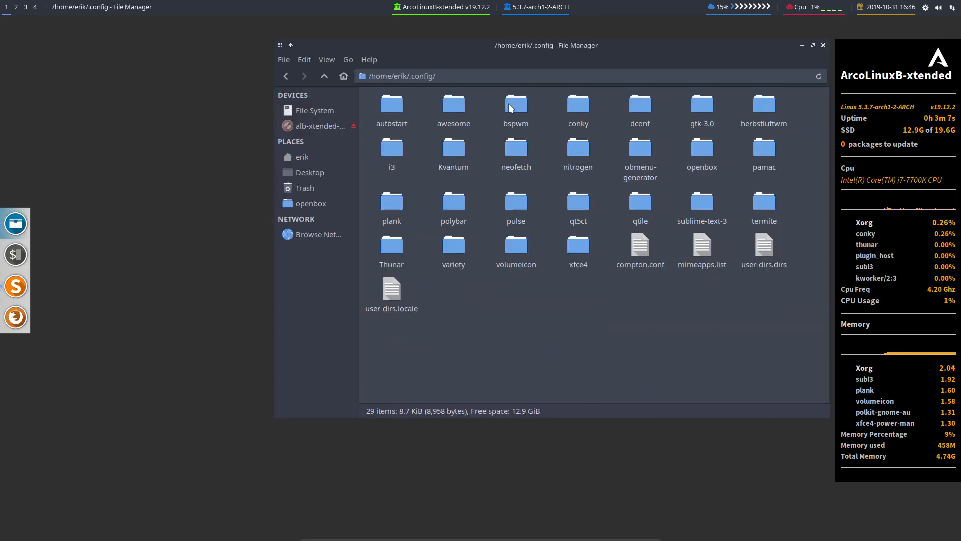
double_click(578, 146)
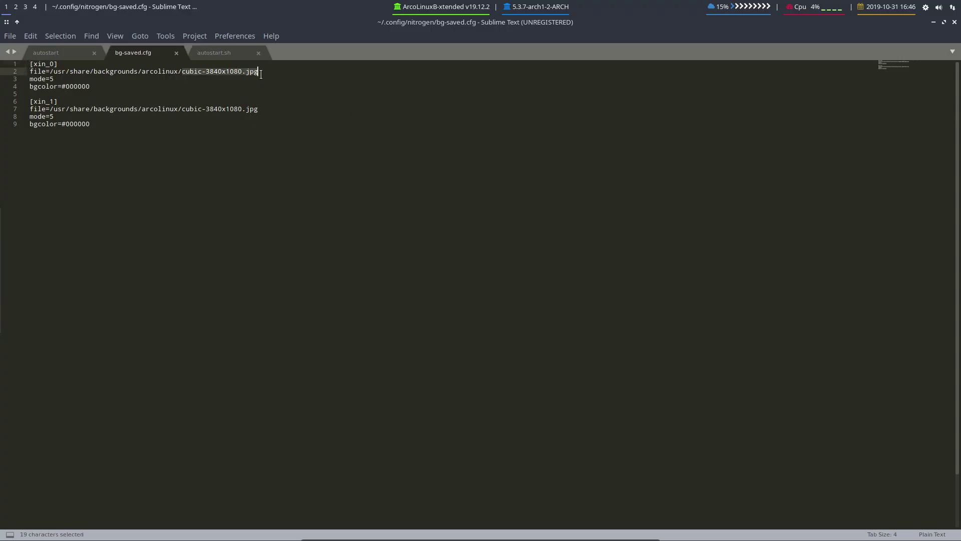
Replace cubic-3840x1080.jpg with glorious-voyage-3840x2160.jpg on both file= lines and save bg-saved.cfg
text(glorious-voyage-3840x2160.jpg)
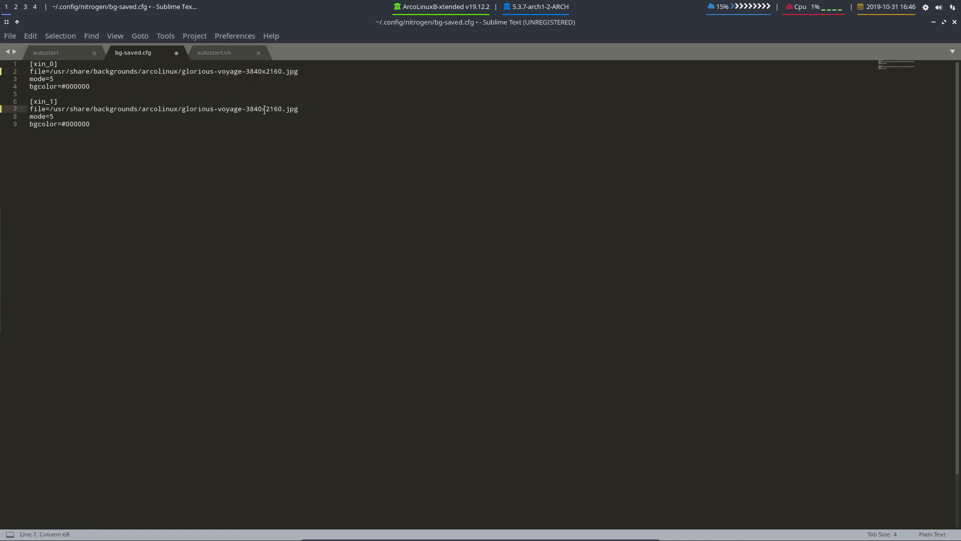
key(ctrl+s)
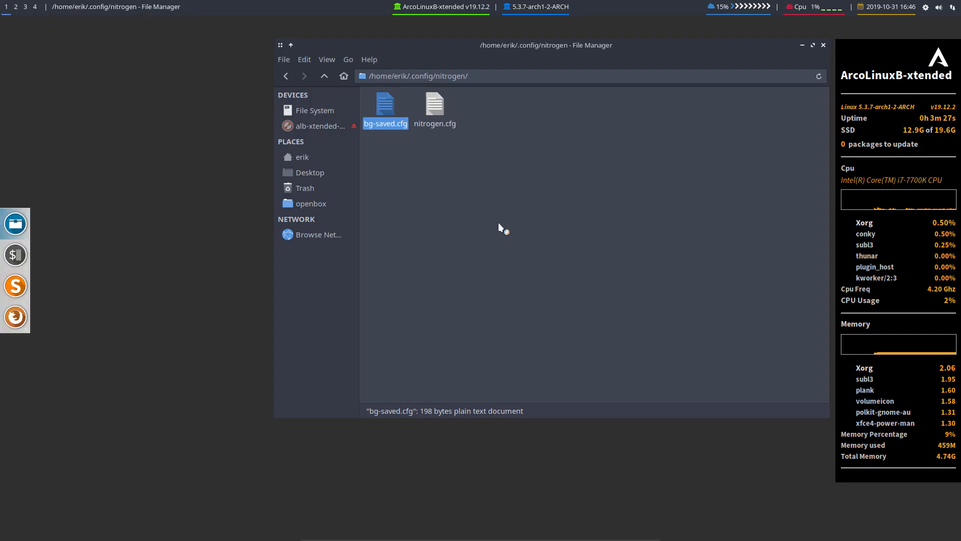
Go up to .config, then reposition the reopened home-folder window nearer the screen centre
click(325, 77)
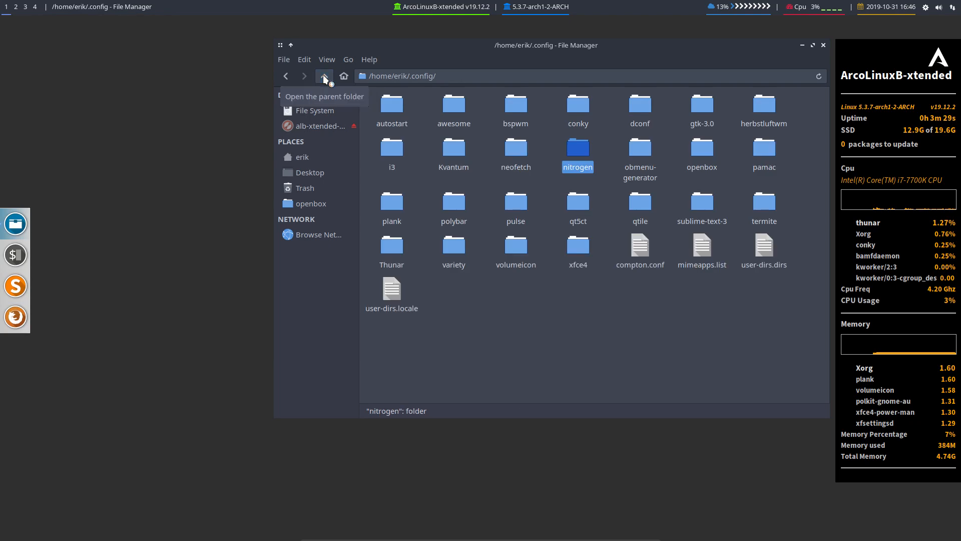
mouse_move(199, 361)
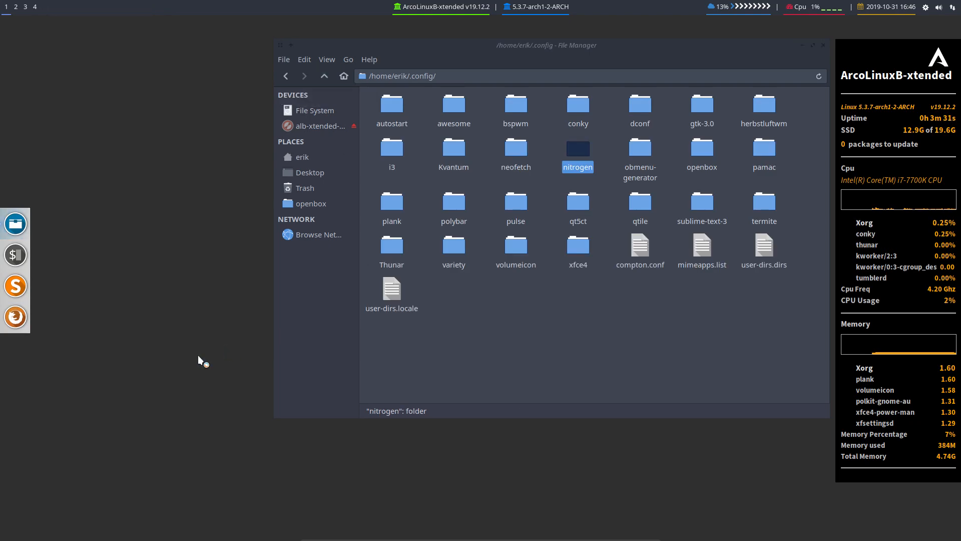
mouse_move(581, 146)
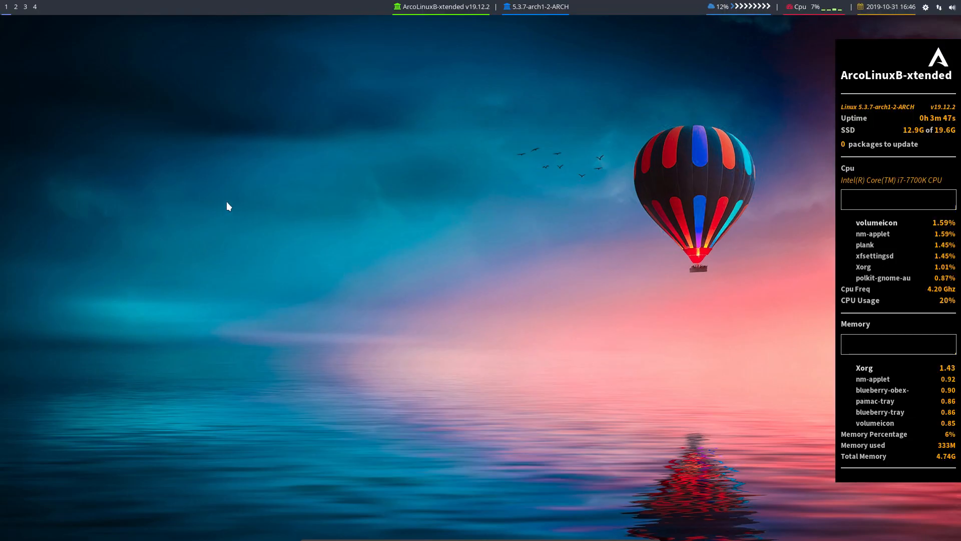
mouse_move(236, 219)
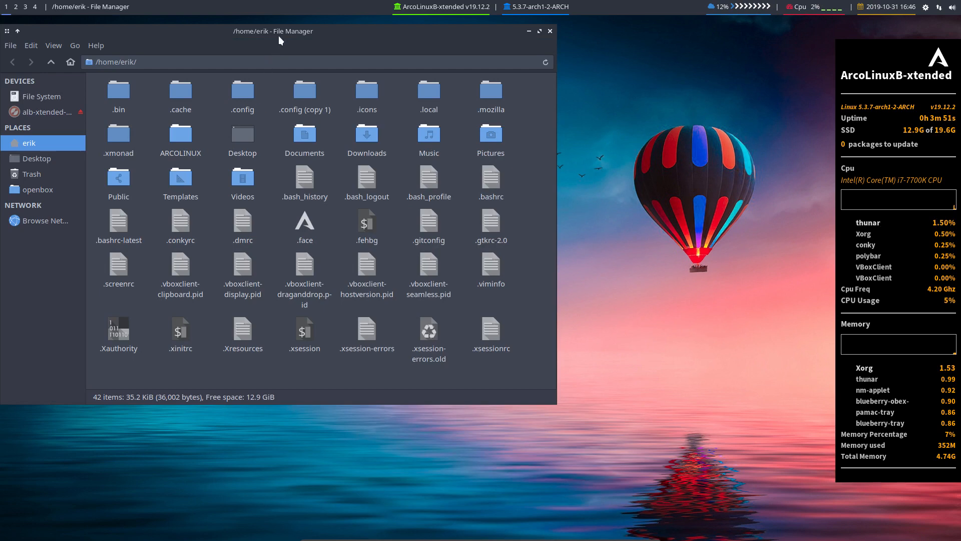
drag(280, 31, 407, 96)
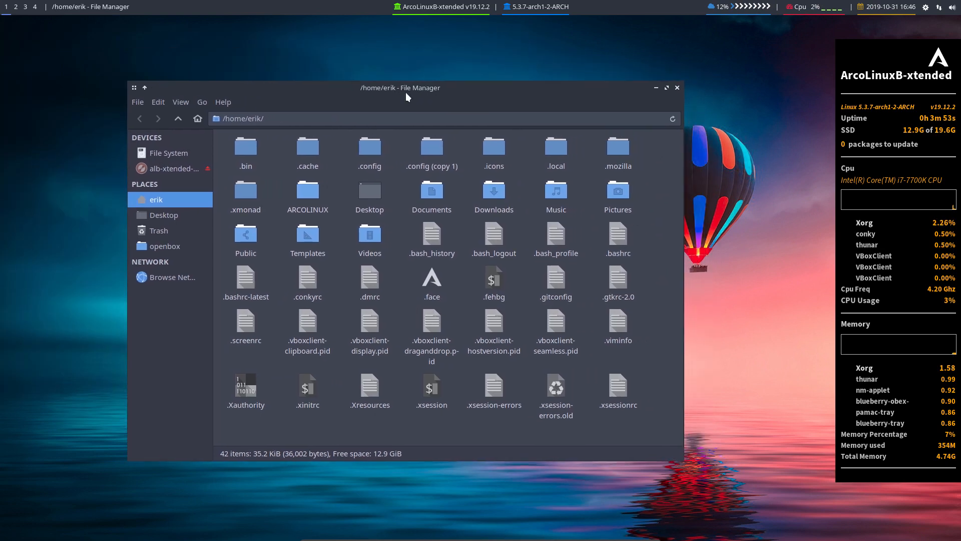
mouse_move(399, 152)
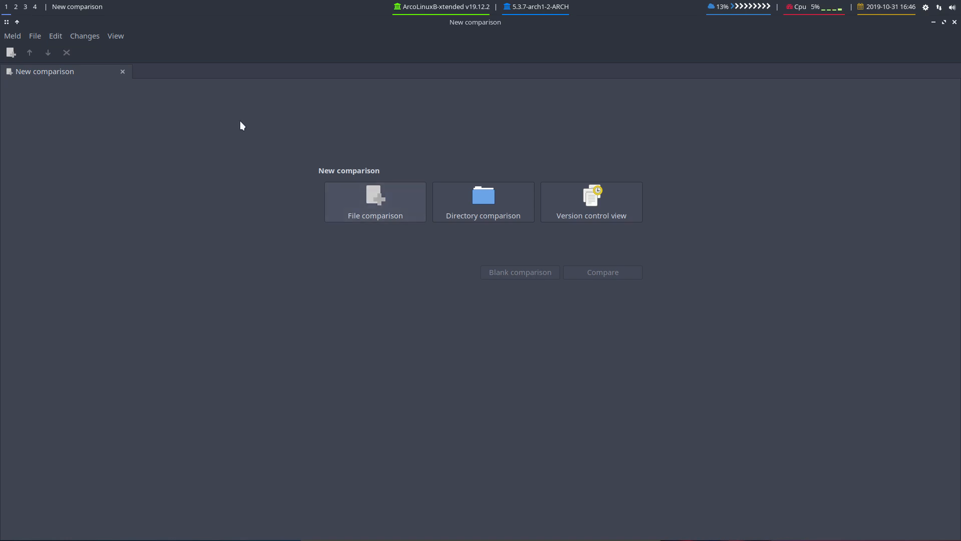
Start a directory comparison and choose ~/.config/openbox as the first folder via Other
click(35, 36)
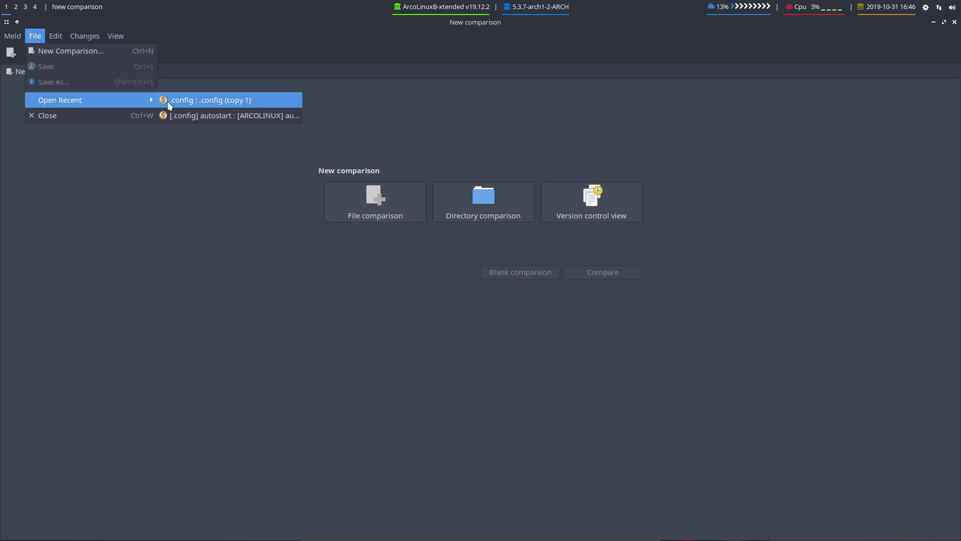
mouse_move(224, 115)
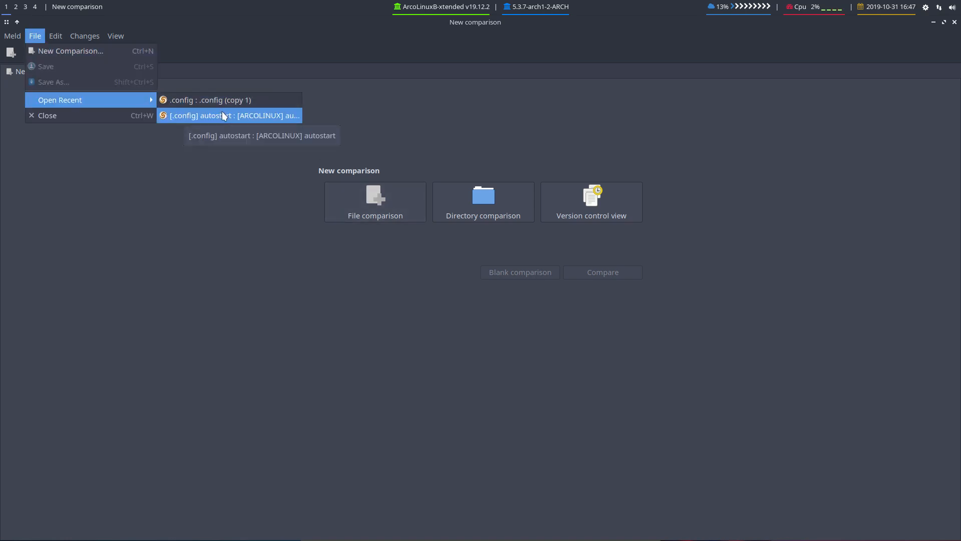
click(228, 115)
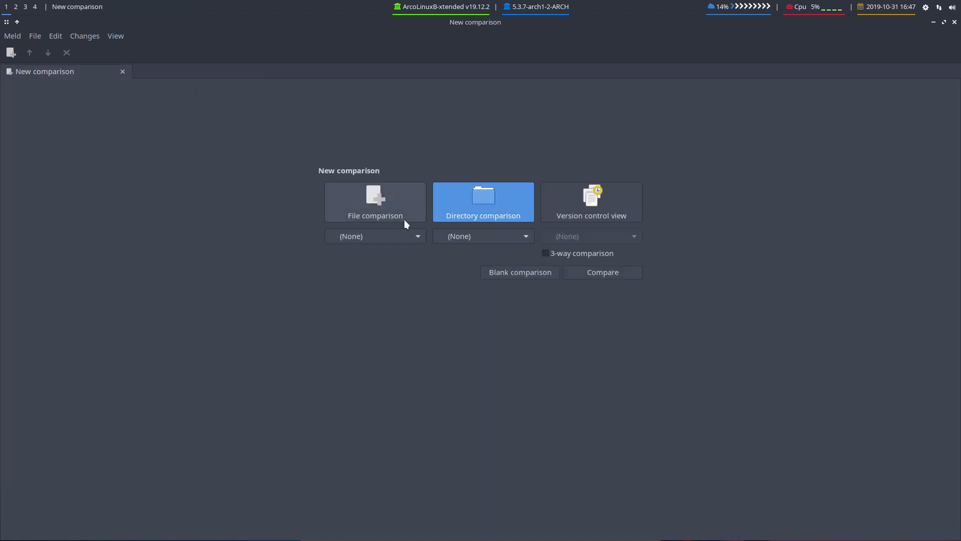
click(375, 235)
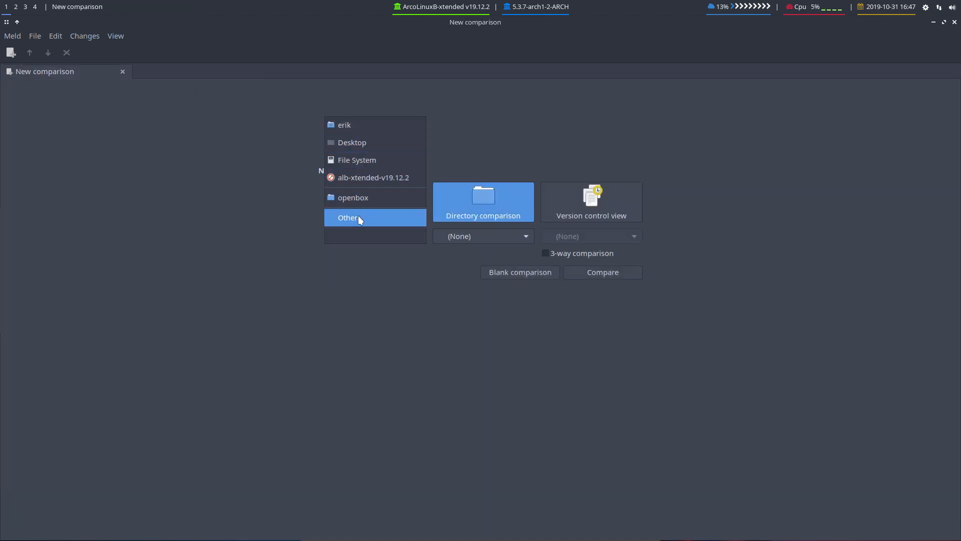
click(348, 217)
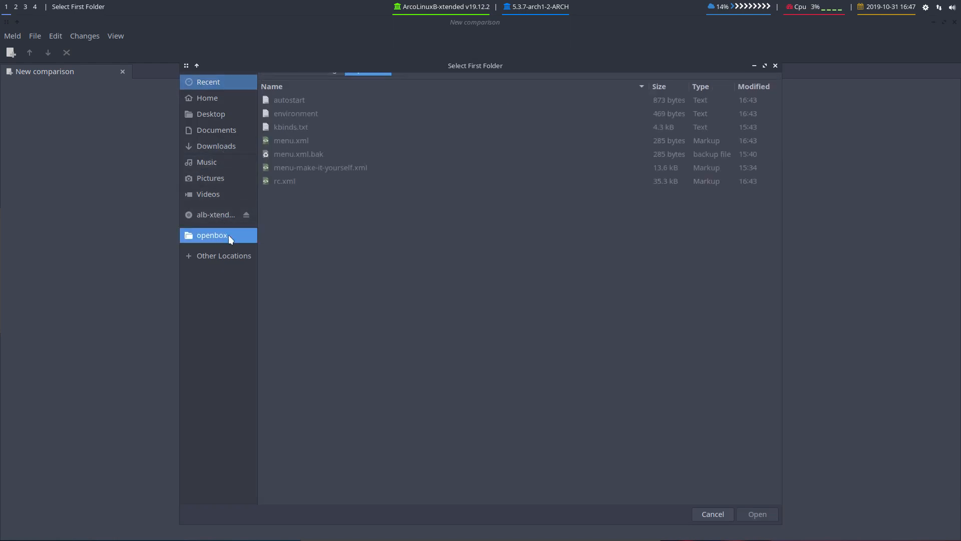
click(756, 515)
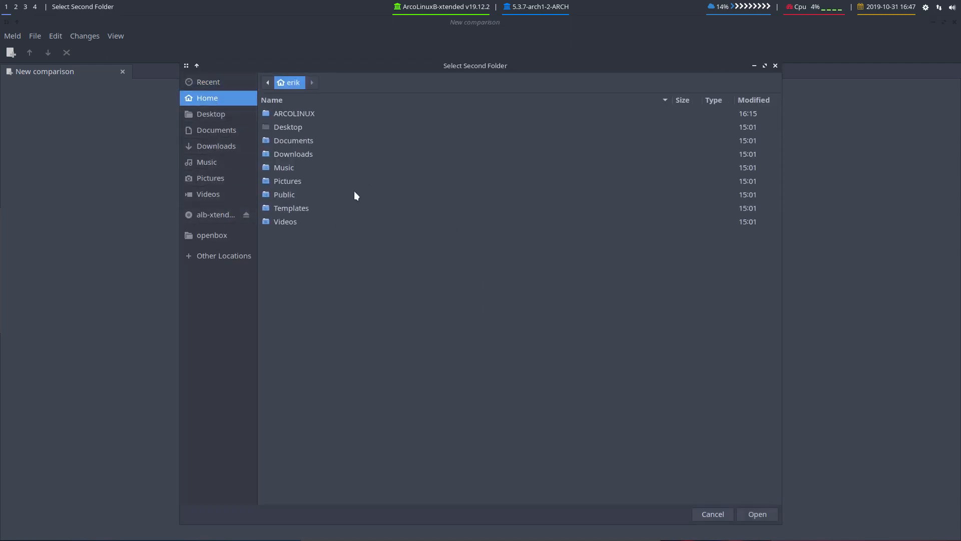
mouse_move(291, 122)
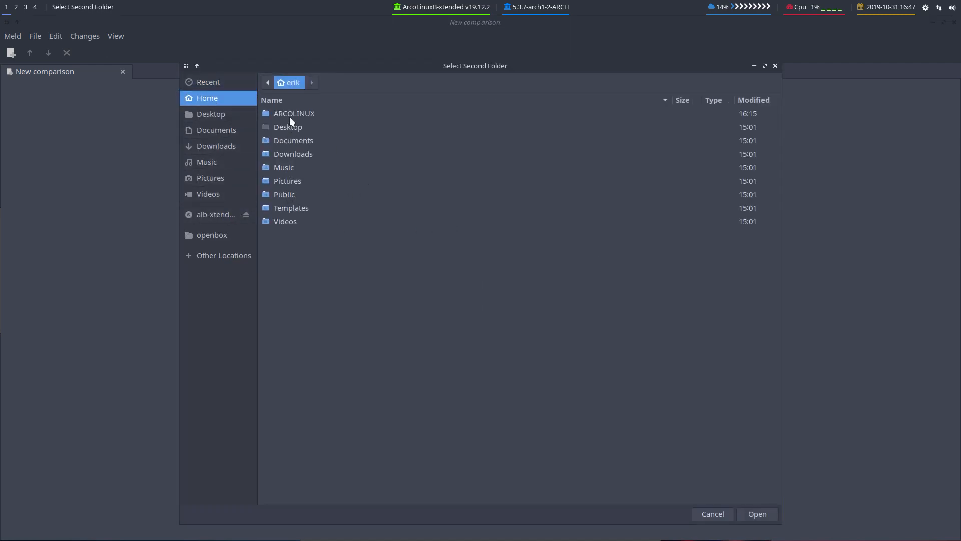
Browse ARCOLINUX/arcolinux-openbox-xtended/etc/skel/.config and confirm openbox as the second folder
double_click(295, 113)
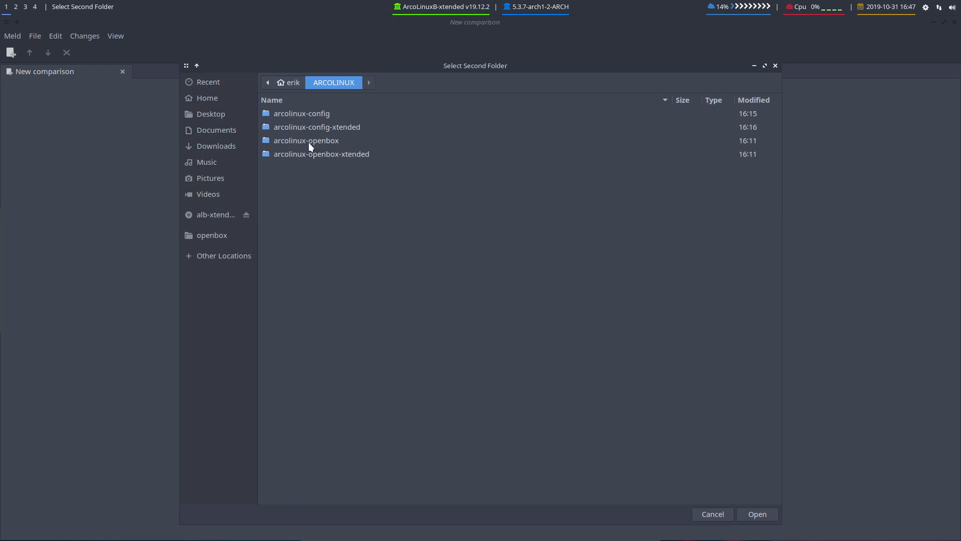
click(306, 140)
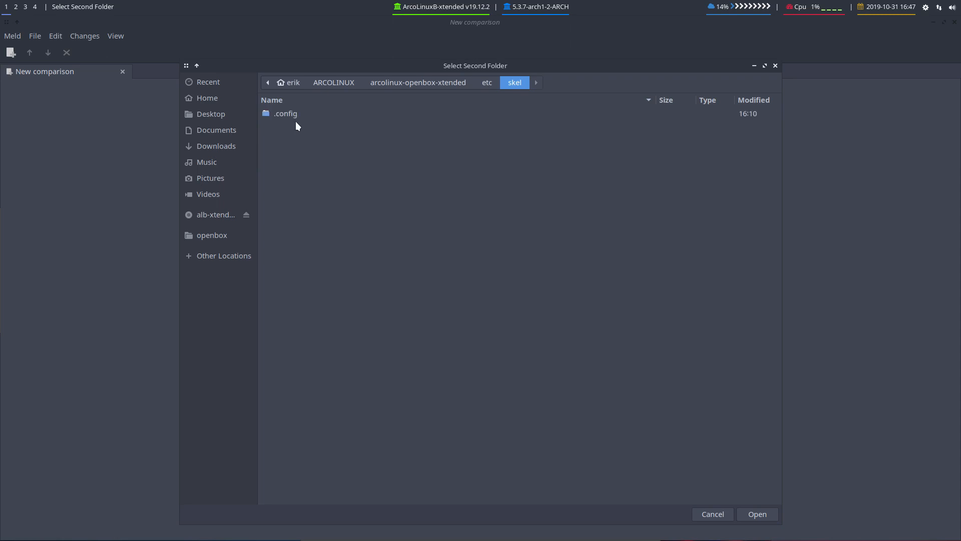
double_click(284, 113)
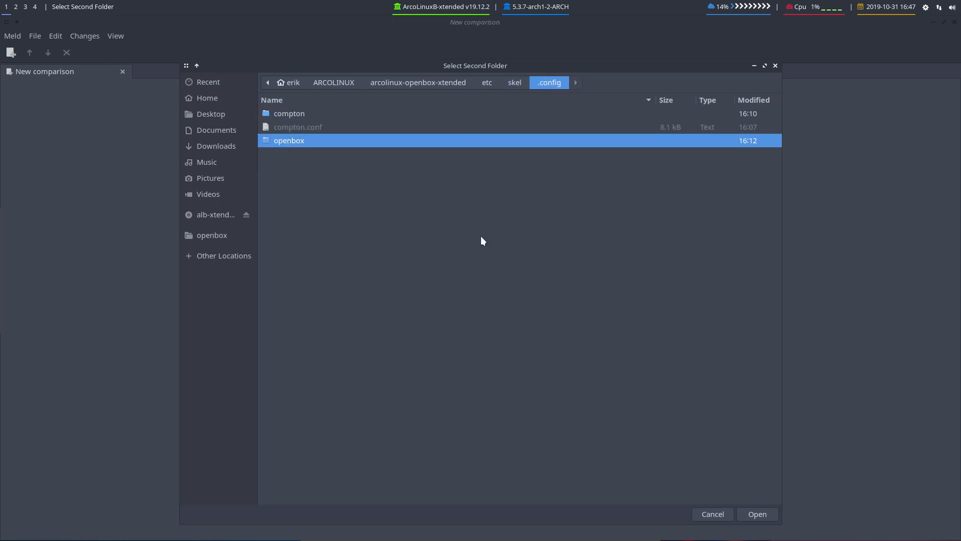
click(757, 514)
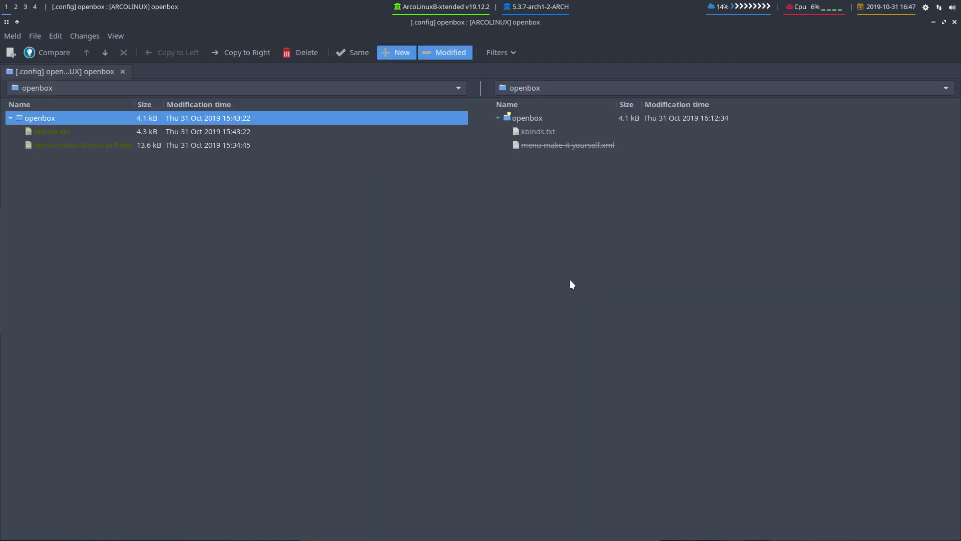
Inspect the kbinds.txt and menu-make-it-yourself.xml differences, then switch the left side to the nitrogen folder
click(52, 131)
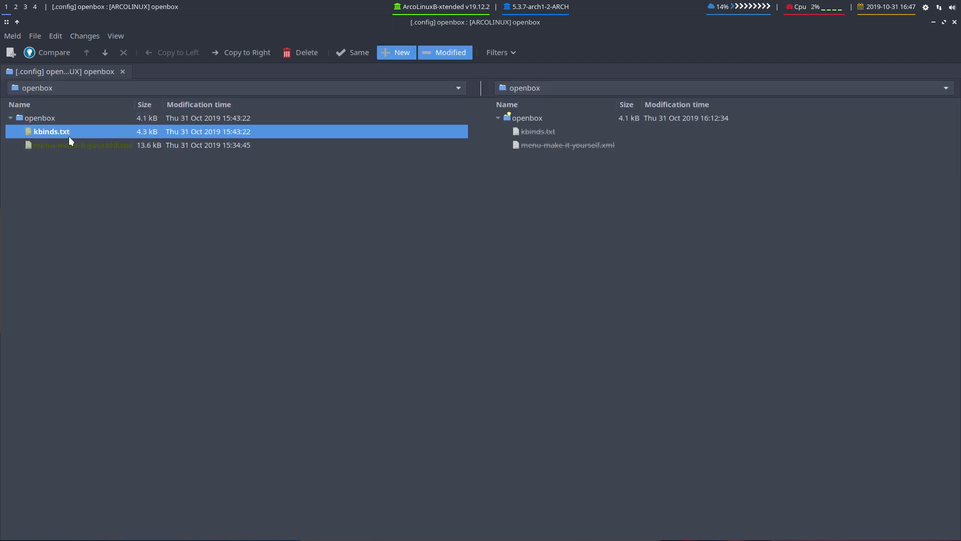
click(82, 145)
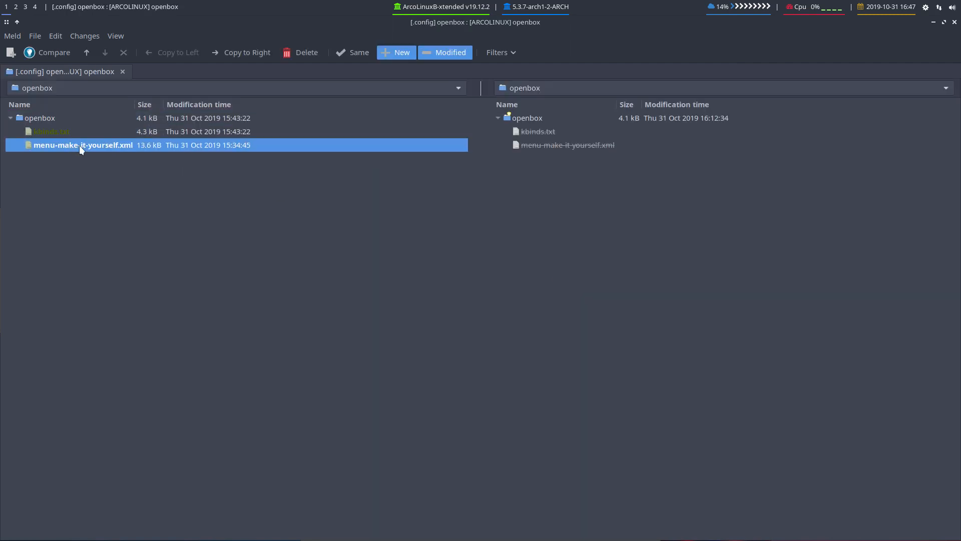
click(41, 118)
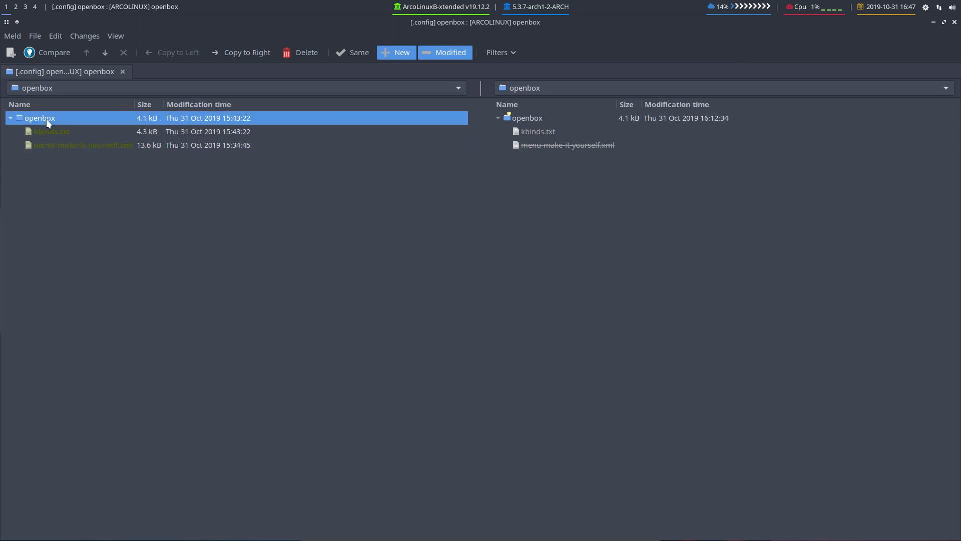
click(458, 88)
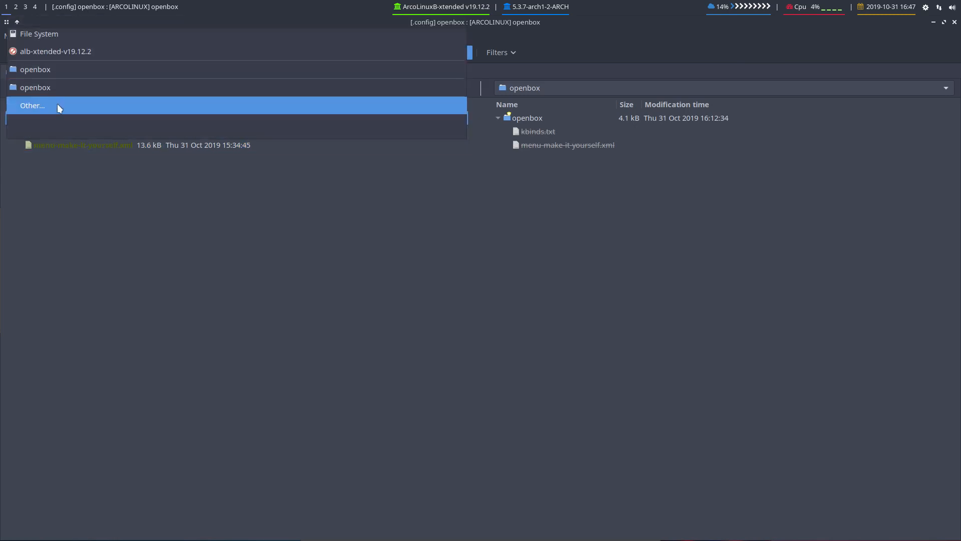
click(32, 105)
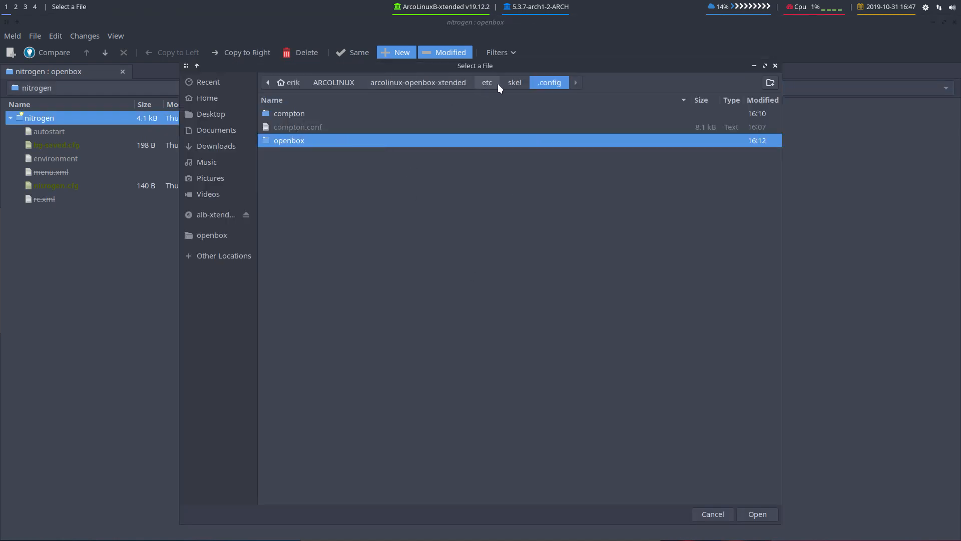
Browse the right side to arcolinux-config-xtended/etc/skel/.config and select its nitrogen folder
click(514, 82)
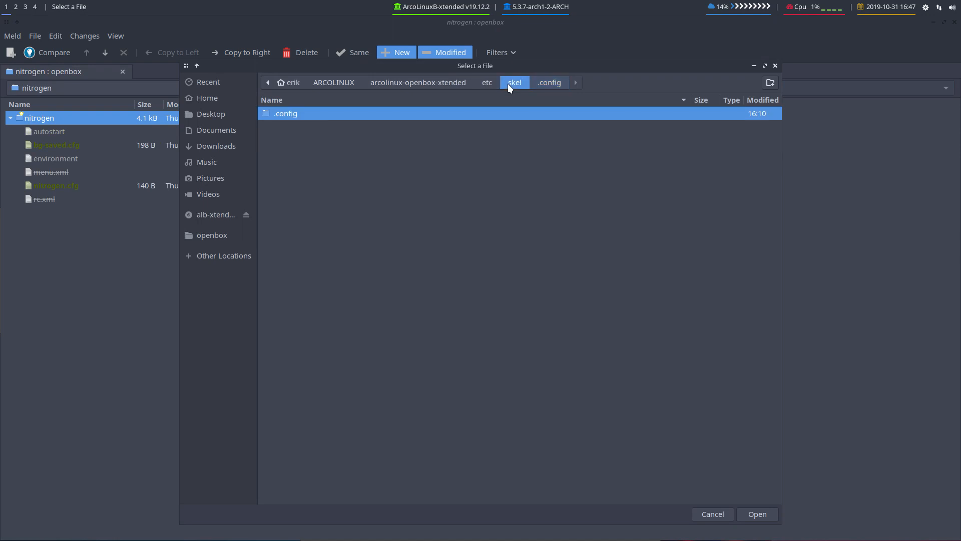
click(334, 82)
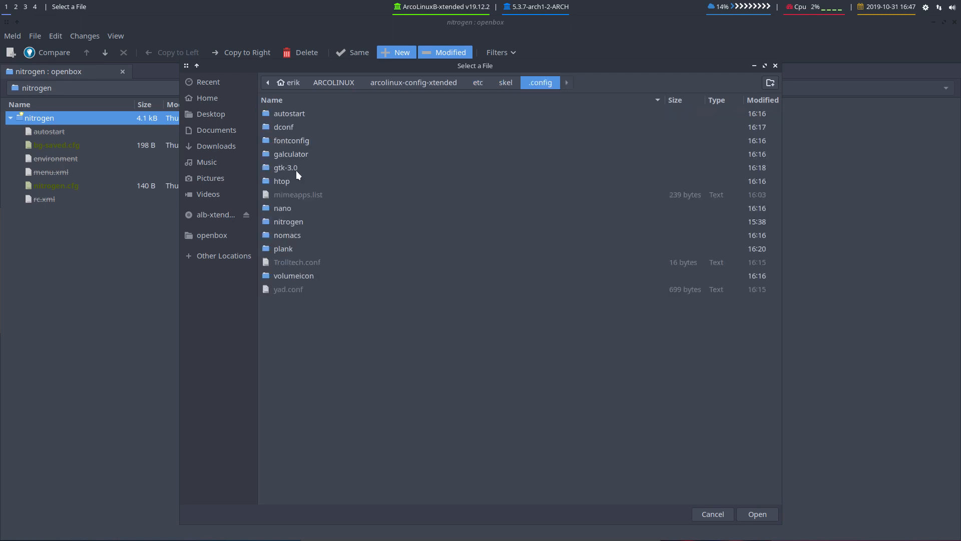
click(288, 222)
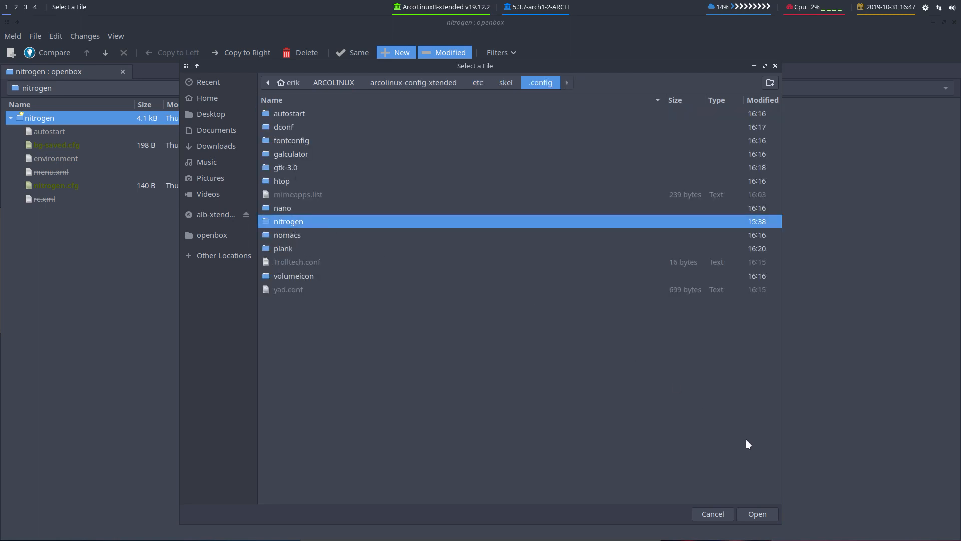
click(757, 515)
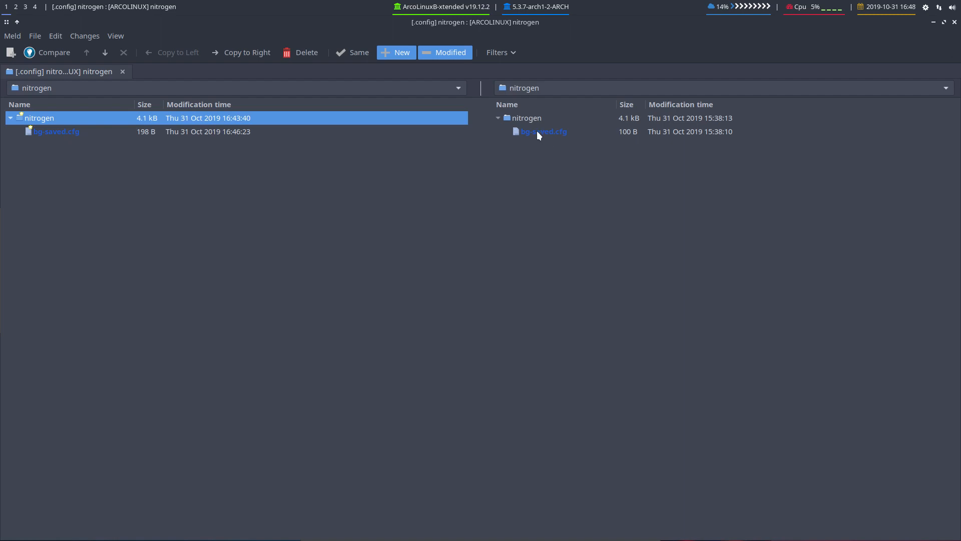
Compare the two bg-saved.cfg files and copy the local glorious-voyage settings over the packaged copy
double_click(56, 131)
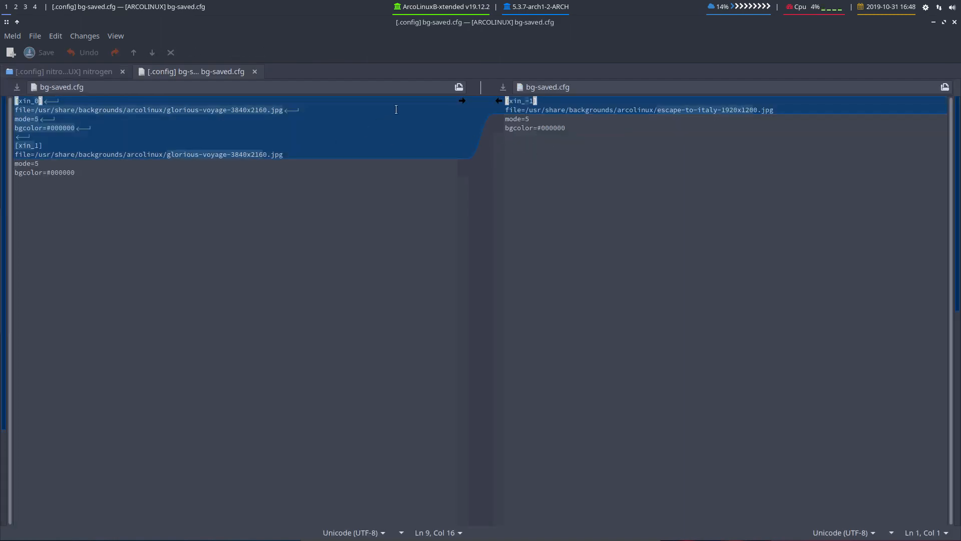
mouse_move(462, 102)
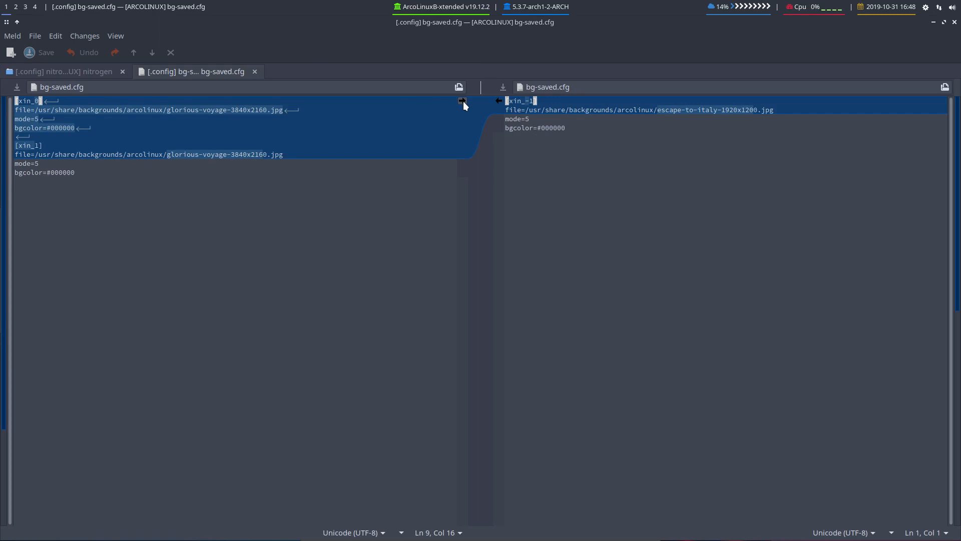
click(462, 102)
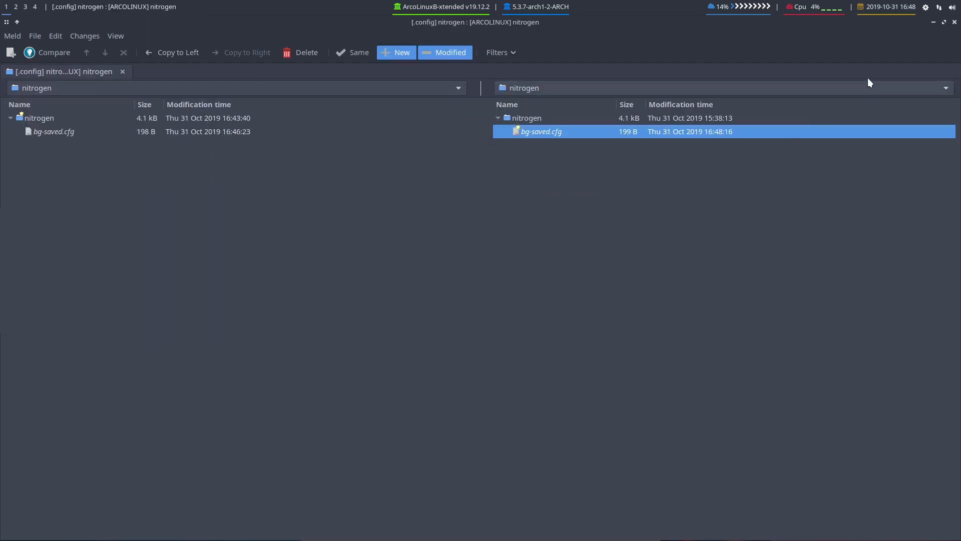
mouse_move(955, 23)
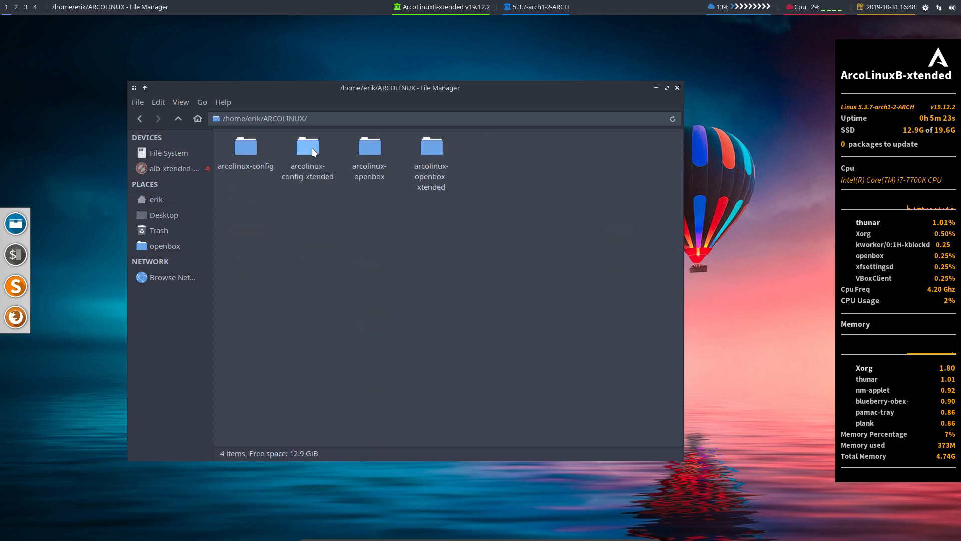
Browse into arcolinux-config-xtended/etc/skel/.config/nitrogen and inspect bg-saved.cfg
double_click(308, 146)
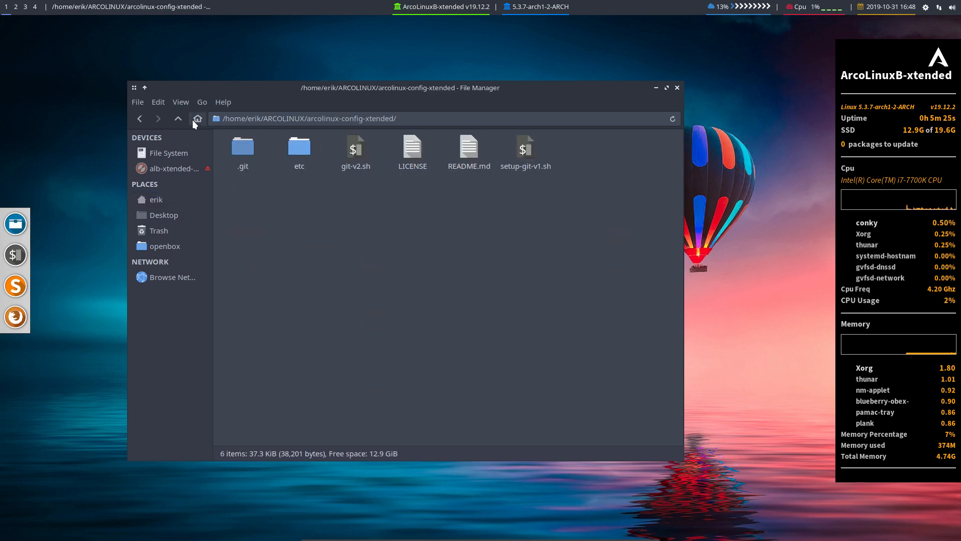
double_click(299, 147)
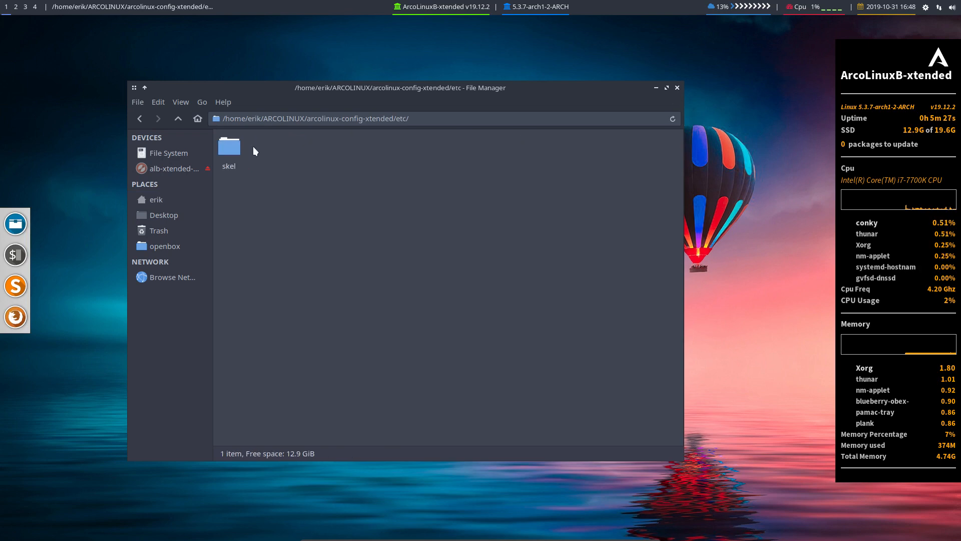
double_click(229, 147)
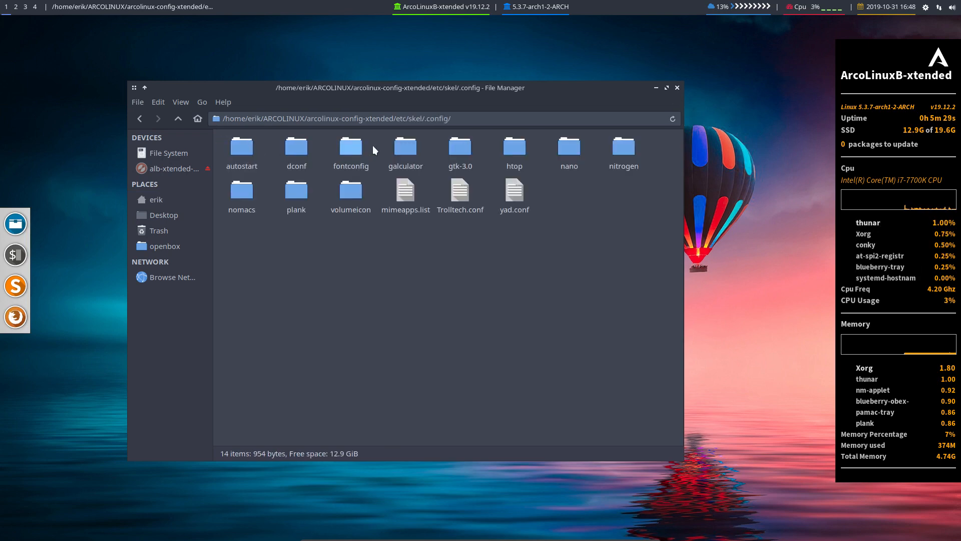
double_click(623, 146)
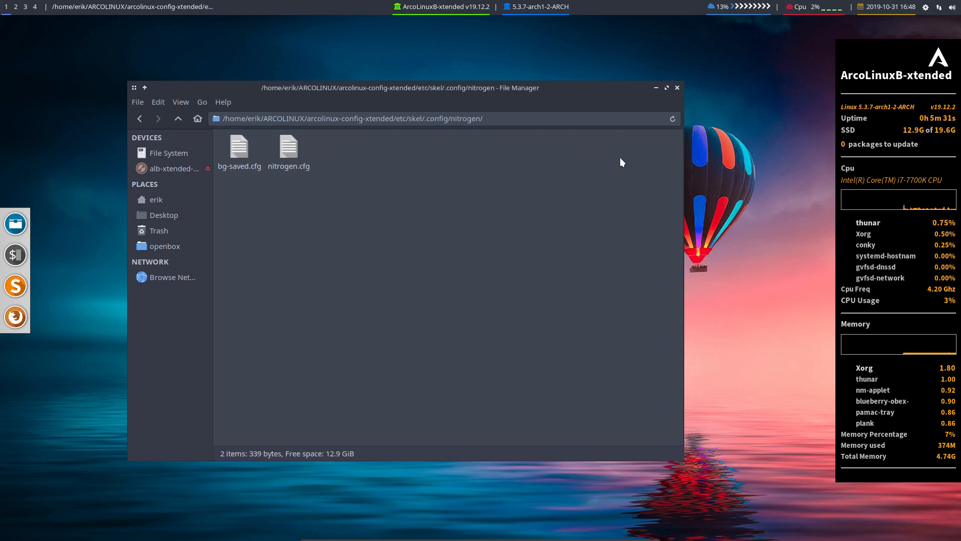
double_click(238, 145)
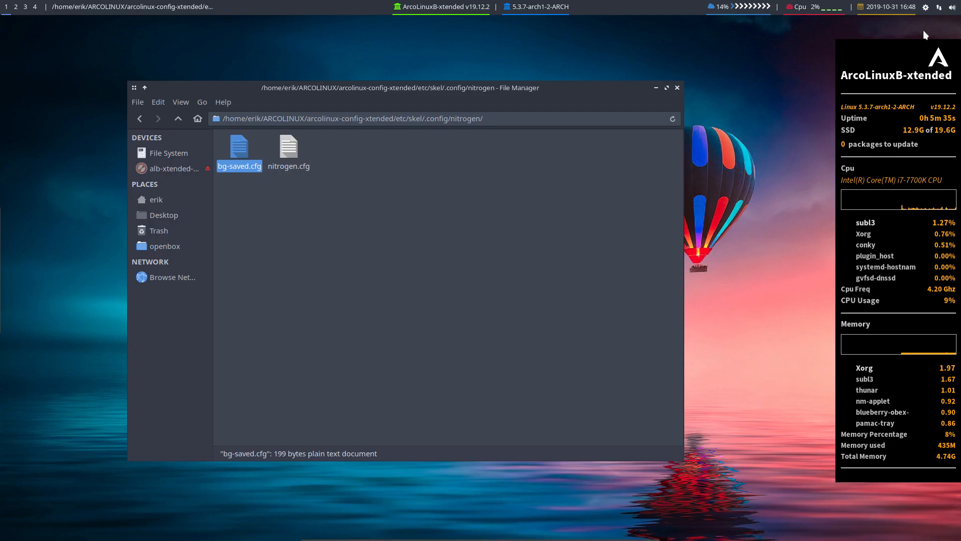
Navigate back up to the ARCOLINUX projects folder
click(178, 118)
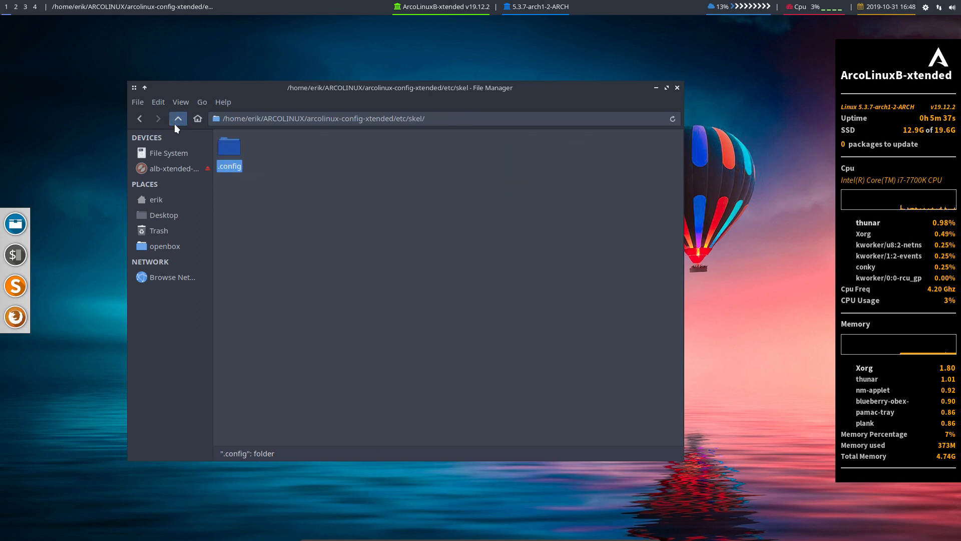
click(178, 119)
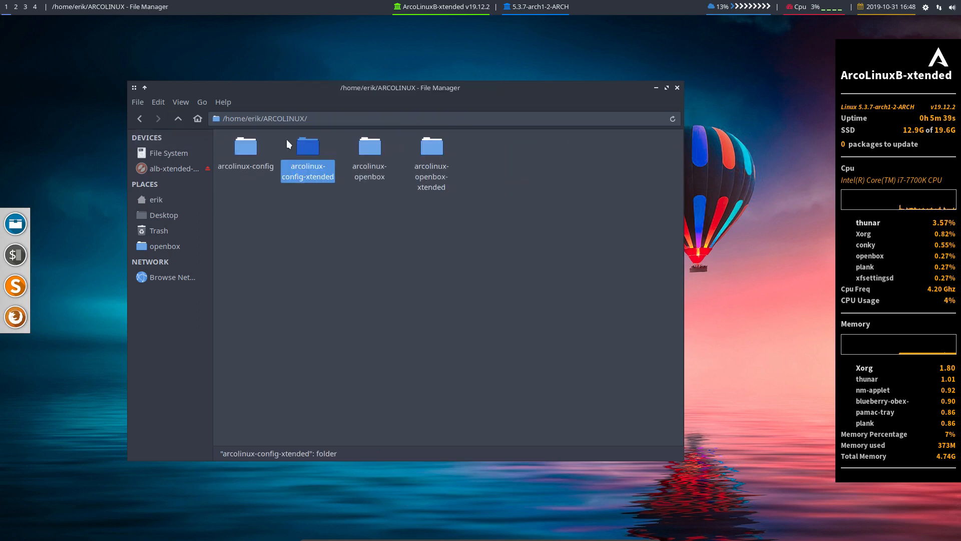
Run ./git-v2.sh in arcolinux-config-xtended and enter a commit comment
double_click(308, 146)
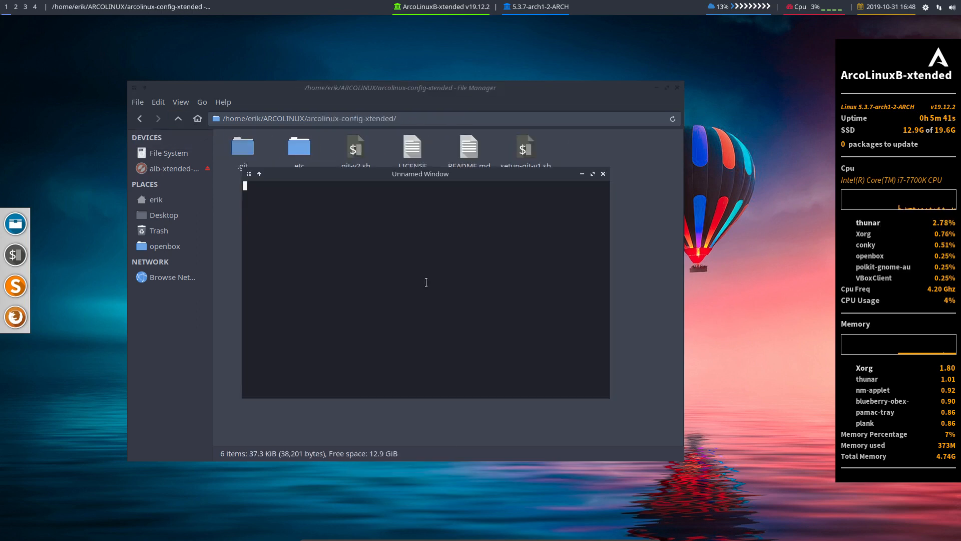
text(./git-v2.sh)
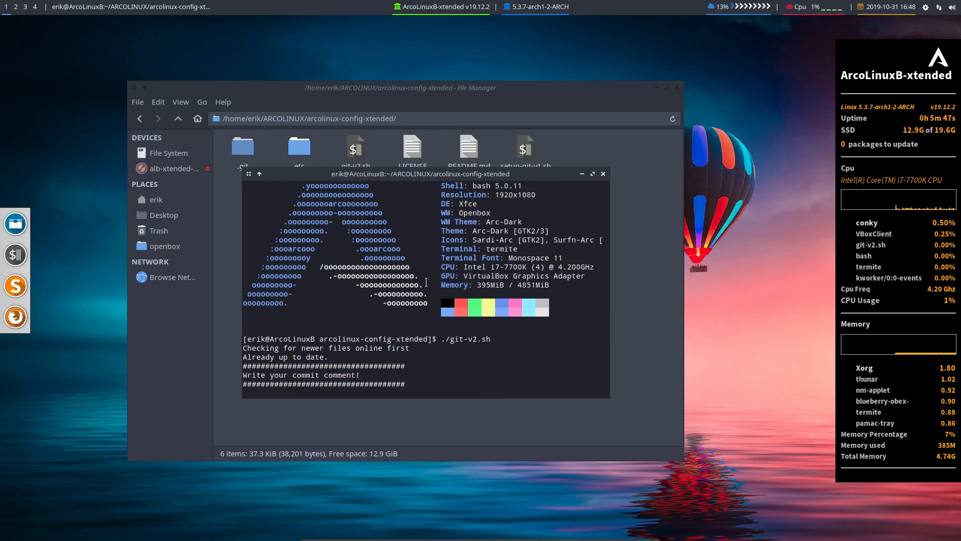
text(w)
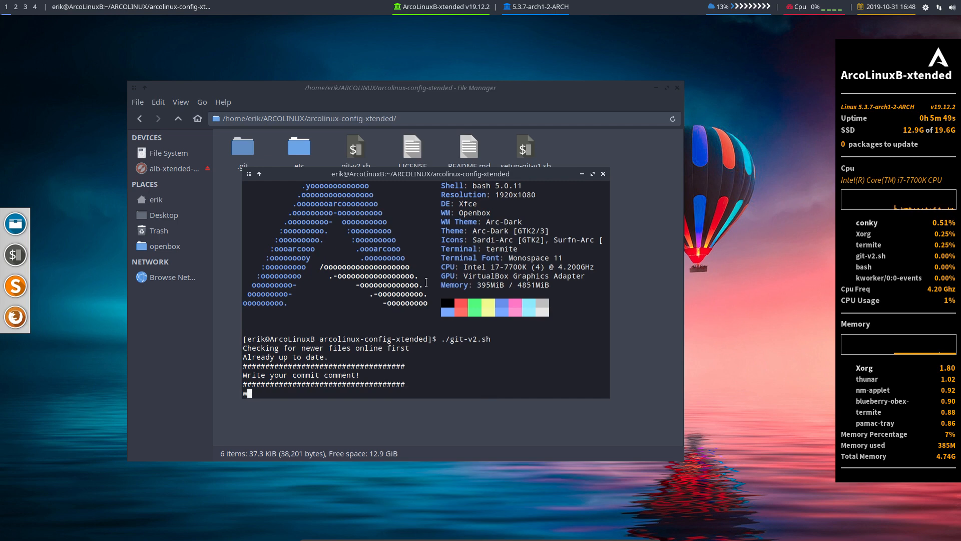
text(ne)
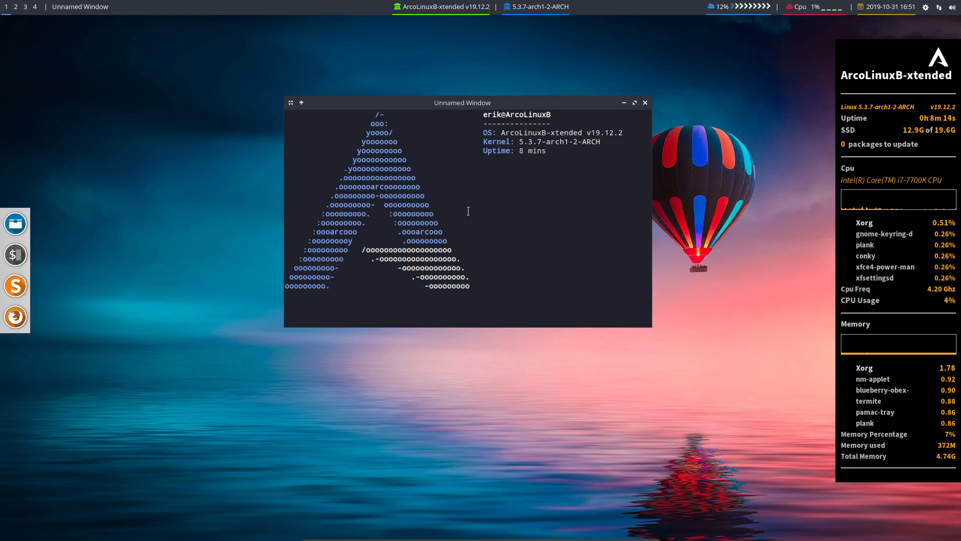
Run the update alias with the sudo password; nothing new is found
text(update)
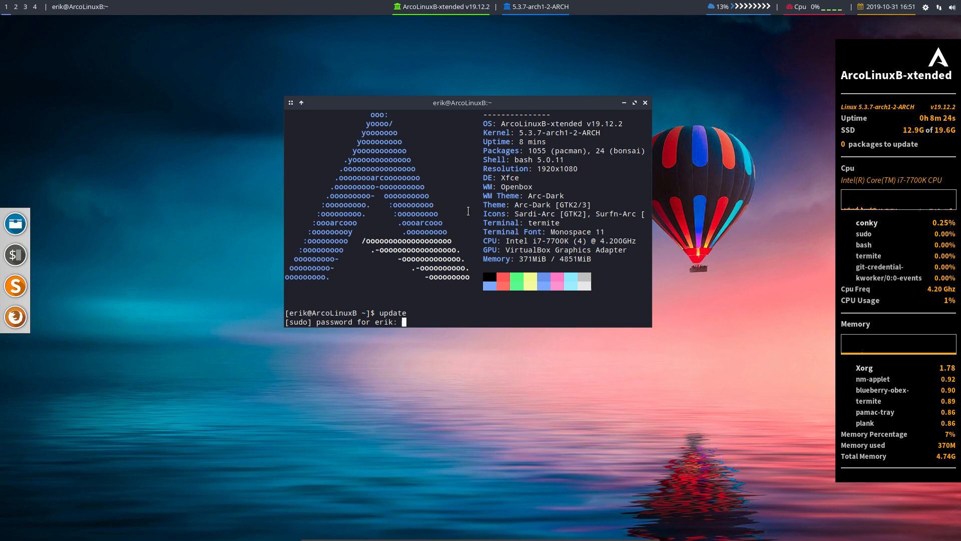
key(Return)
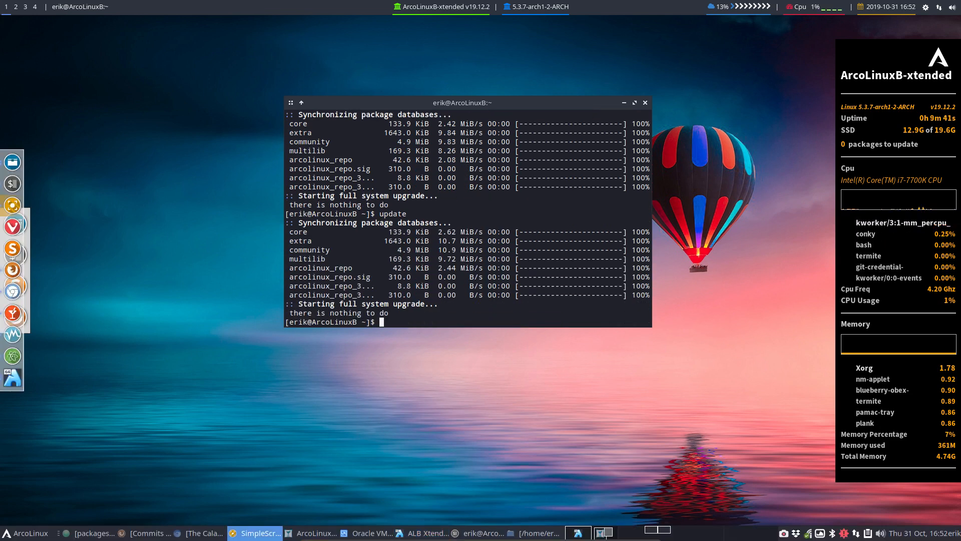
text(update)
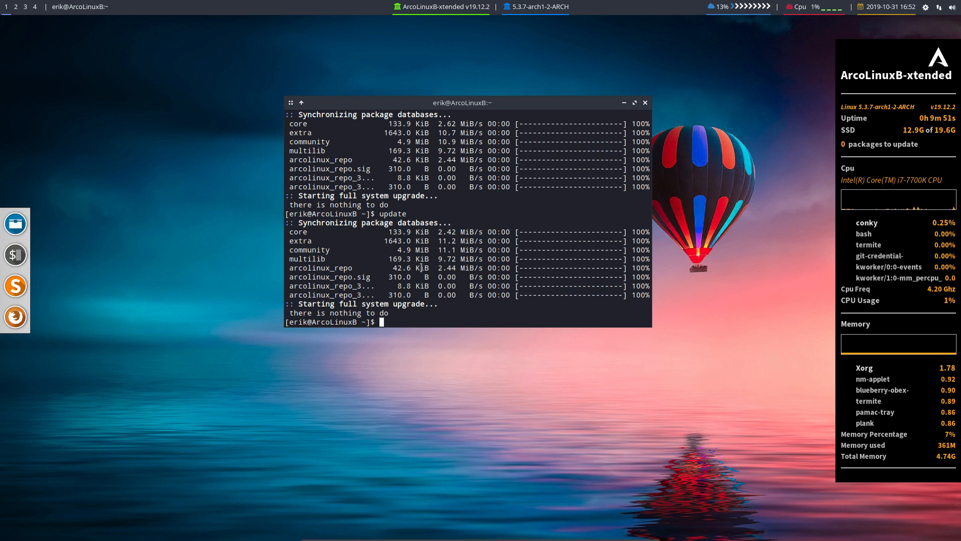
Install arcolinux-config-xtended-git with sudo pacman -S, answering y
text(sudo pacman -S arcolinux-config-xtended-git)
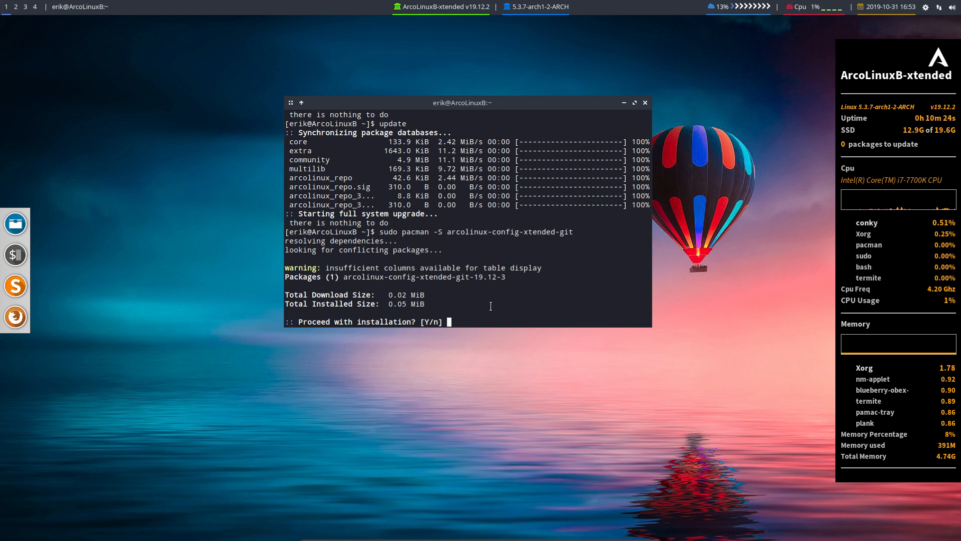
text(y)
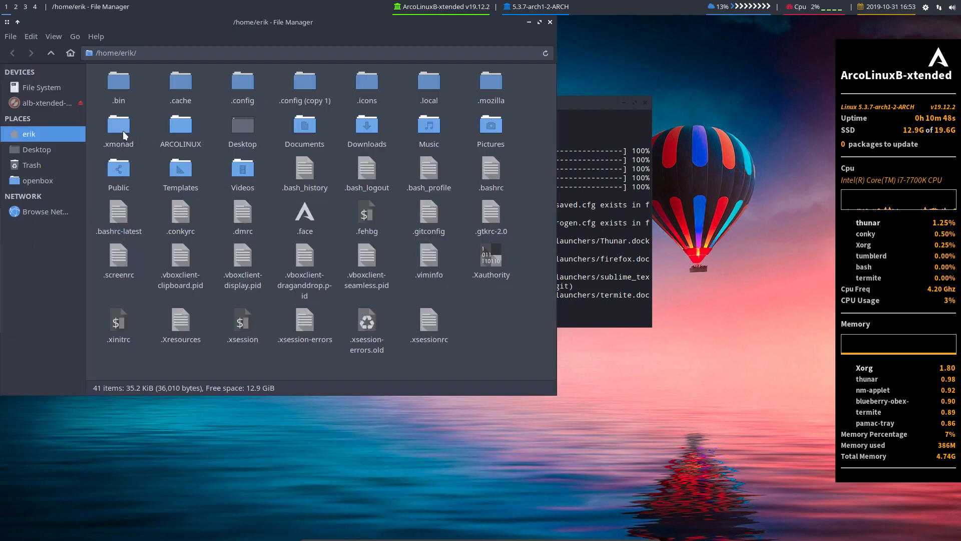
mouse_move(185, 126)
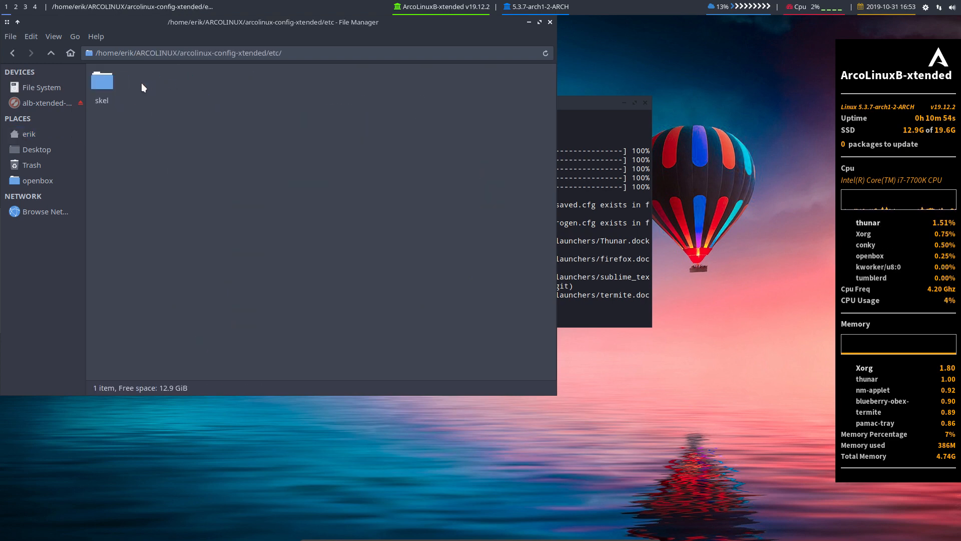
Delete the nitrogen and plank folders from etc/skel/.config
double_click(102, 82)
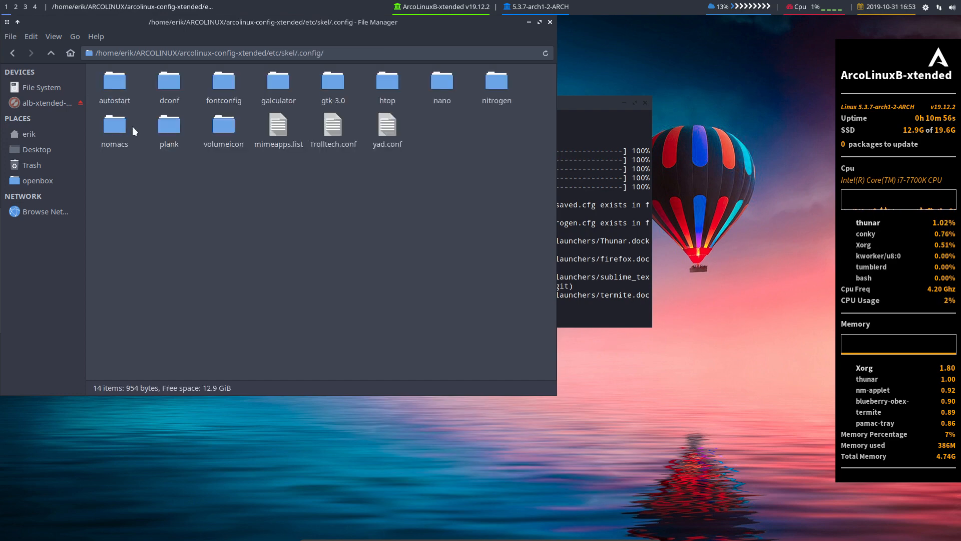
click(497, 80)
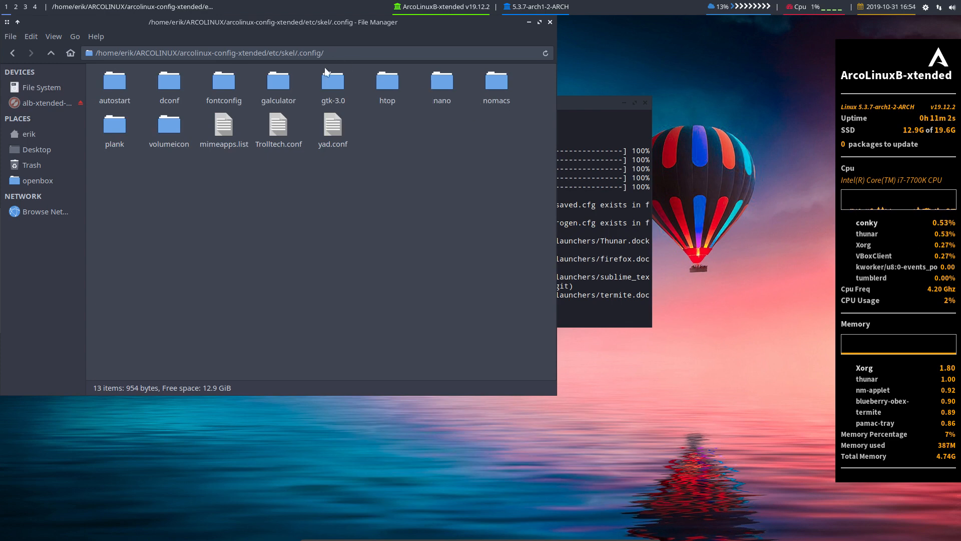
click(114, 124)
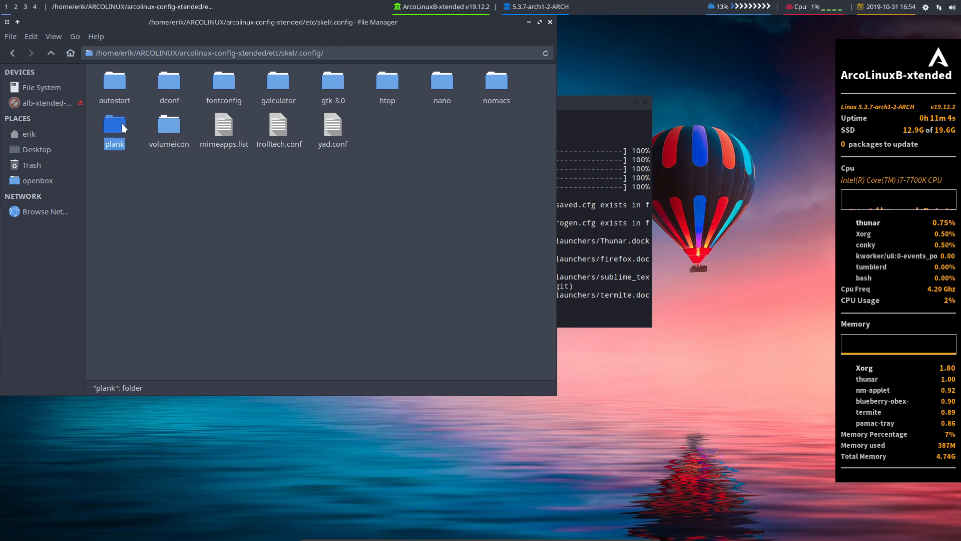
Return up to the arcolinux-config-xtended project folder
click(51, 53)
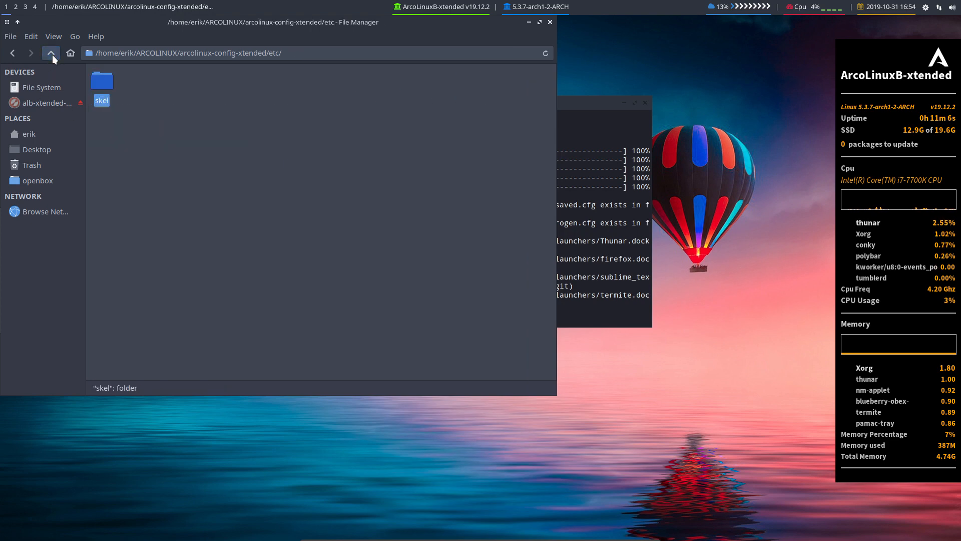
click(51, 53)
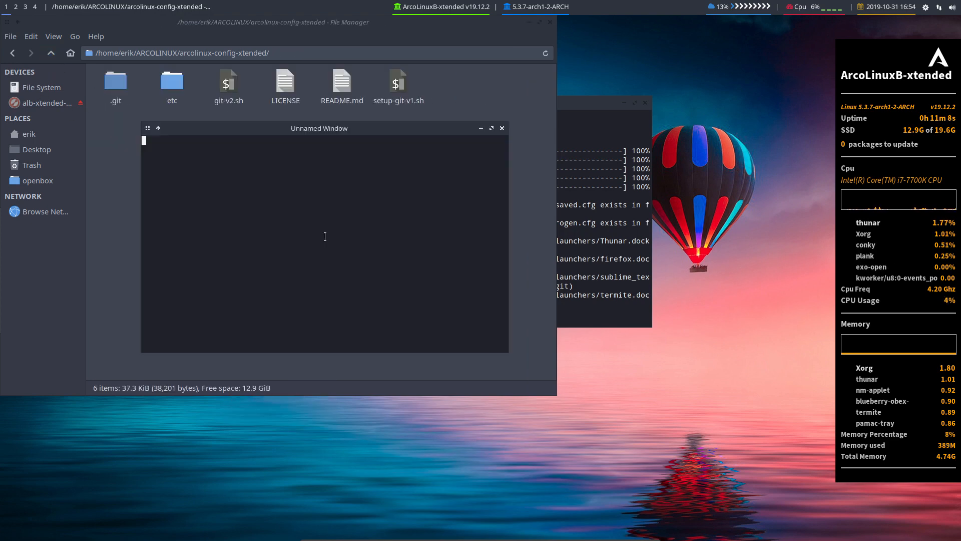
Commit and push the skel deletions with git-v2.sh, then run the udpate alias
text(neofetch)
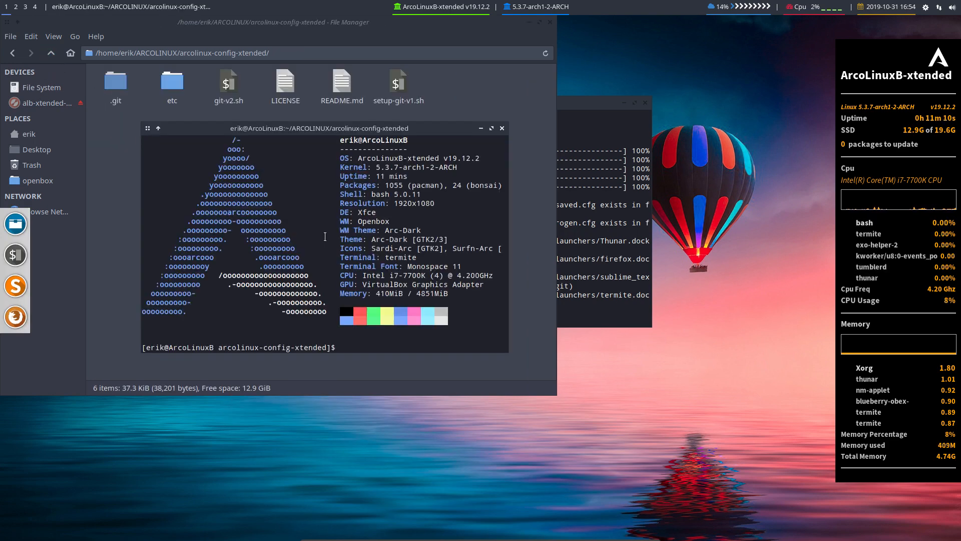
text(./git-2.sh)
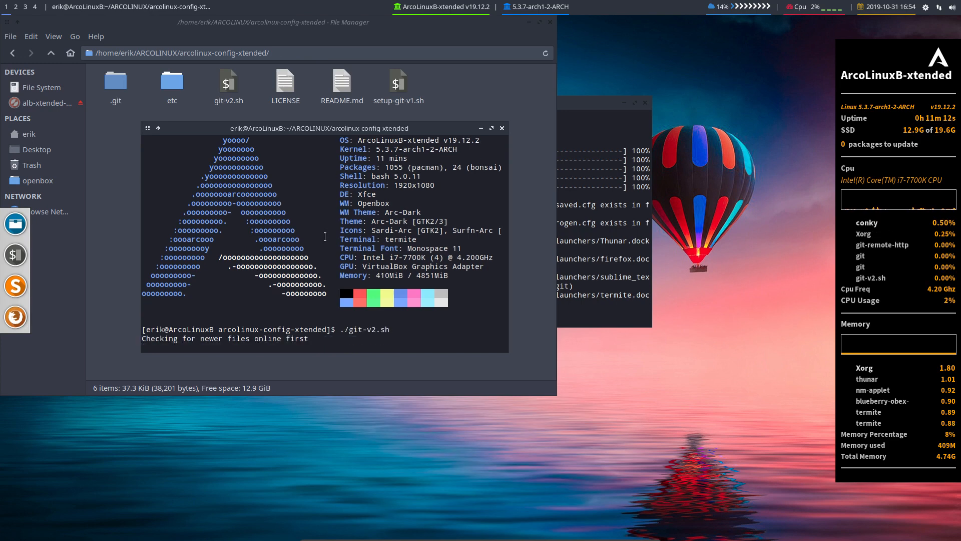
text(udpate)
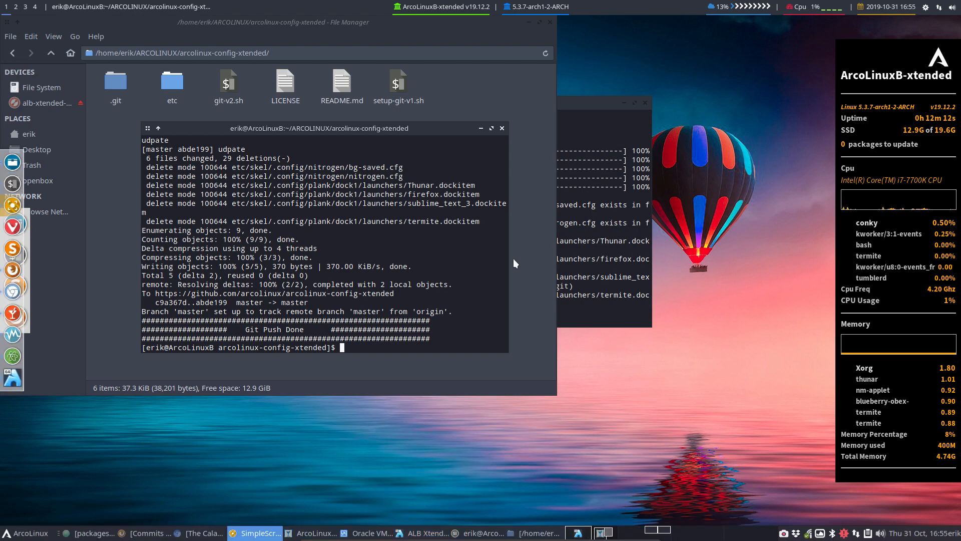
text(udpate)
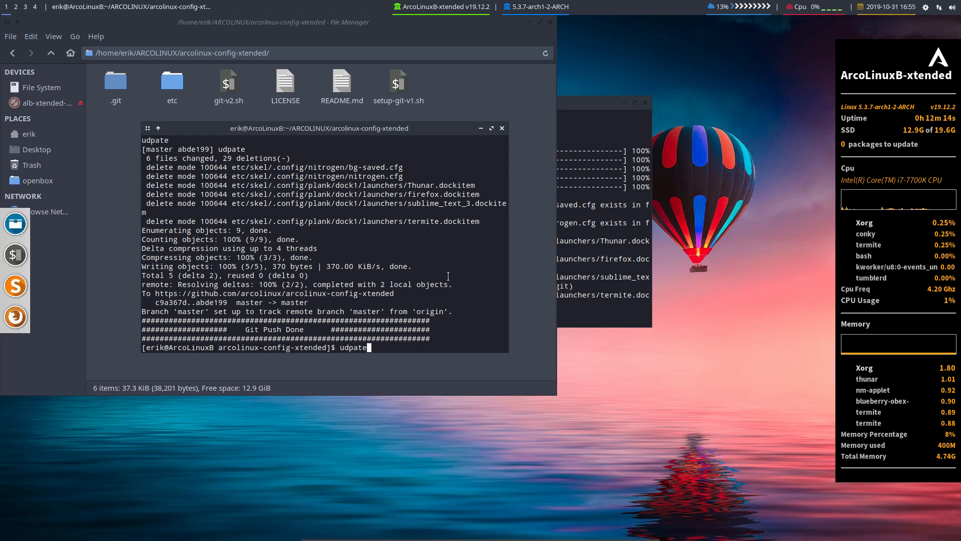
key(Return)
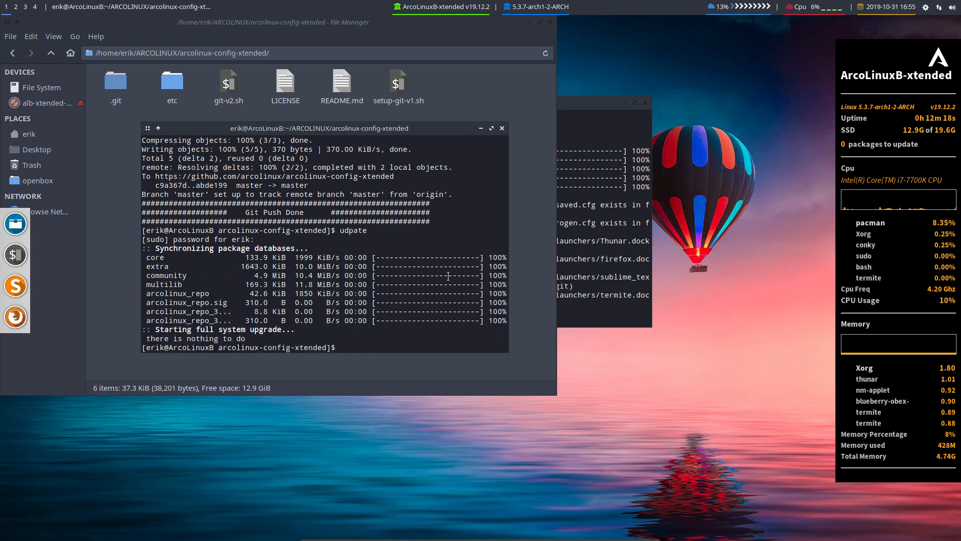
Start reinstalling arcolinux-config-xtended-git via sudo pacman
text(sudo)
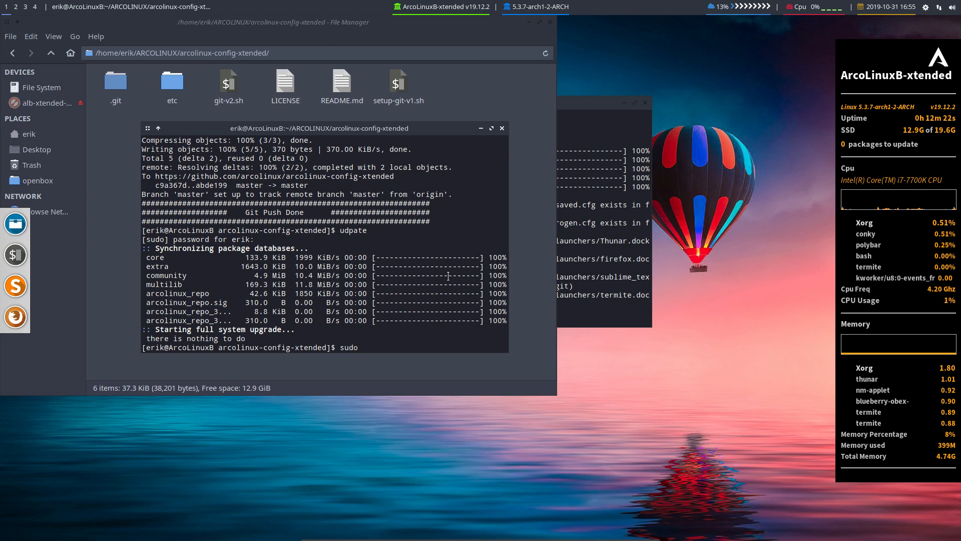
text(./git-v2.sh)
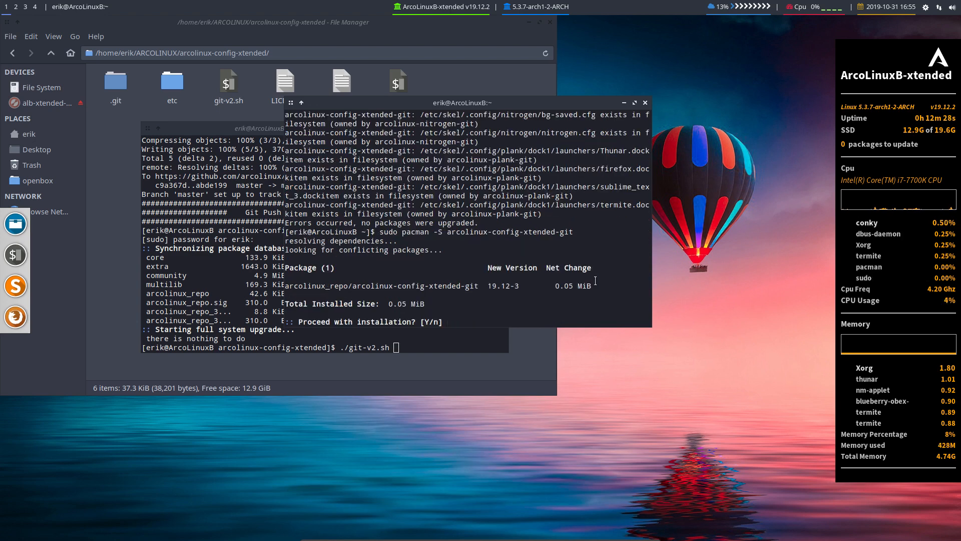
Rerun sudo pacman -S arcolinux-config-xtended-git after the conflict error and install 19.12-4
text(y)
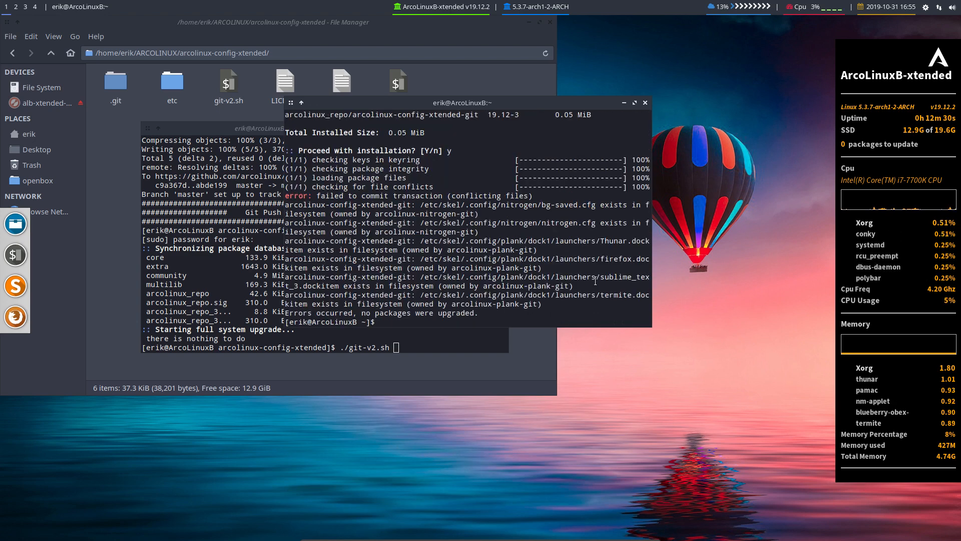
text(sudo)
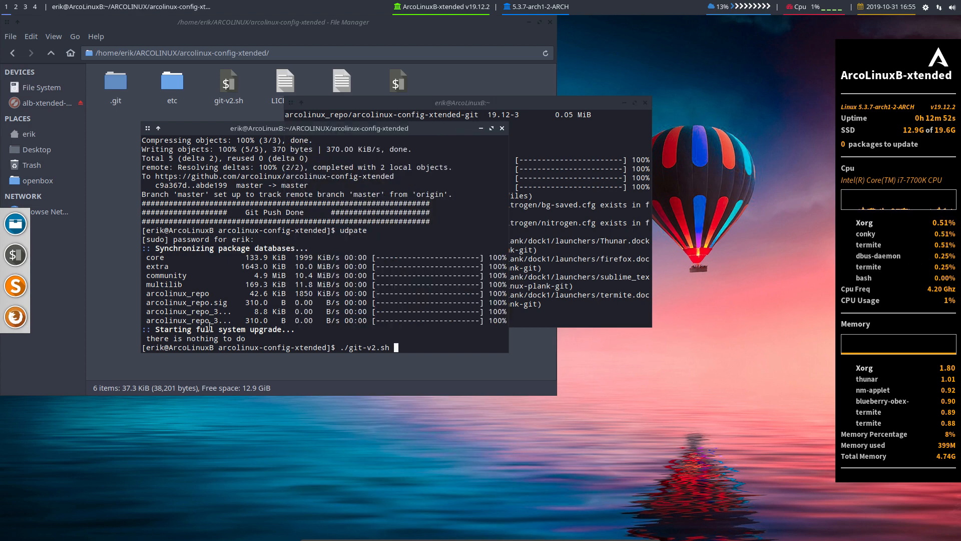
text(sudo)
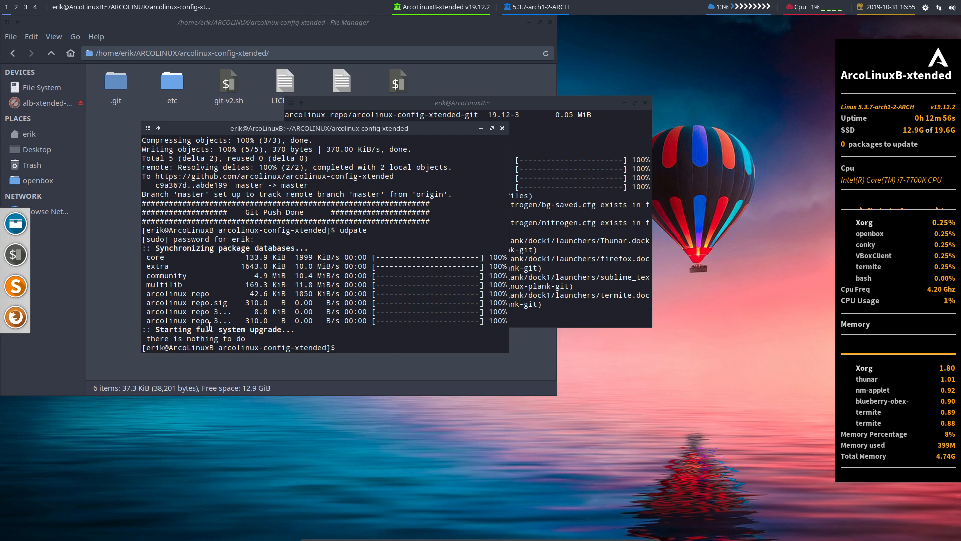
text(sudo)
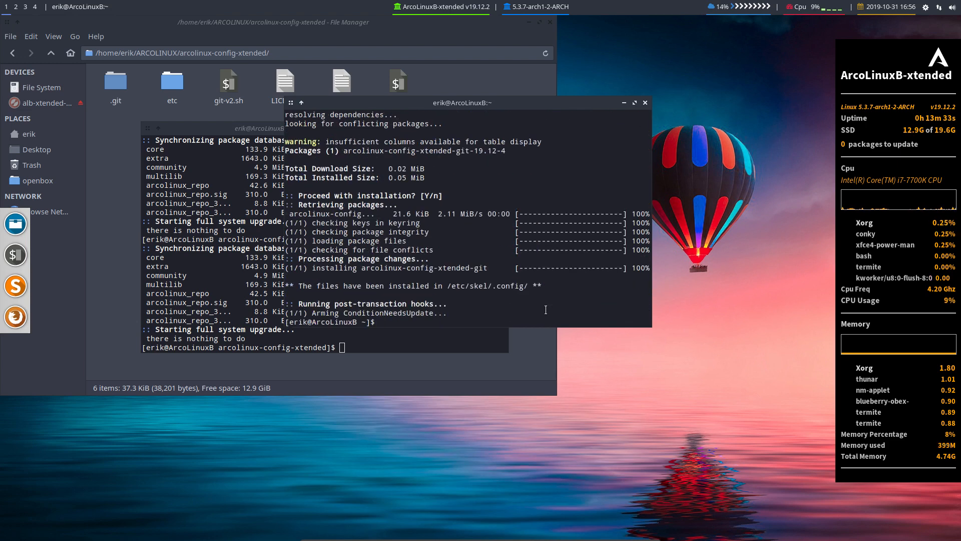
text(s)
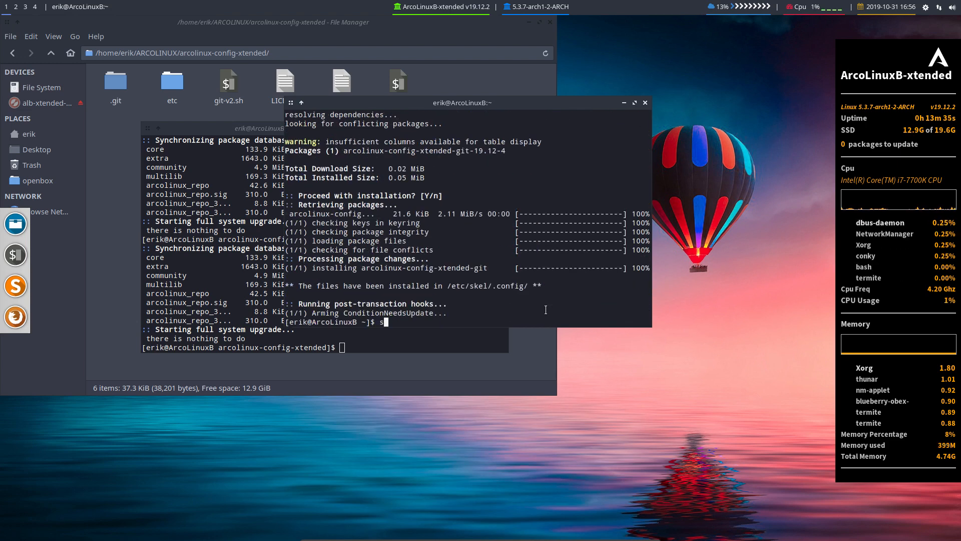
text(skel)
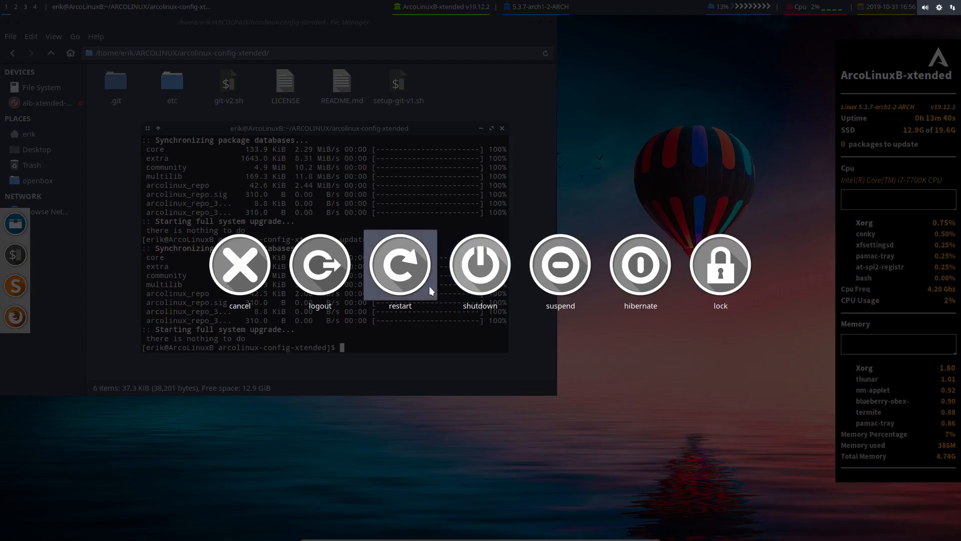
mouse_move(382, 270)
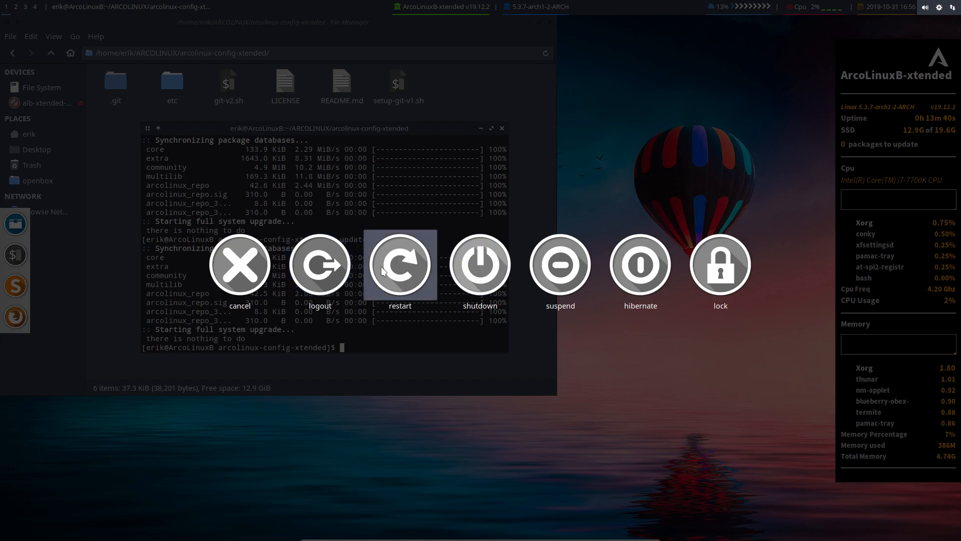
Restart the system from the Openbox logout dialog into the new mountain wallpaper
click(401, 264)
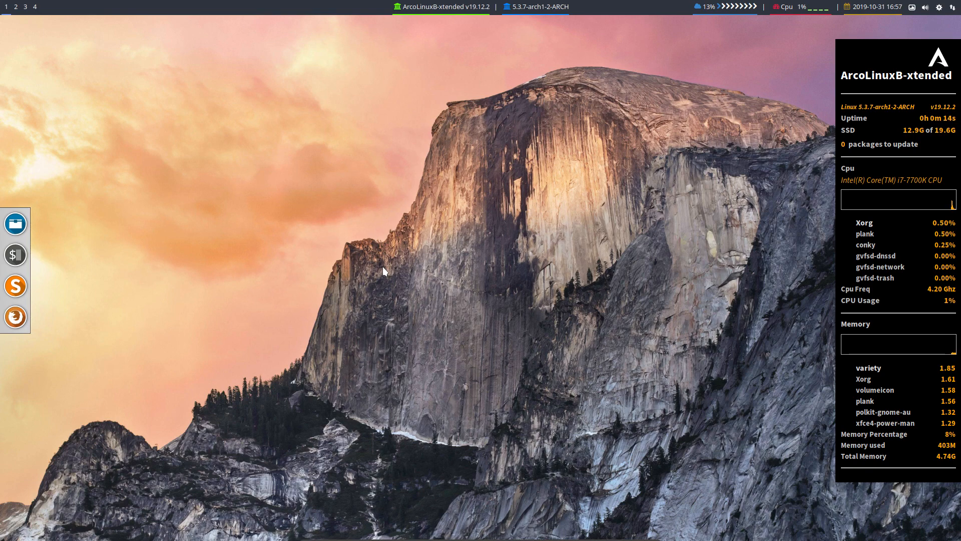
mouse_move(569, 309)
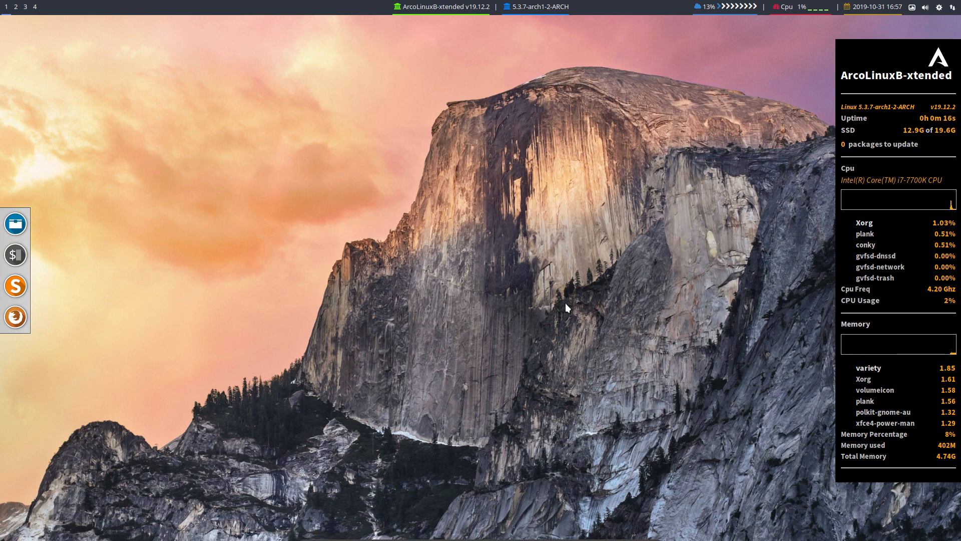
mouse_move(474, 402)
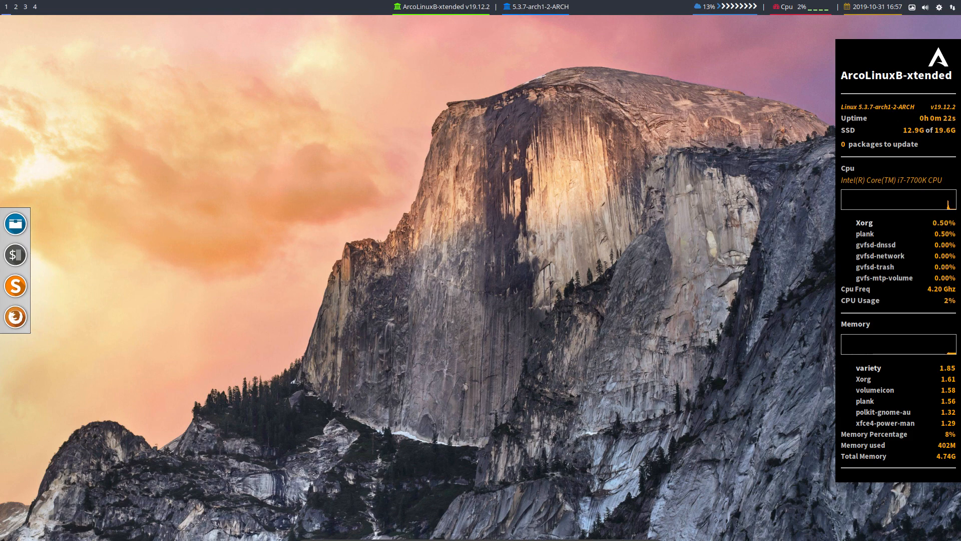
mouse_move(419, 250)
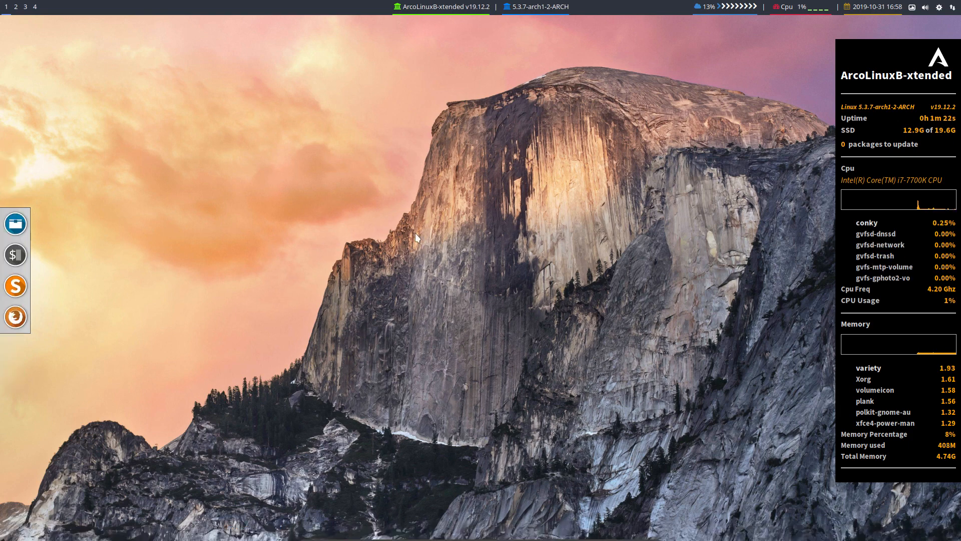
mouse_move(261, 220)
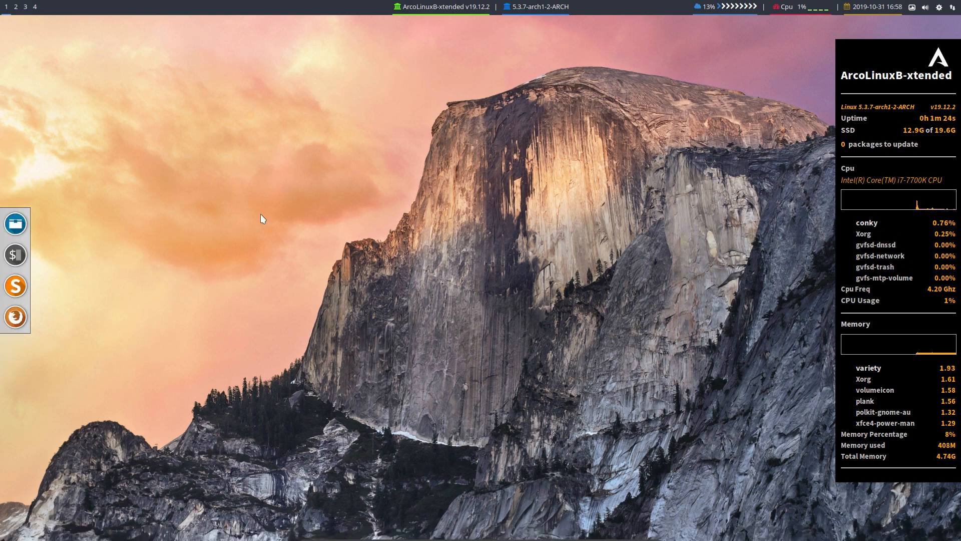
mouse_move(314, 212)
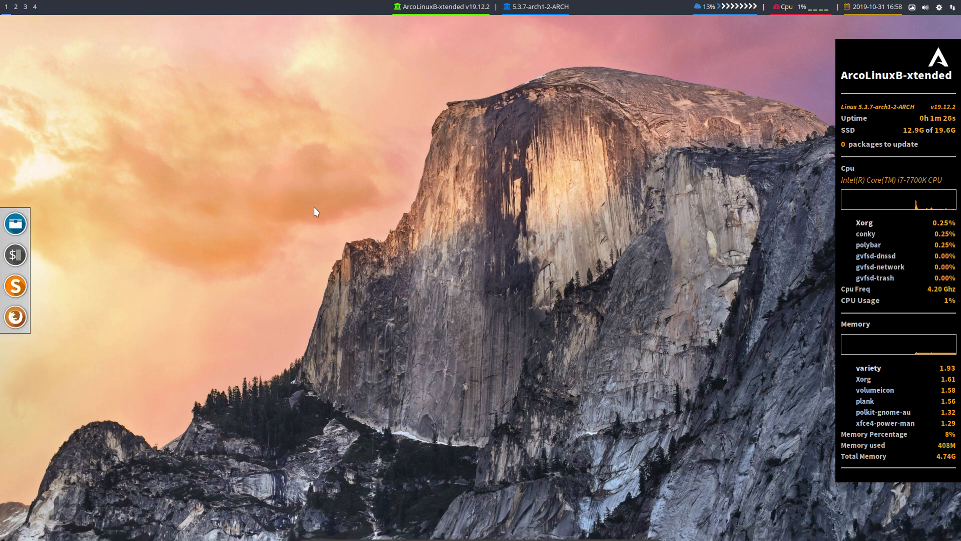
Exit the Openbox session from the desktop root menu to the login screen
right_click(314, 213)
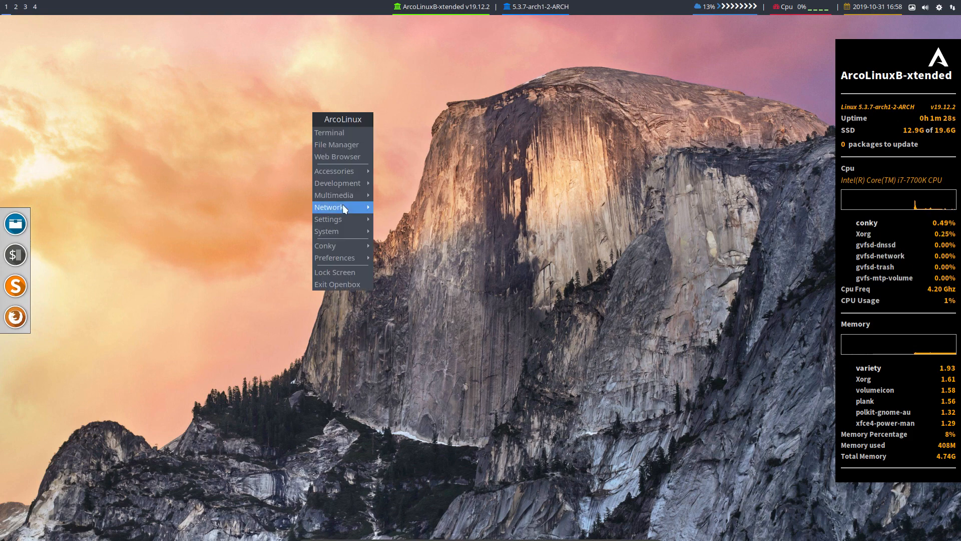
click(198, 179)
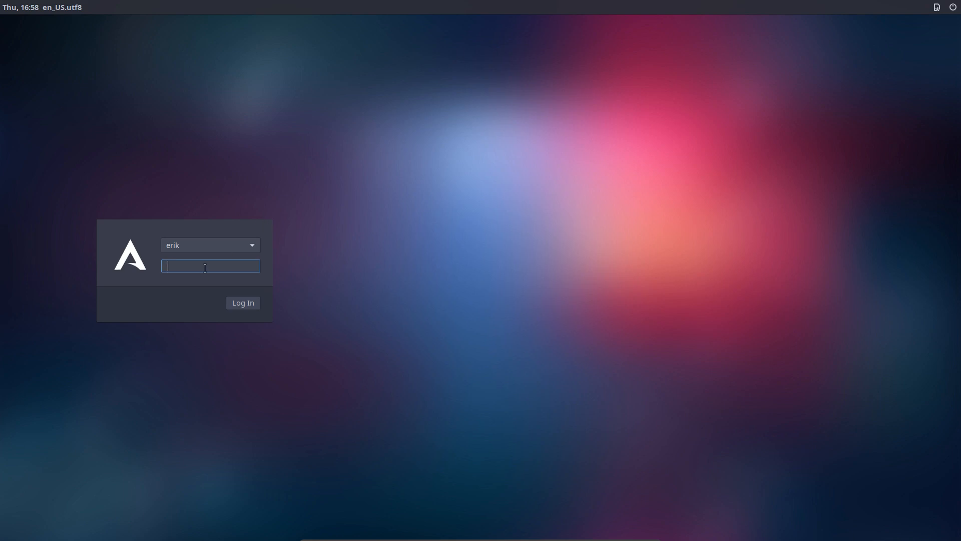
Log in to Qtile and Xmonad to confirm the mountain wallpaper, logging out of each
click(243, 302)
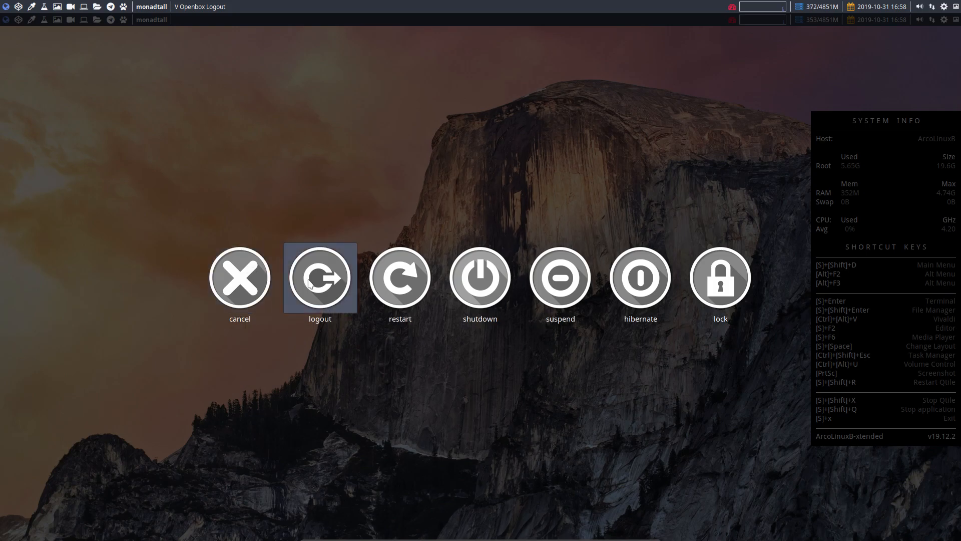
click(319, 279)
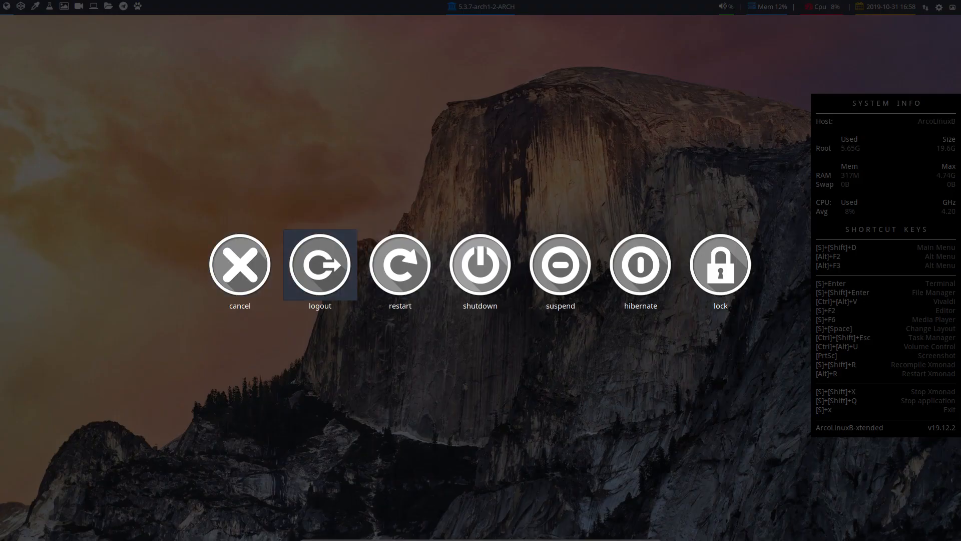
click(321, 264)
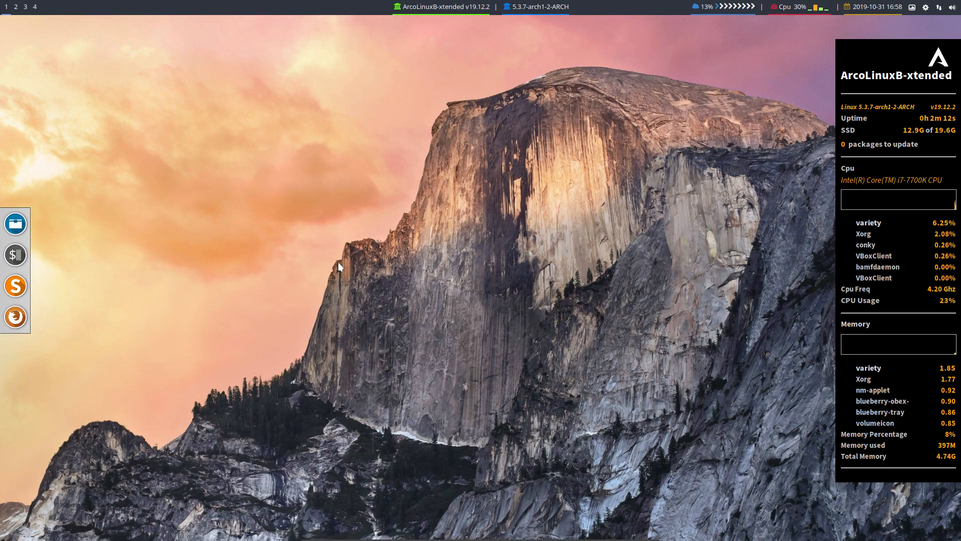
mouse_move(426, 268)
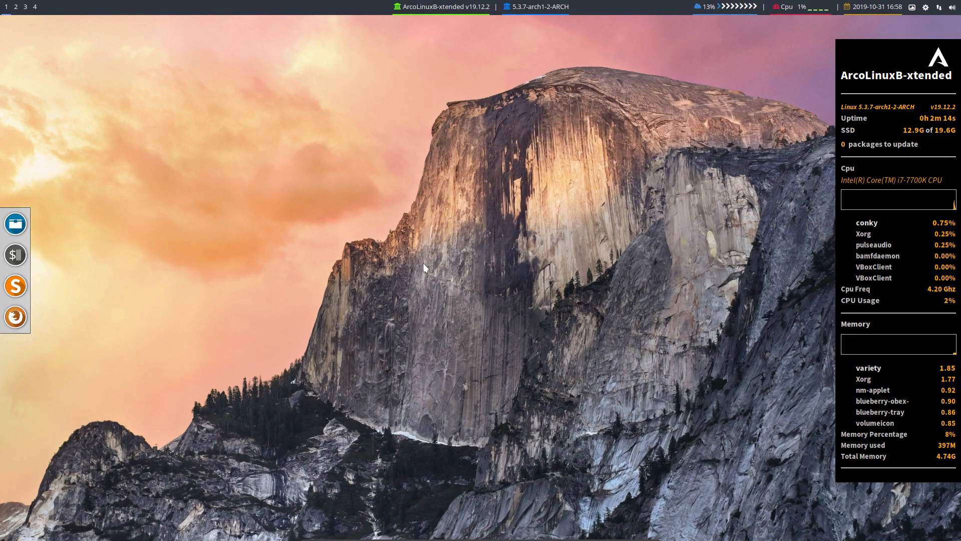
mouse_move(401, 248)
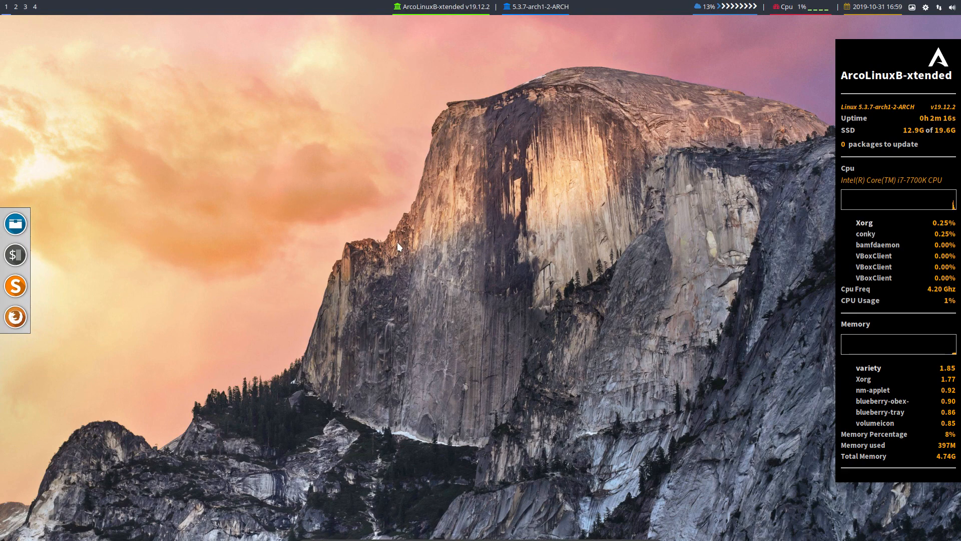